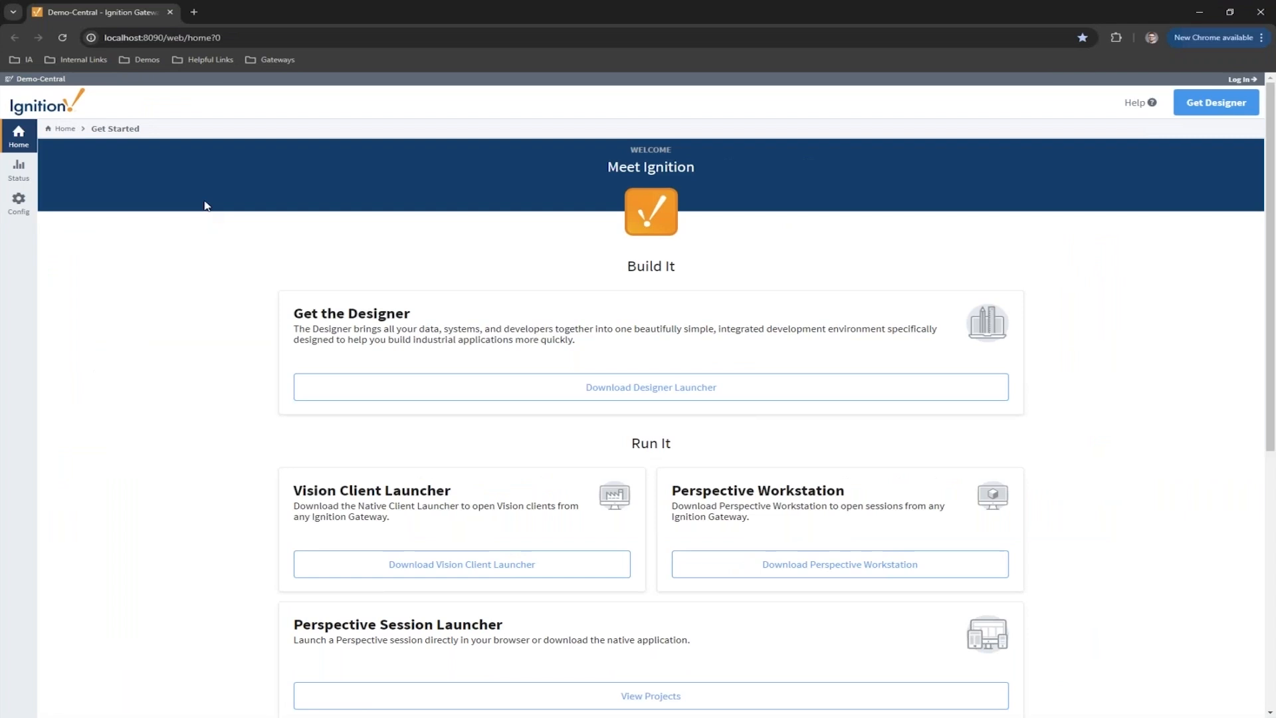
mouse_move(12, 524)
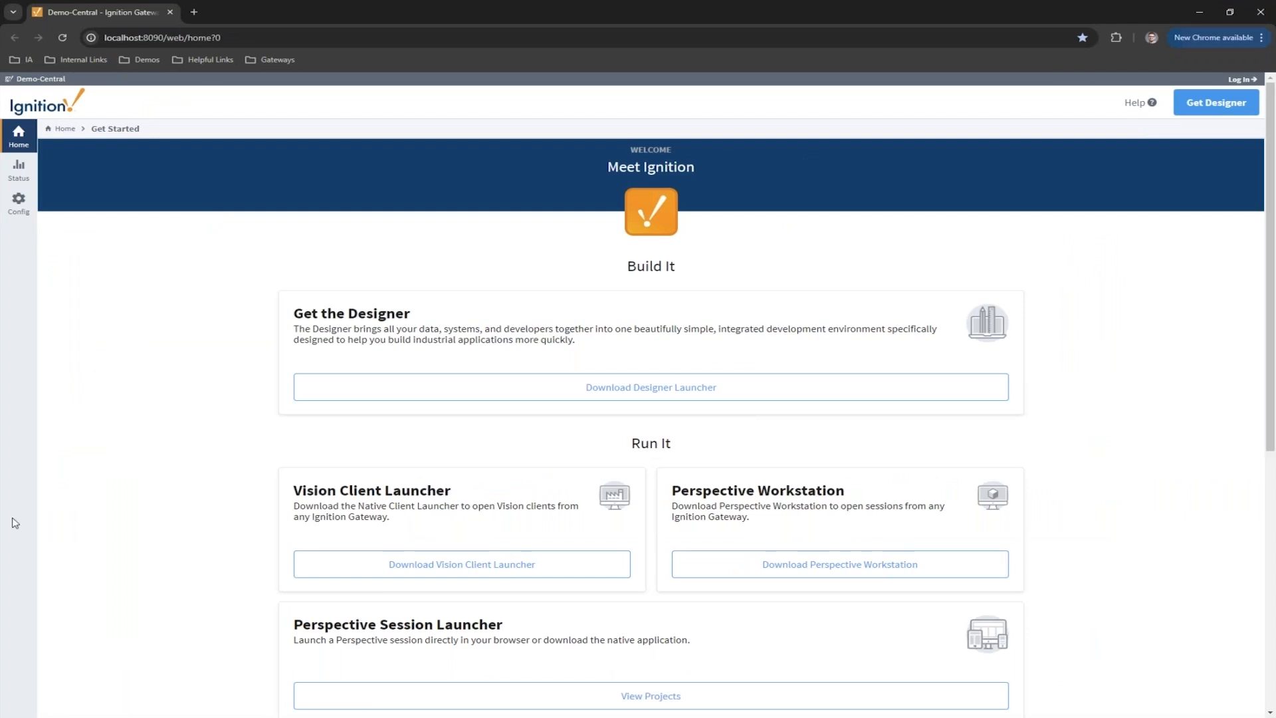
mouse_move(92, 535)
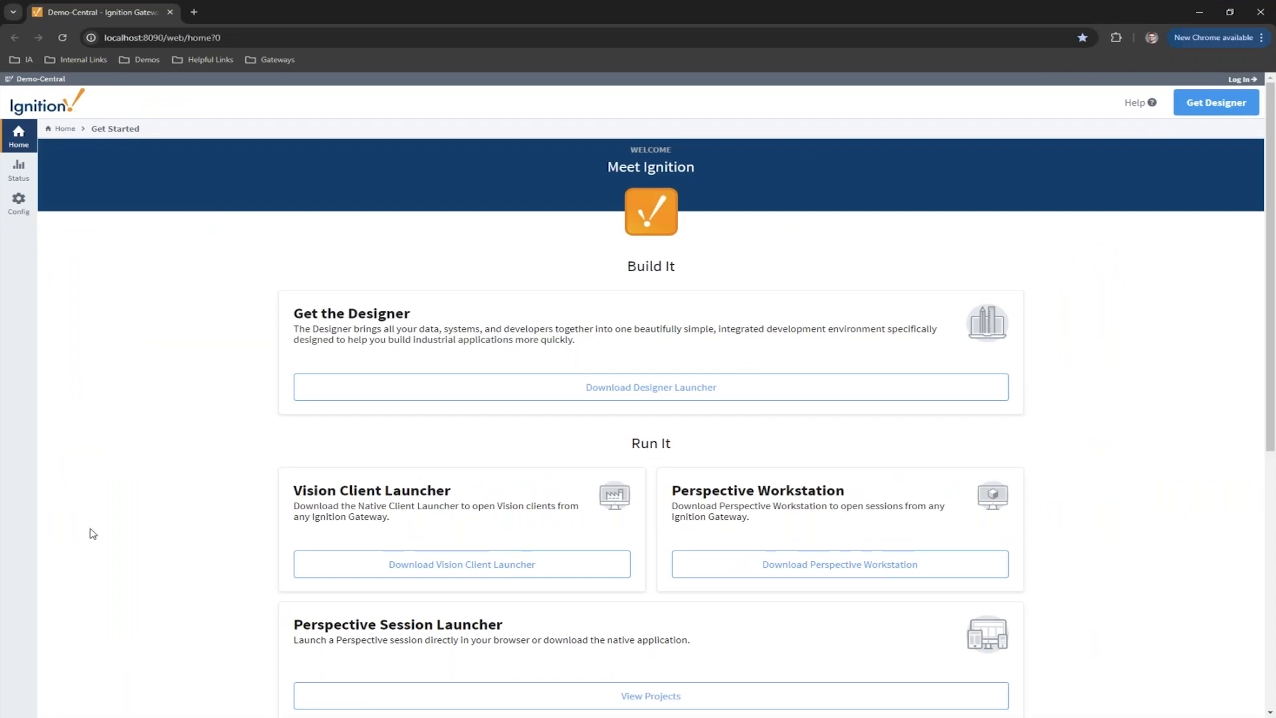
mouse_move(24, 569)
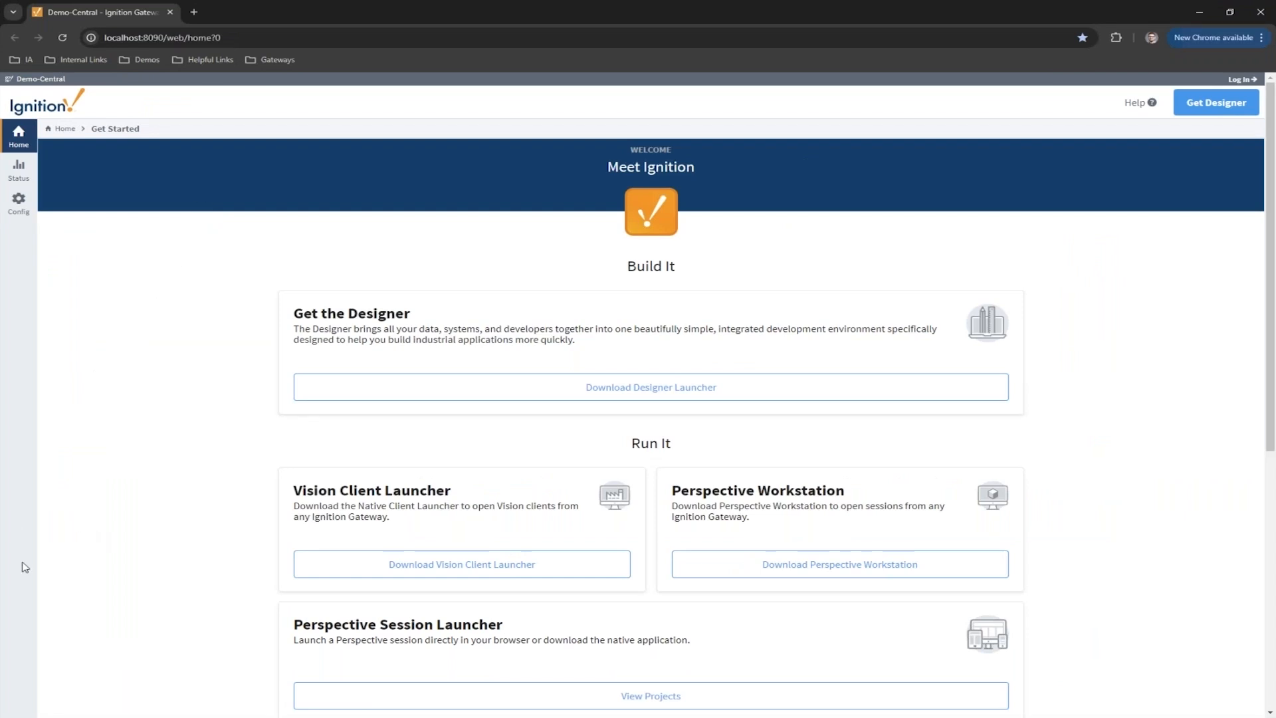
mouse_move(109, 252)
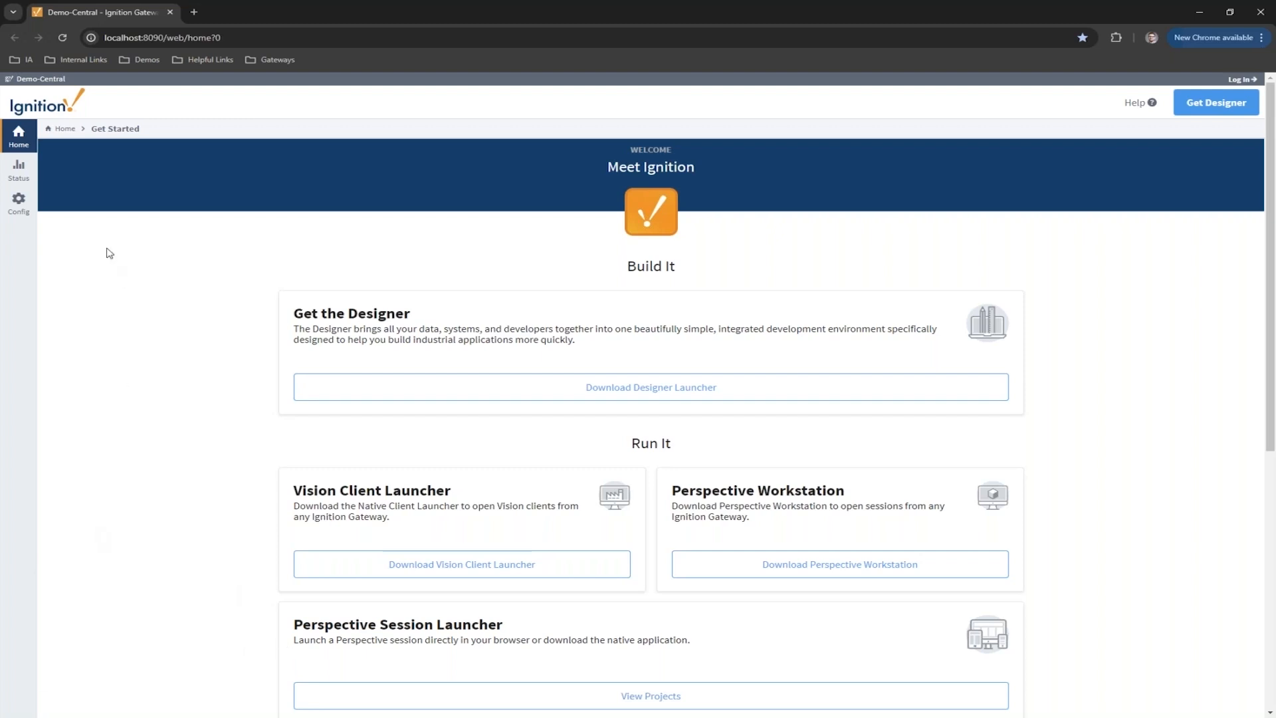
Step: Go to Status and open Diagnostics > Metrics Dashboard showing queries, saves, CPU and uptime
click(18, 168)
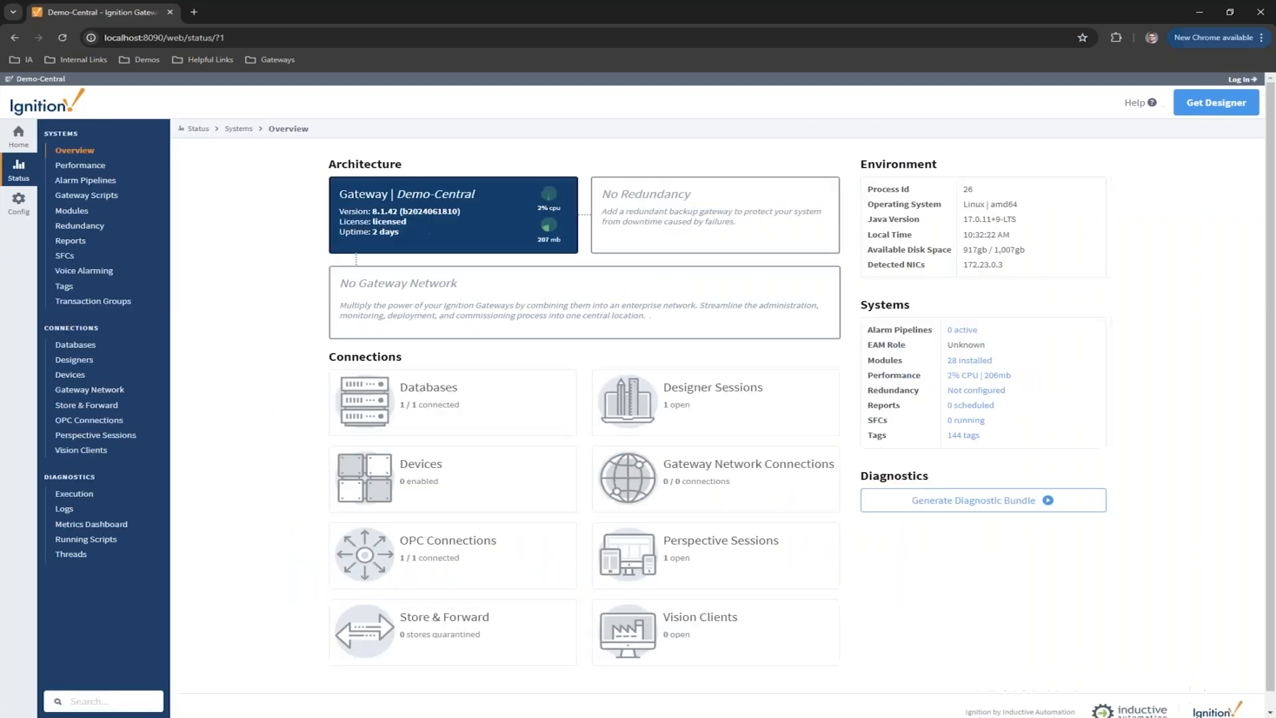
mouse_move(102, 543)
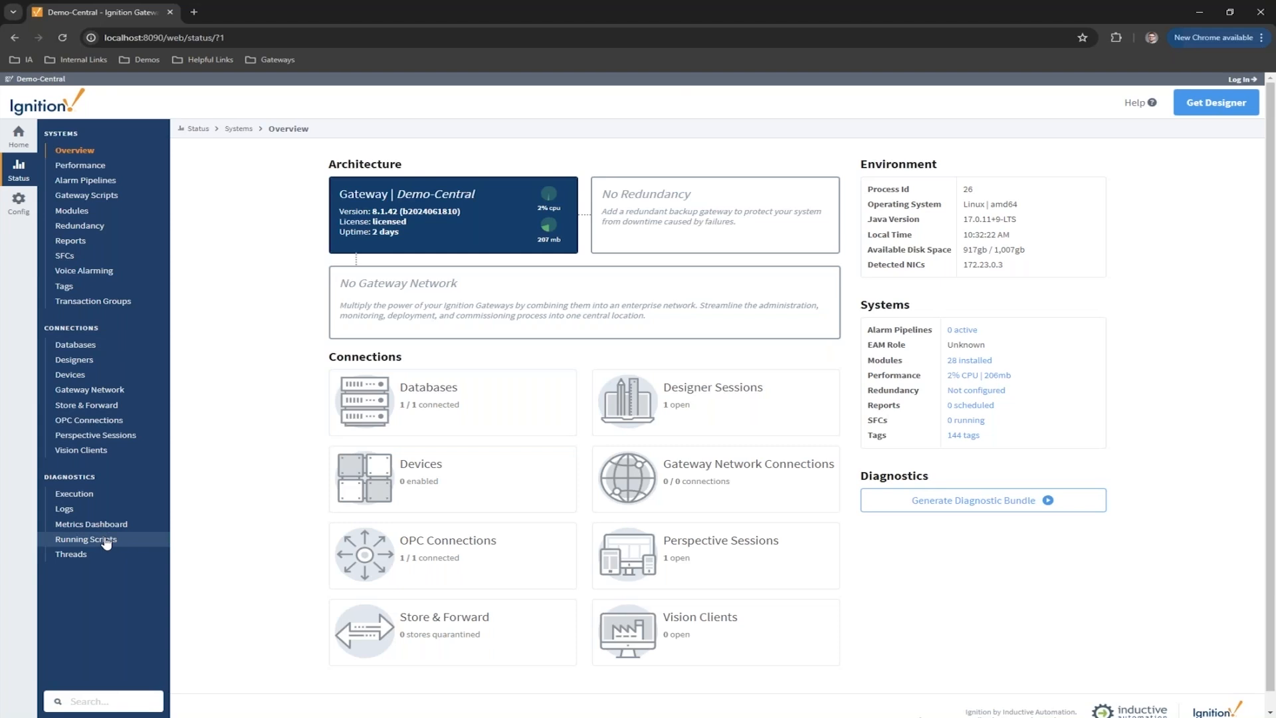
click(91, 523)
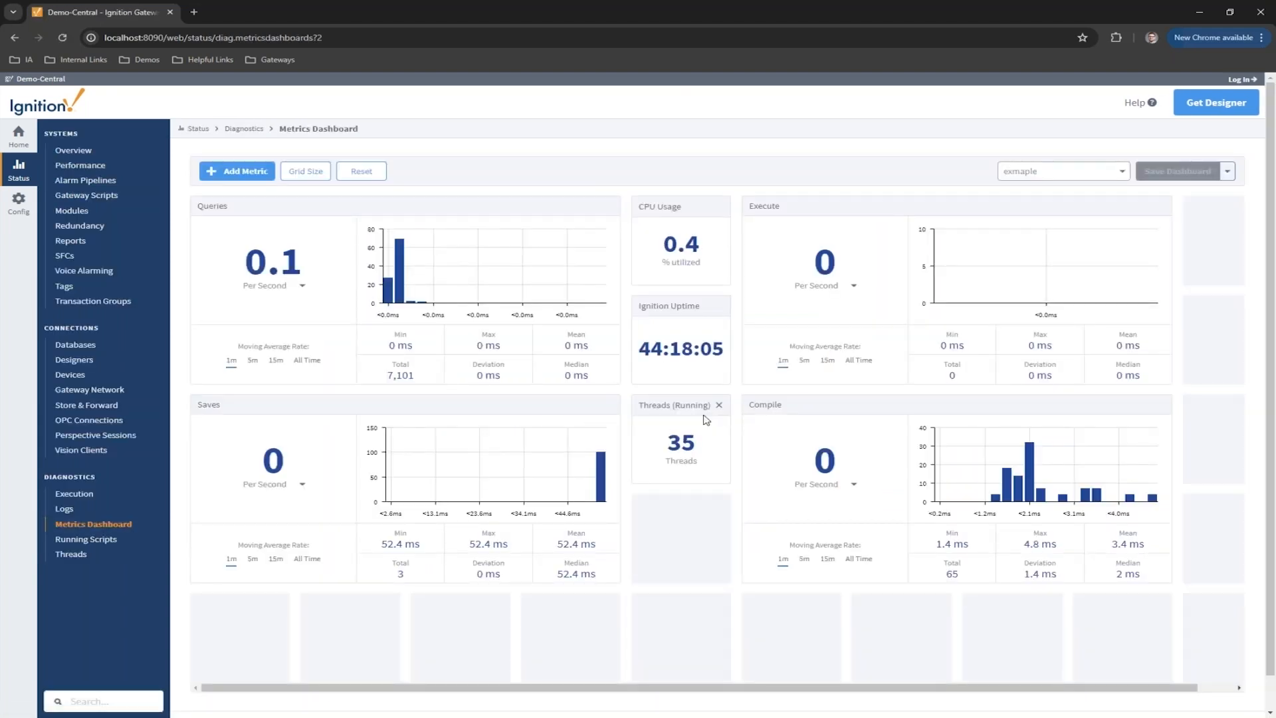
mouse_move(702, 417)
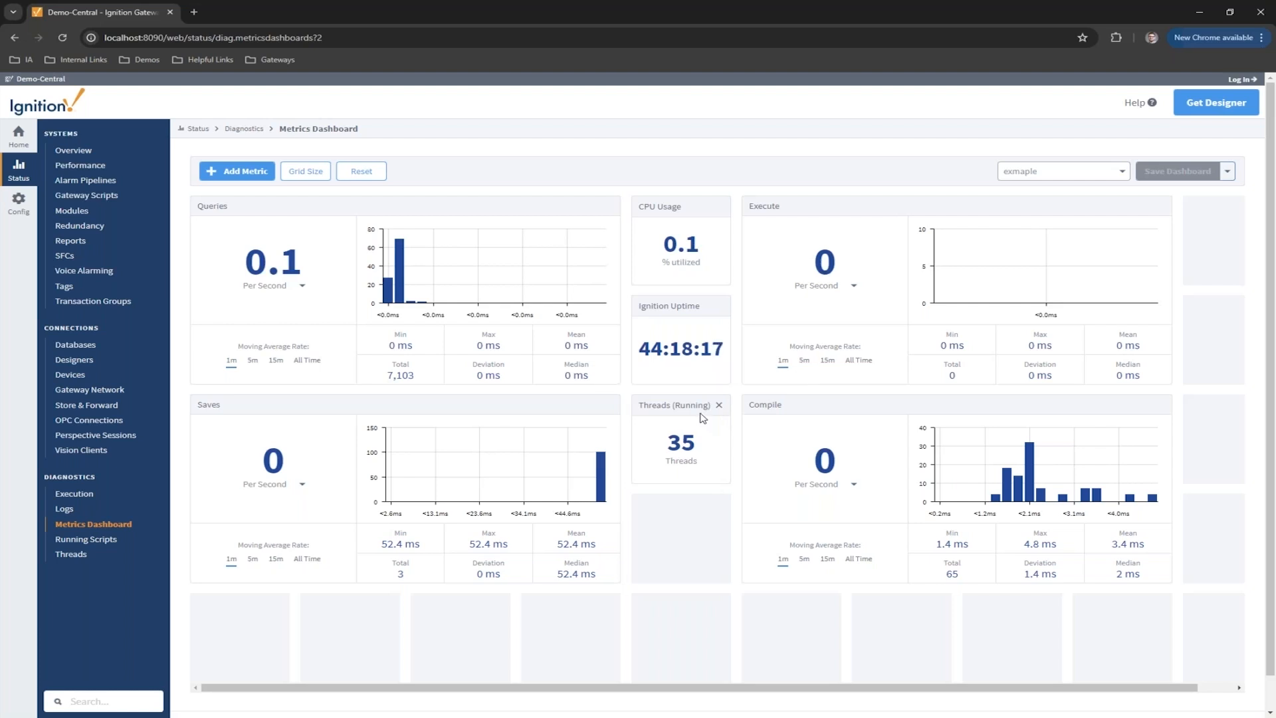
mouse_move(702, 414)
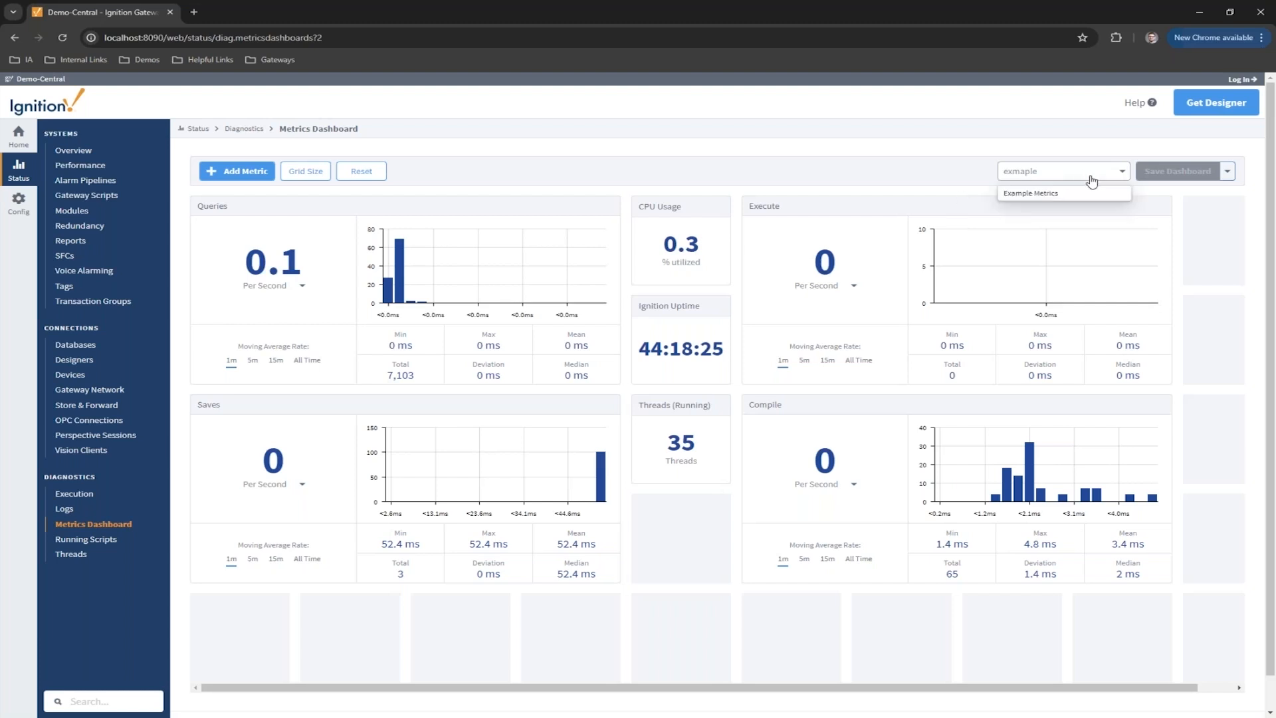
Step: Save the dashboard as a new copy named asdf
click(1231, 170)
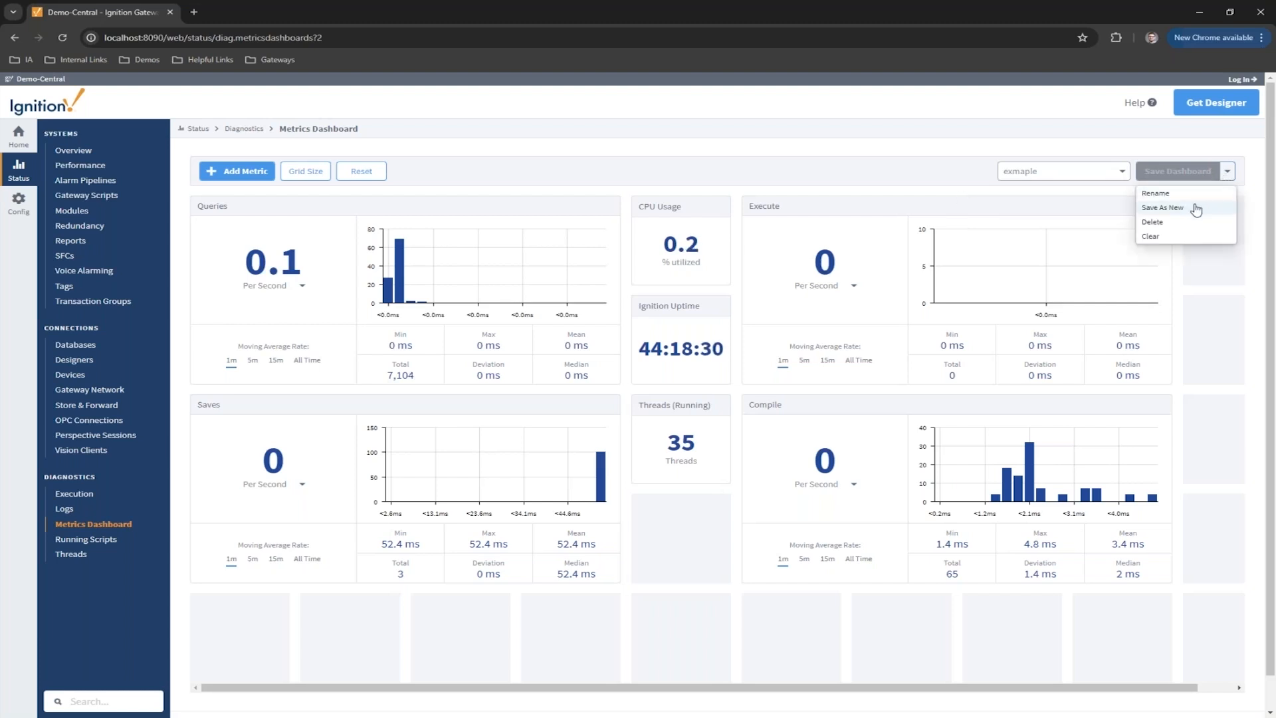
click(1162, 207)
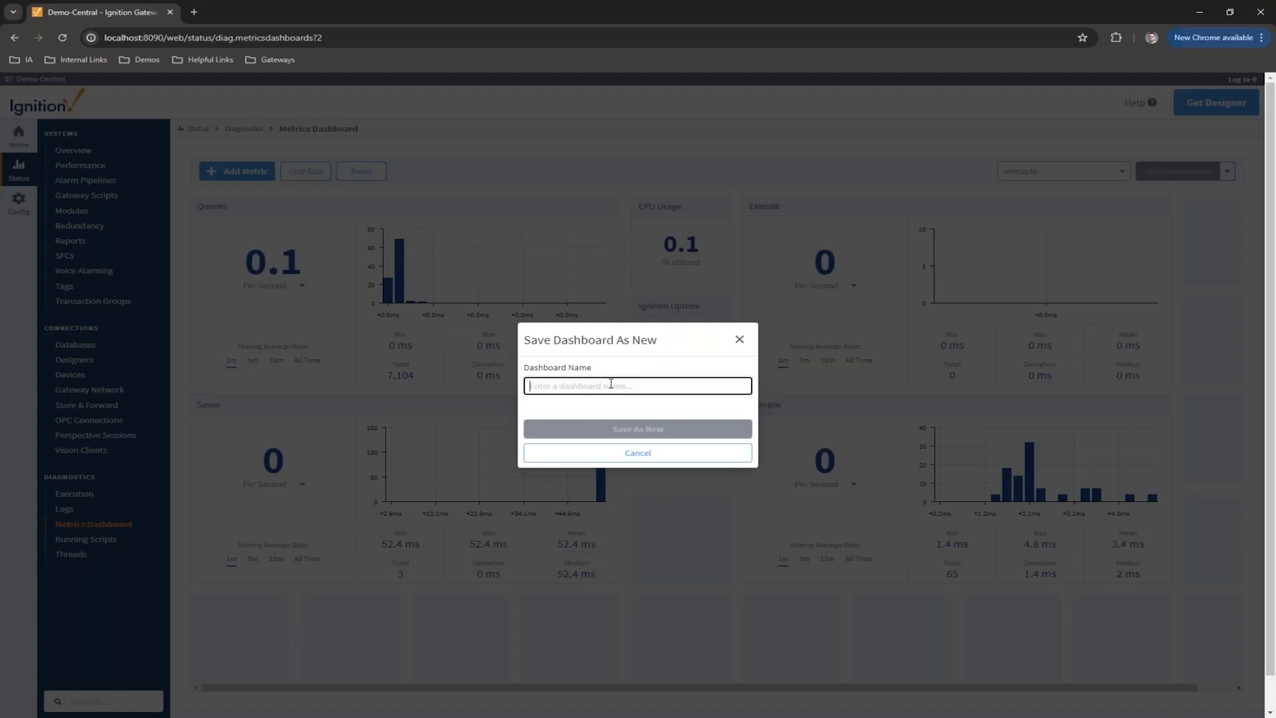
text(asdf)
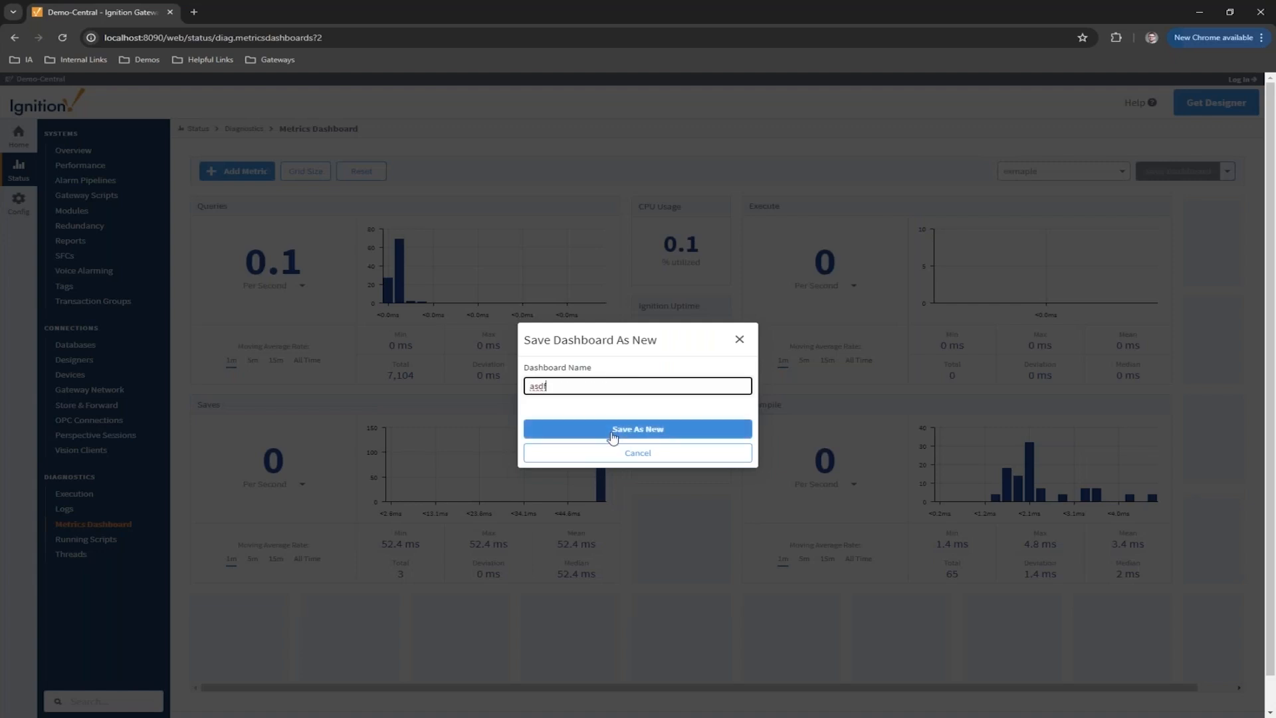
click(639, 428)
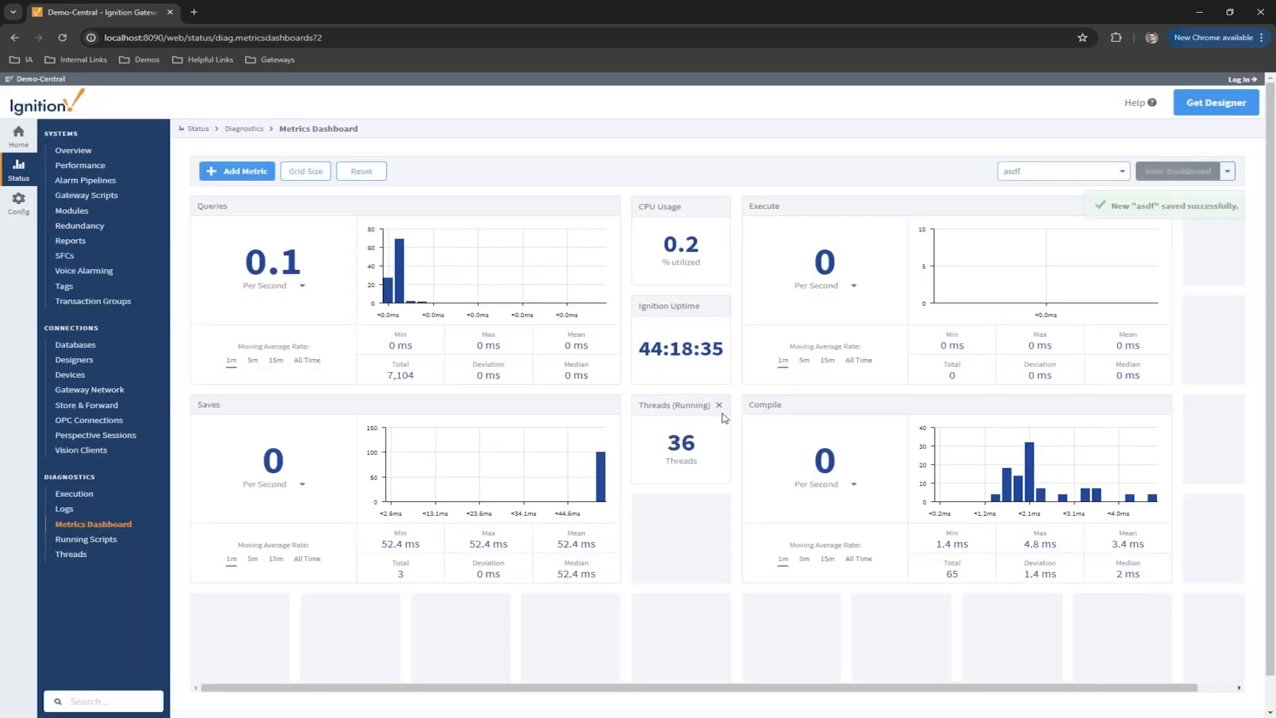
Step: Remove the Threads (Running) and Compile panels from the asdf dashboard
click(718, 404)
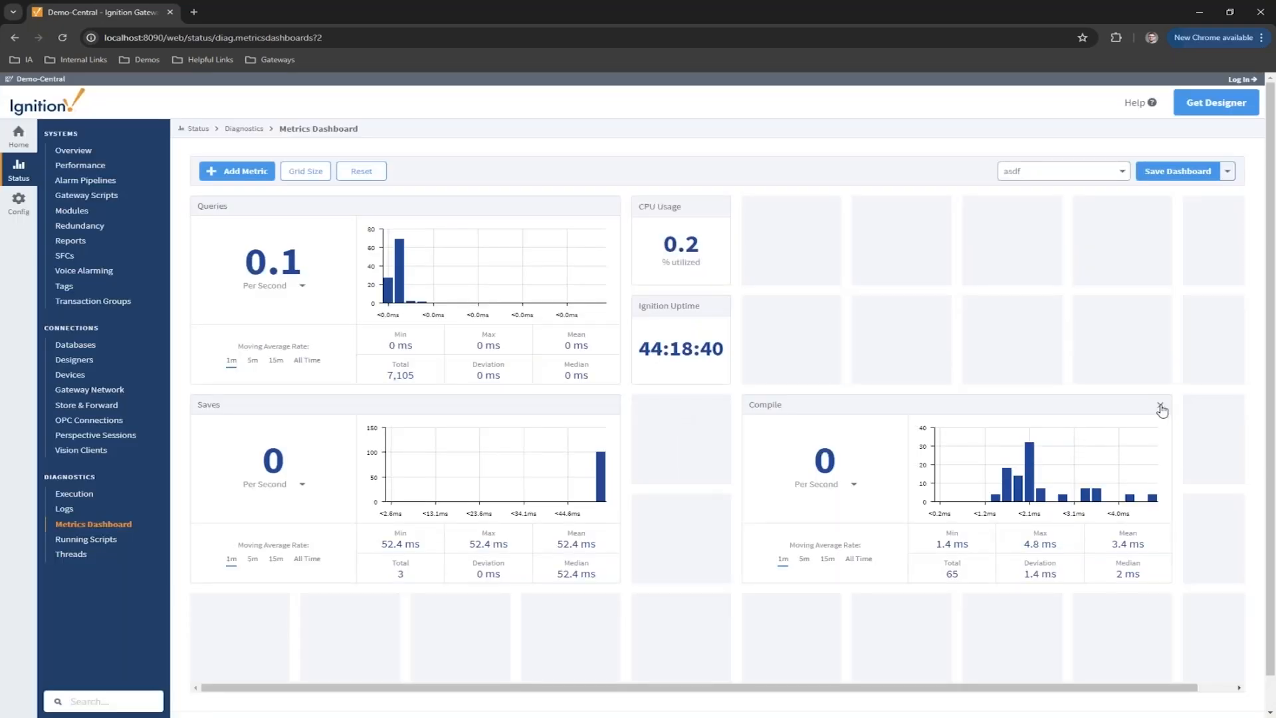
click(1162, 409)
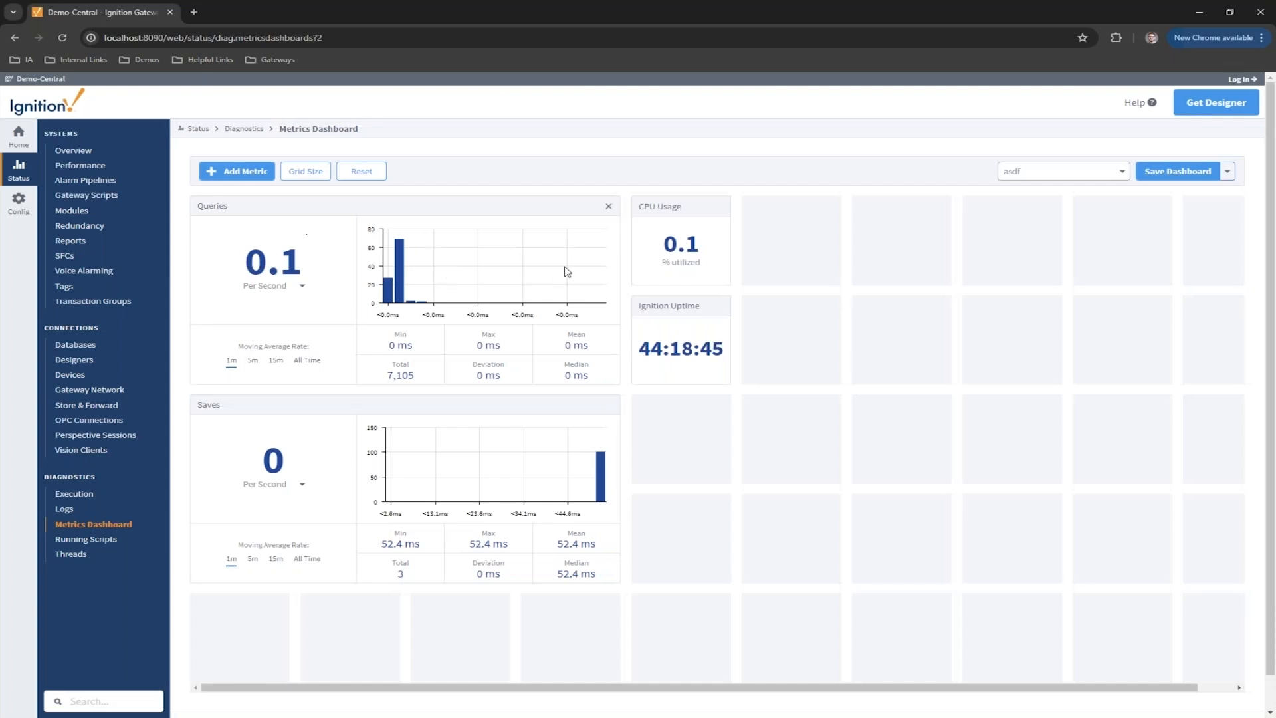
Step: Add the ignition > performance > threads blocked metric as a Threads (Blocked) panel
click(237, 171)
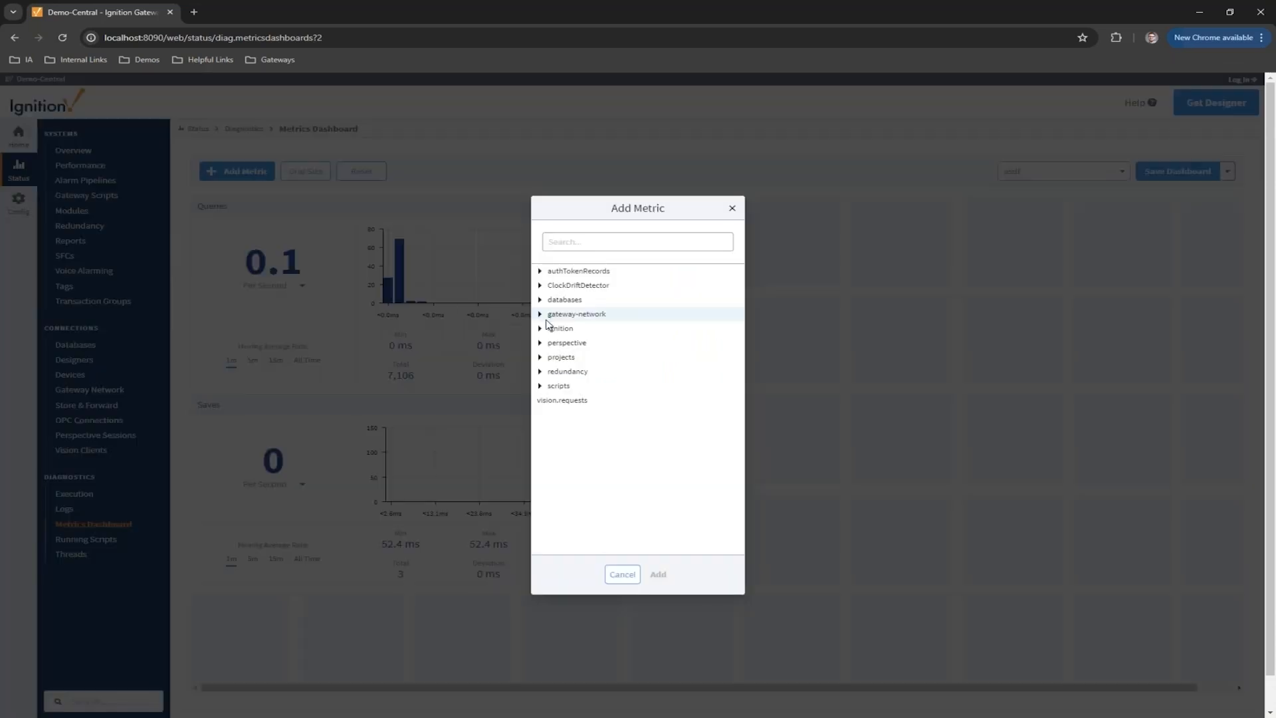
mouse_move(542, 338)
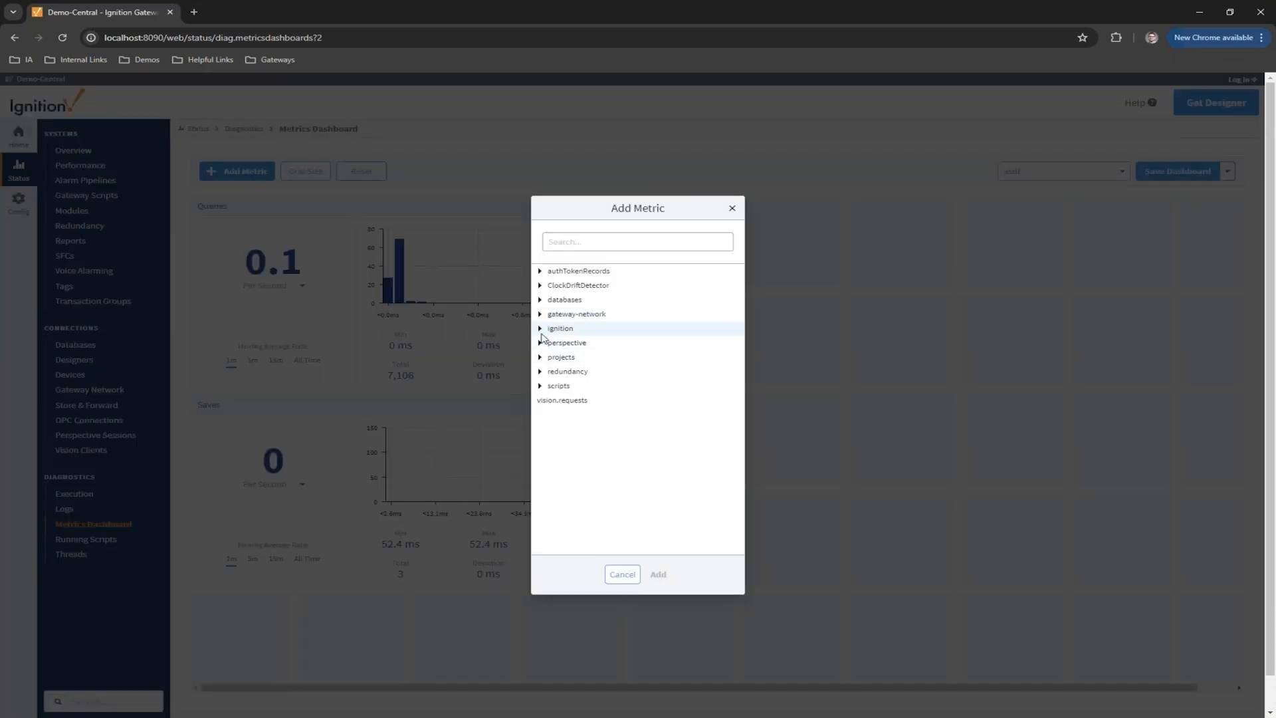
click(540, 328)
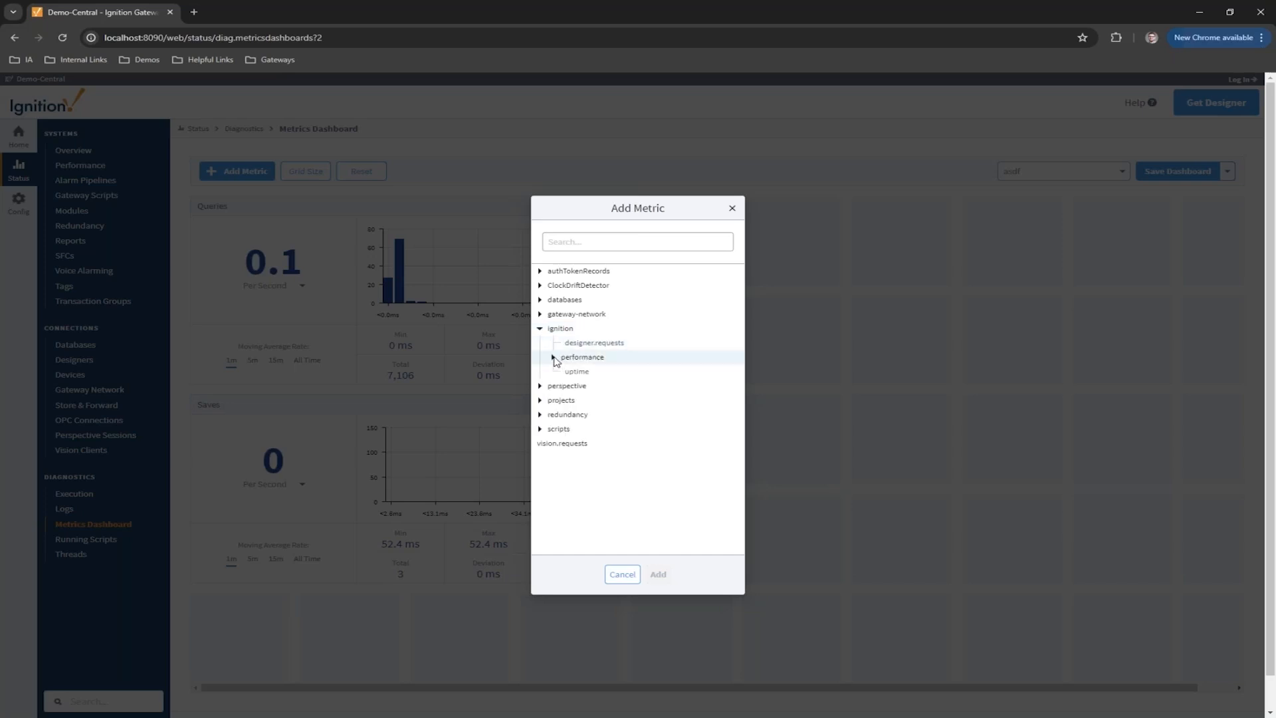
click(554, 358)
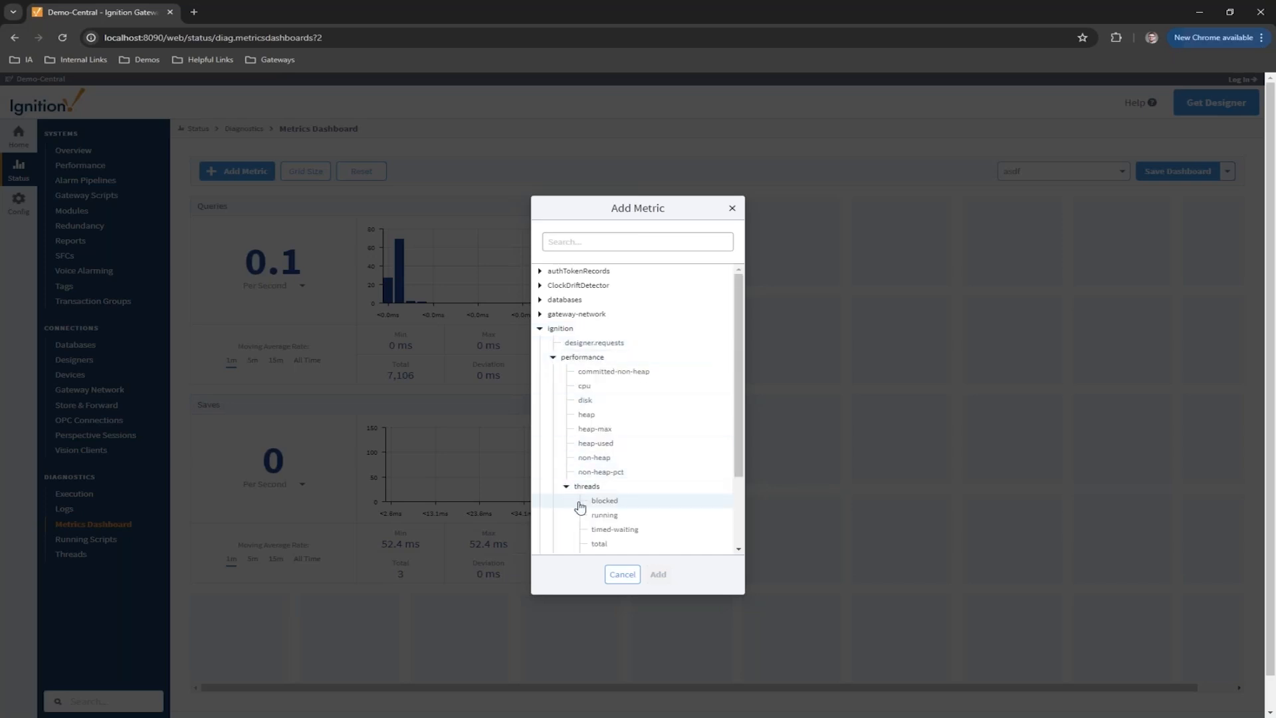
scroll(down, 3)
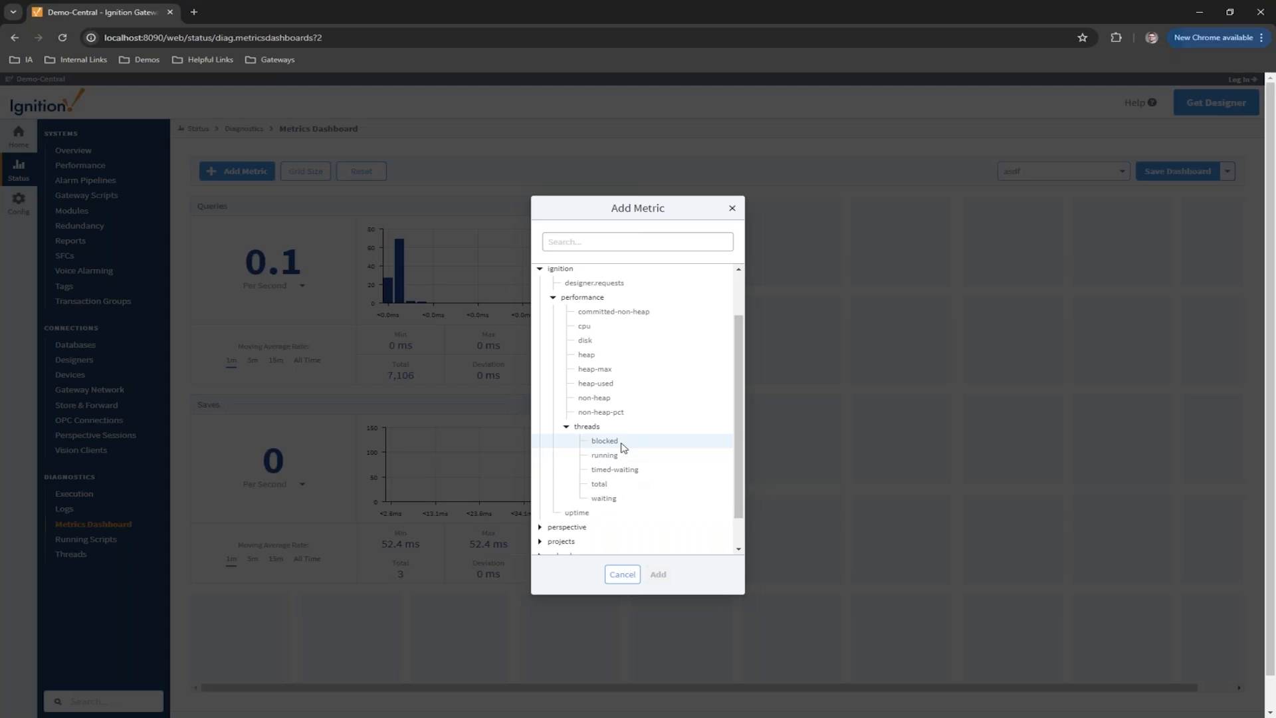
click(603, 440)
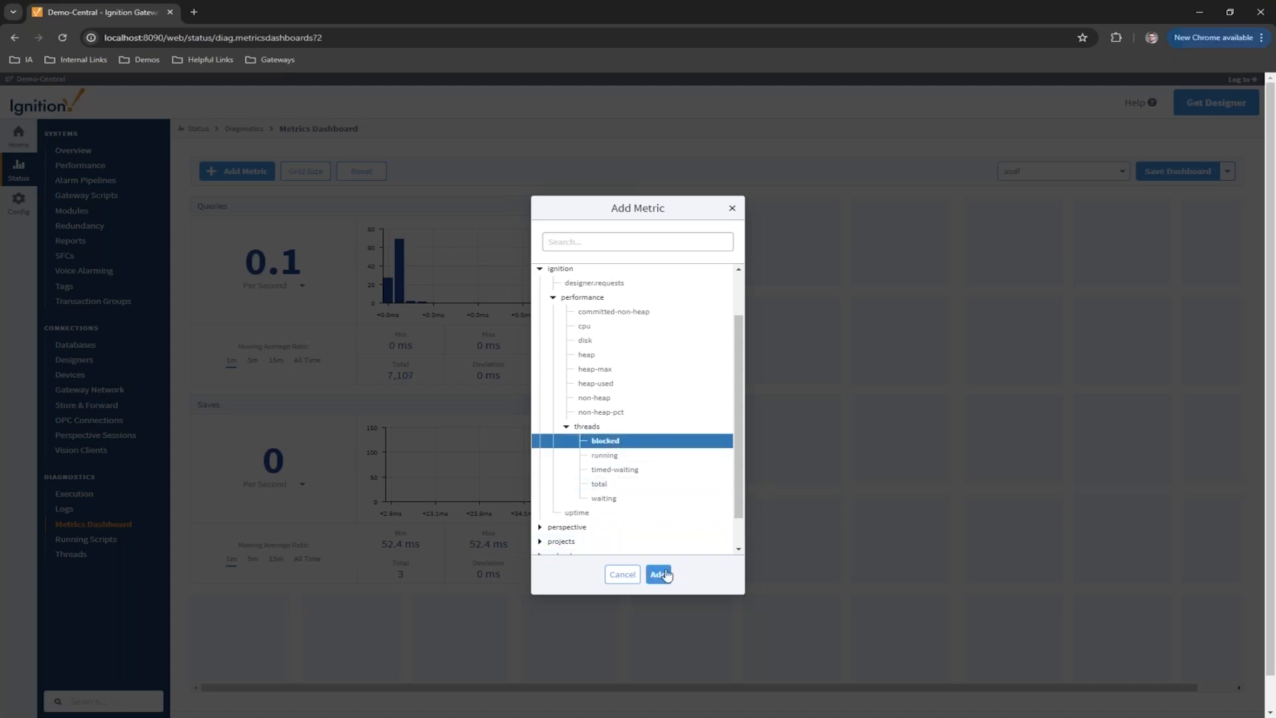
click(659, 574)
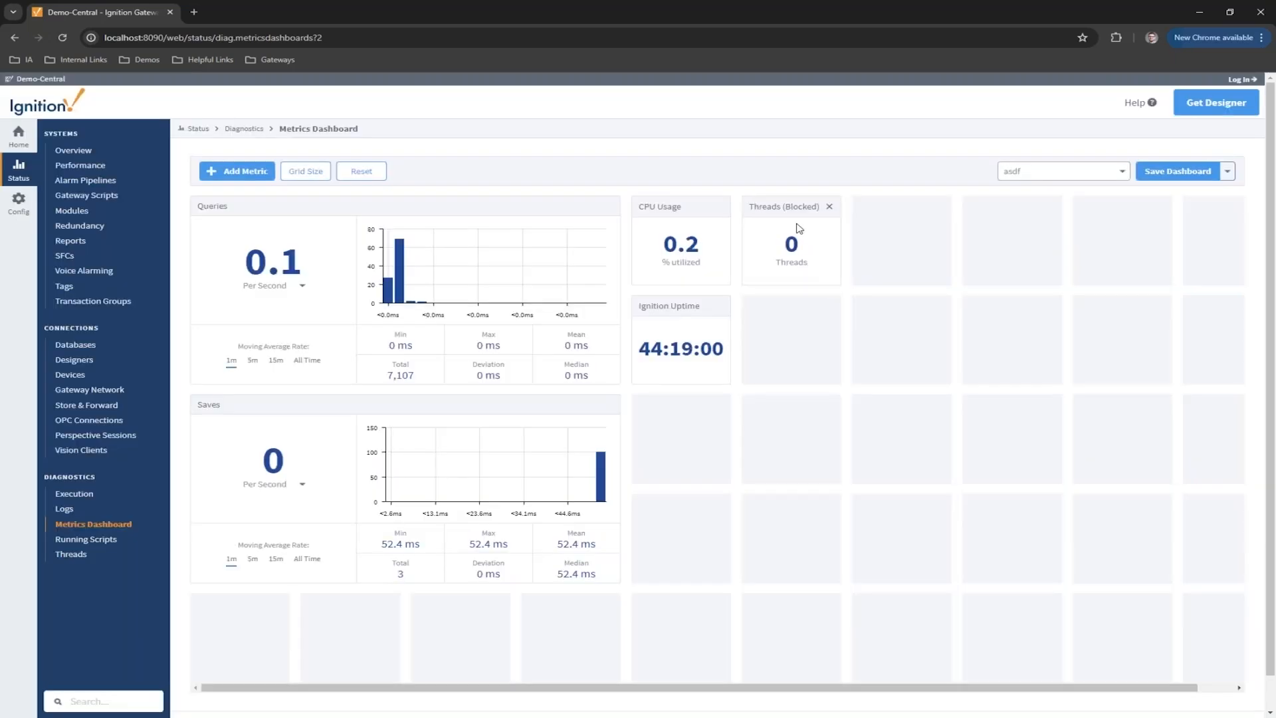
Step: Add the ignition > performance > threads running metric as a Threads (Running) panel
click(237, 170)
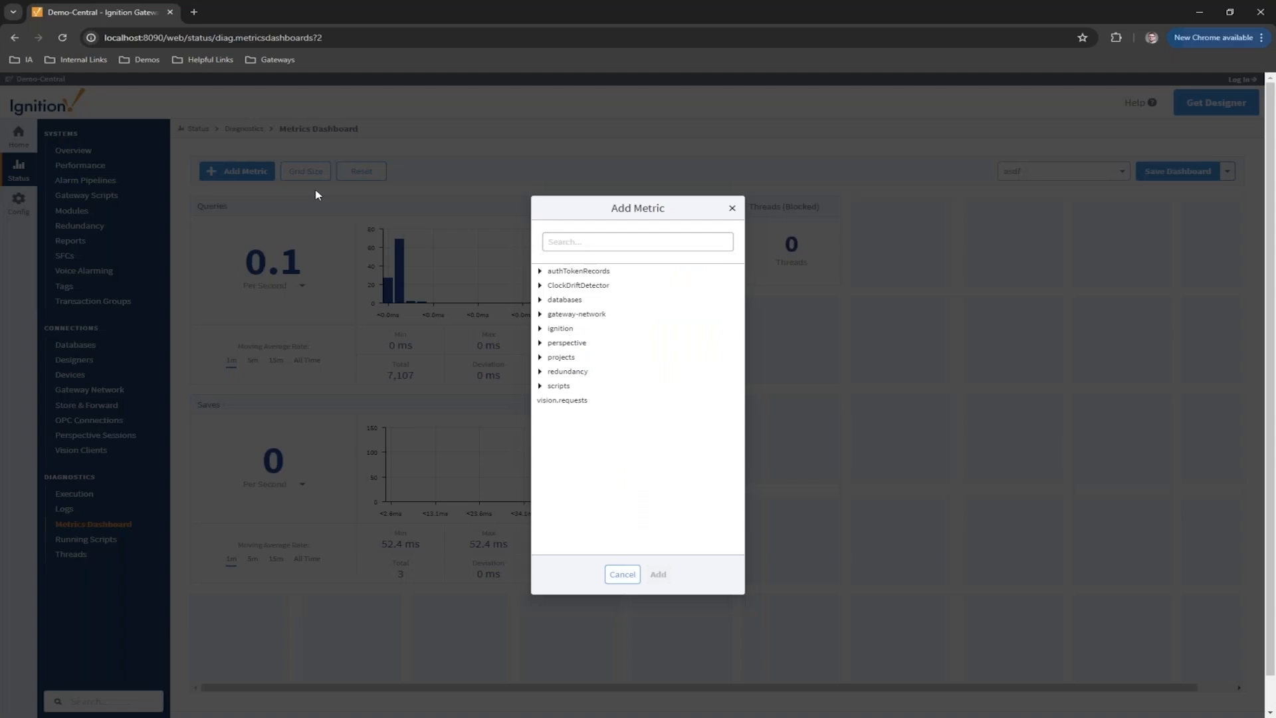
click(540, 328)
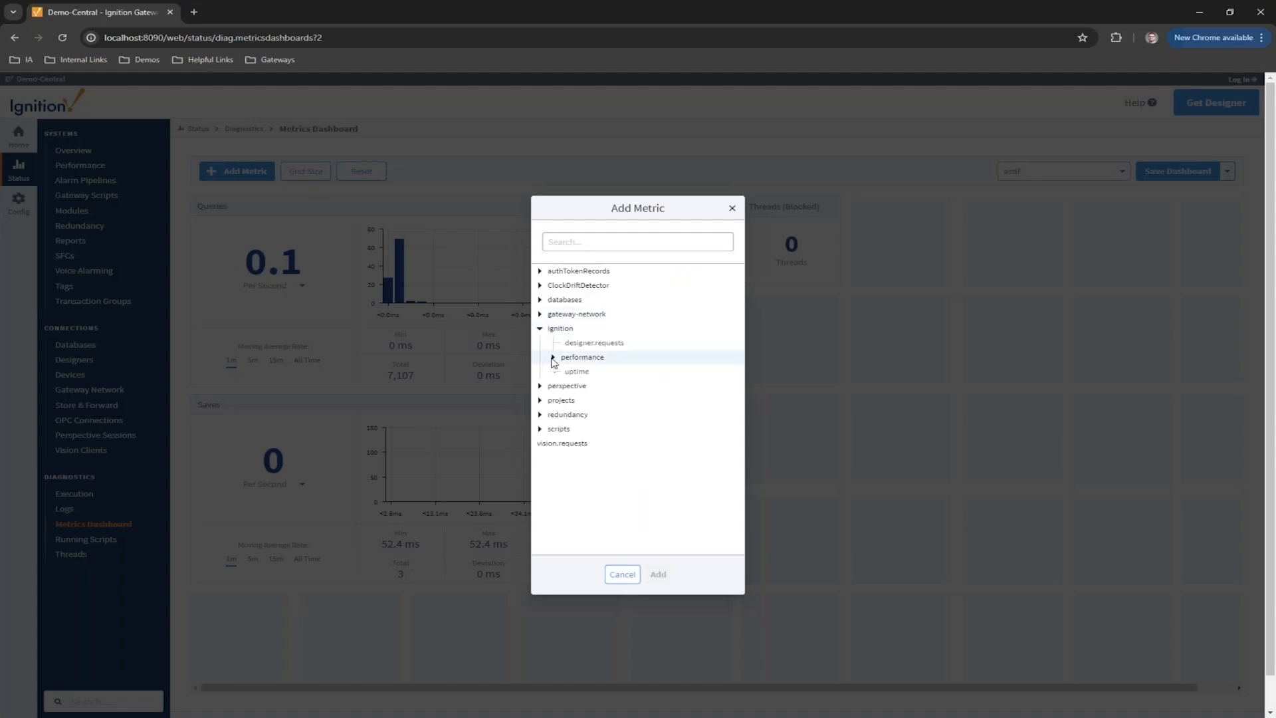
click(553, 357)
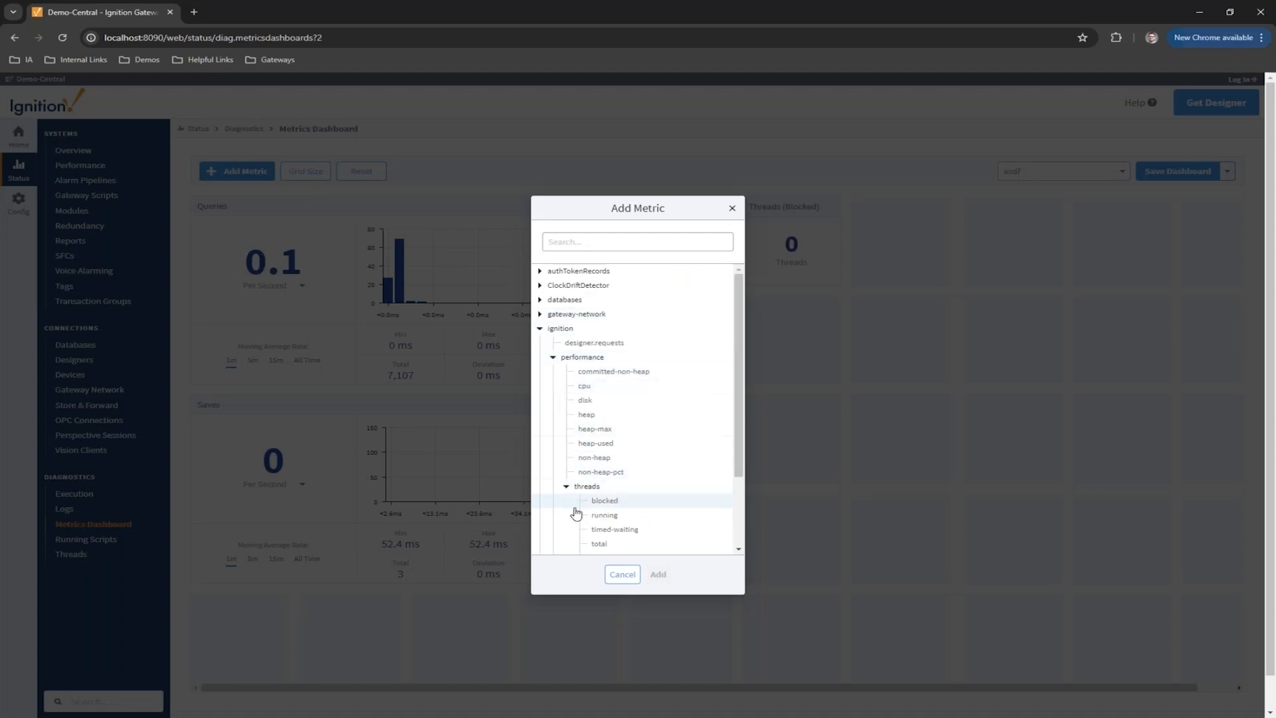
click(658, 574)
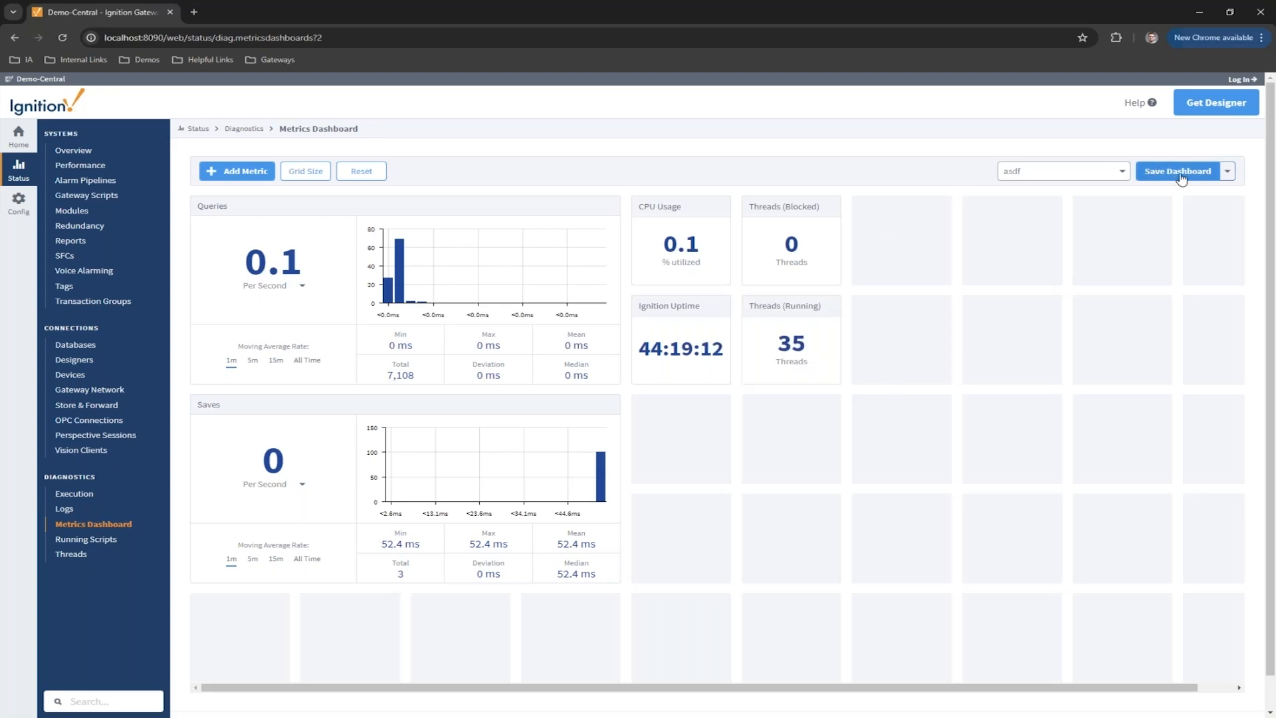
click(1178, 170)
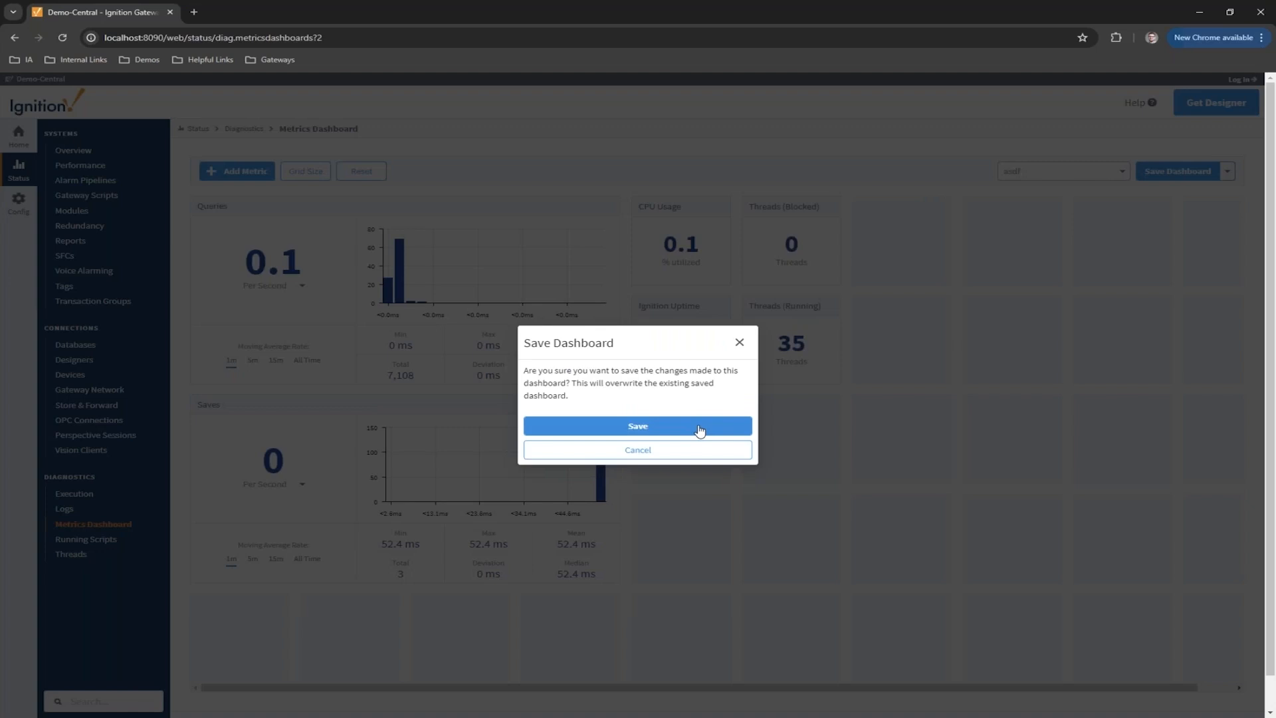
click(638, 425)
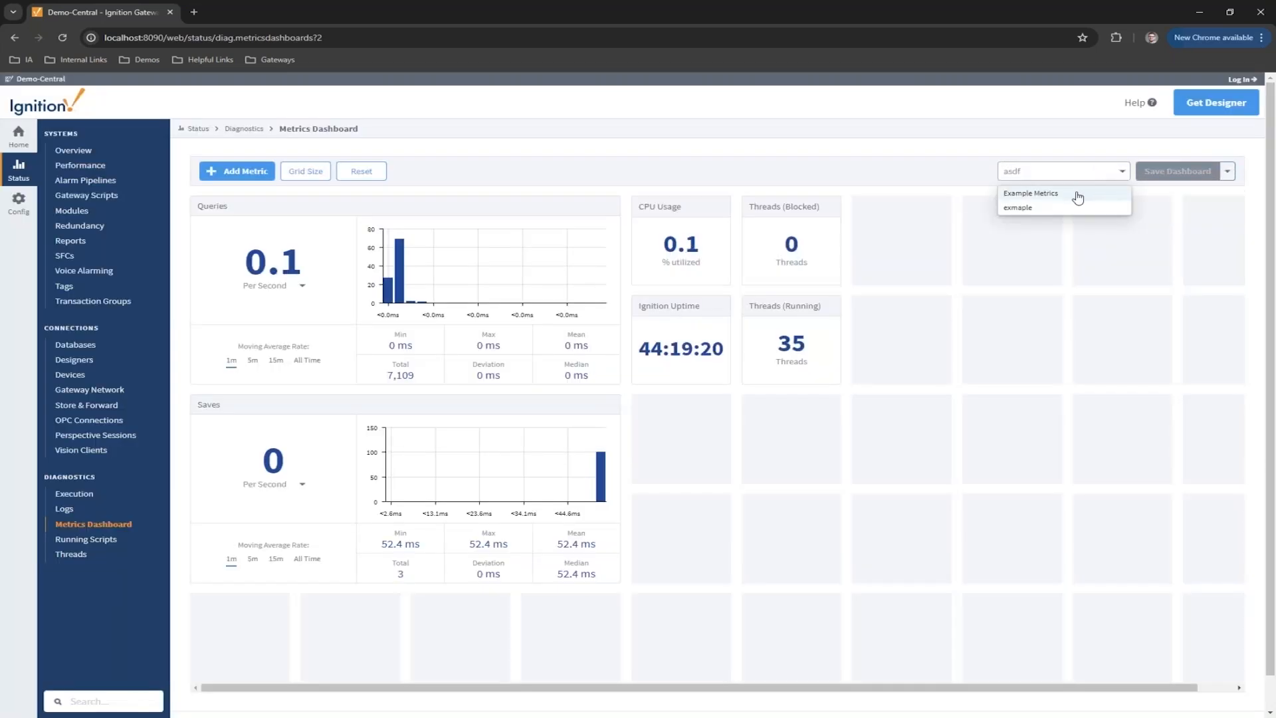
click(1030, 193)
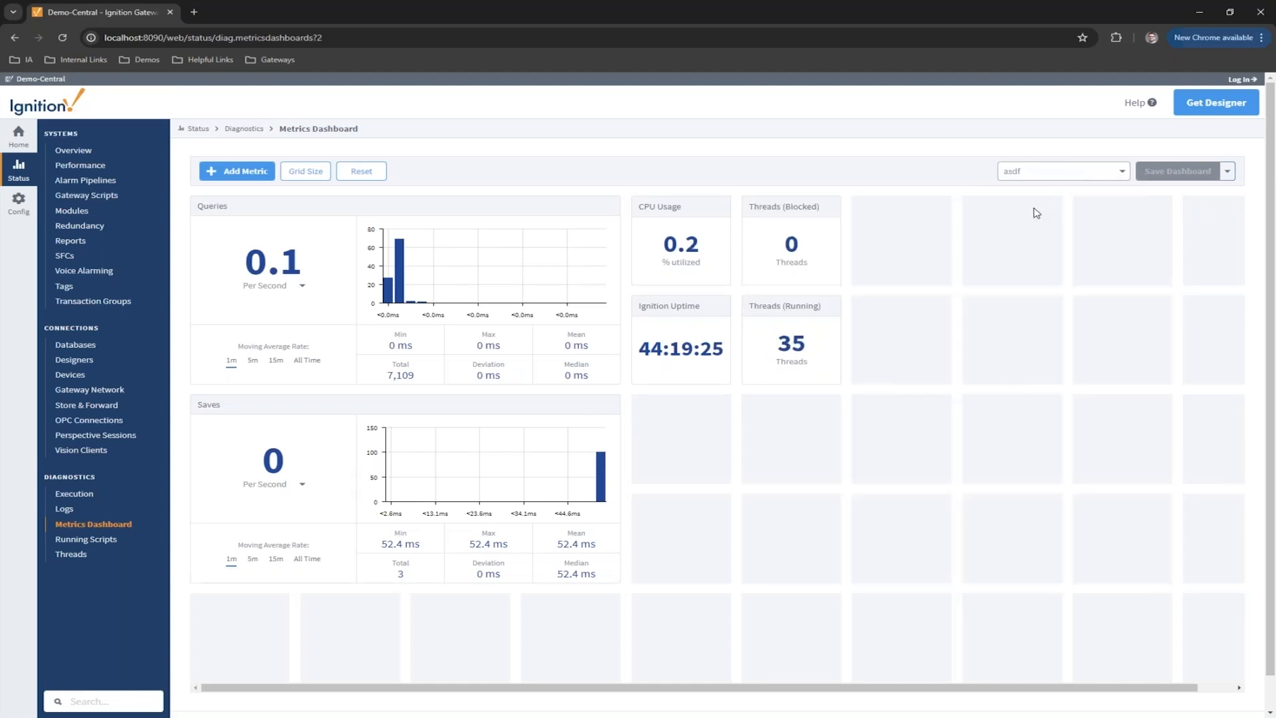
mouse_move(932, 159)
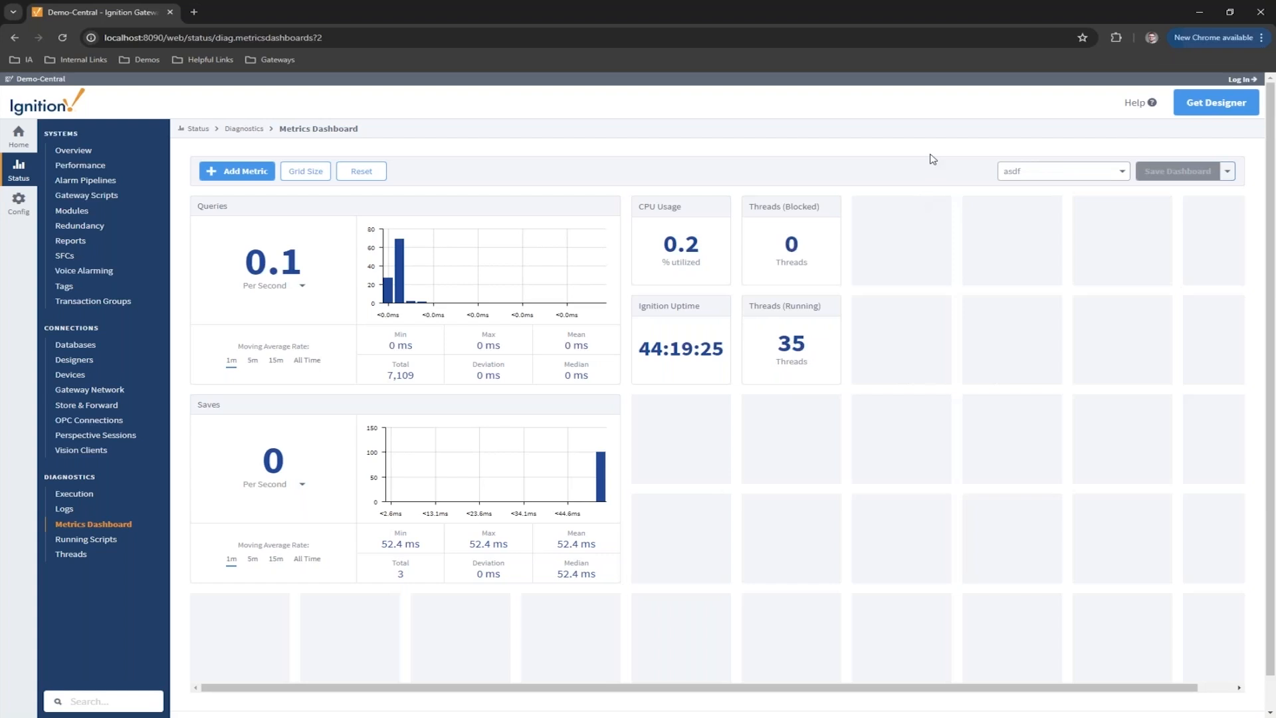
mouse_move(960, 184)
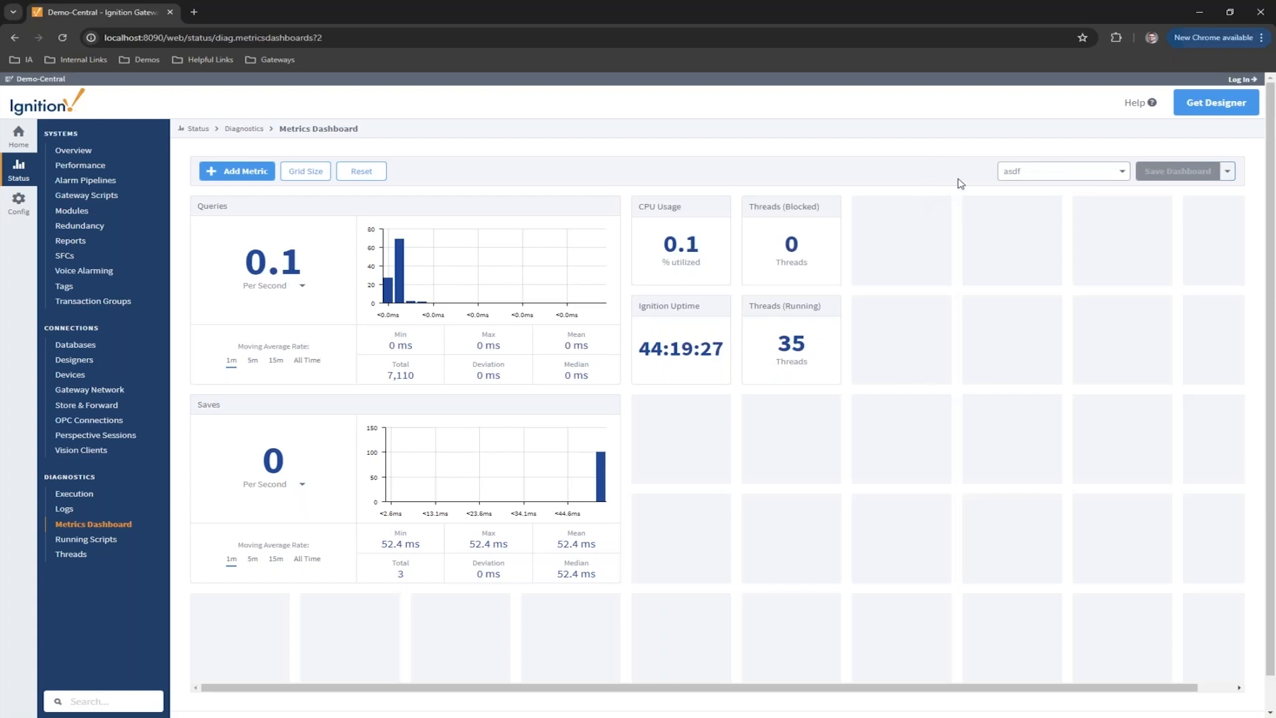
mouse_move(988, 94)
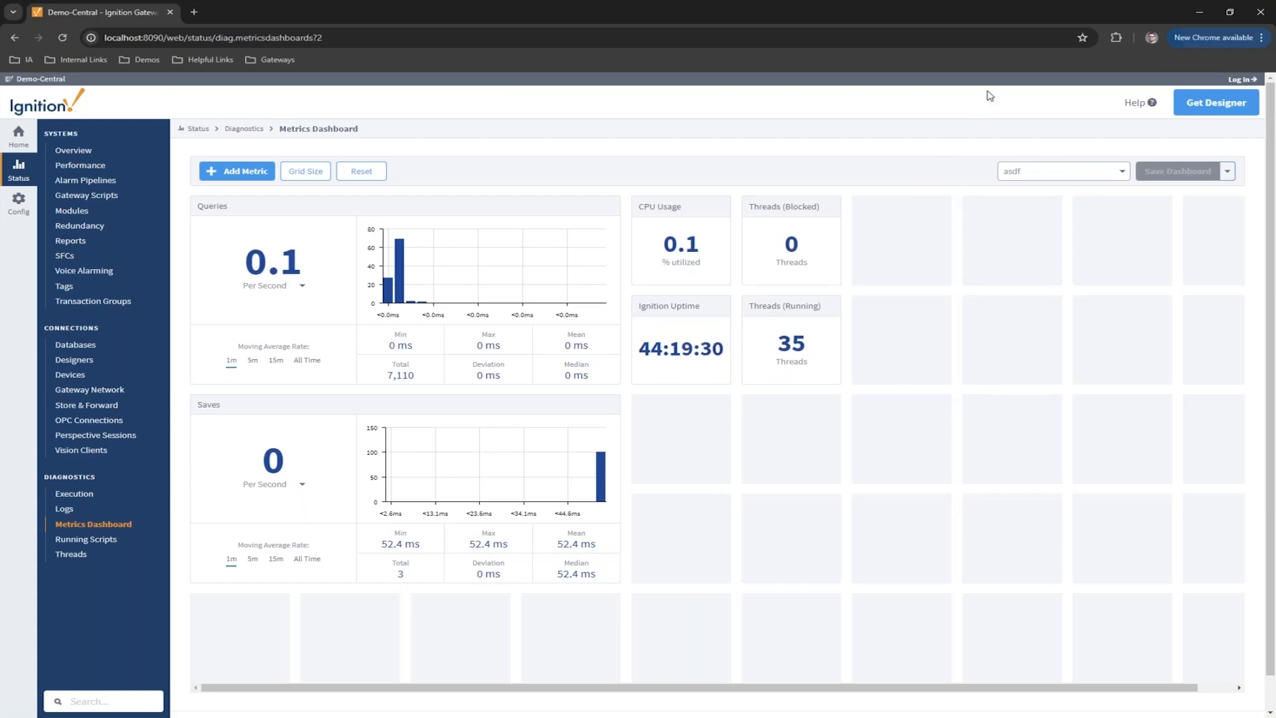
mouse_move(897, 136)
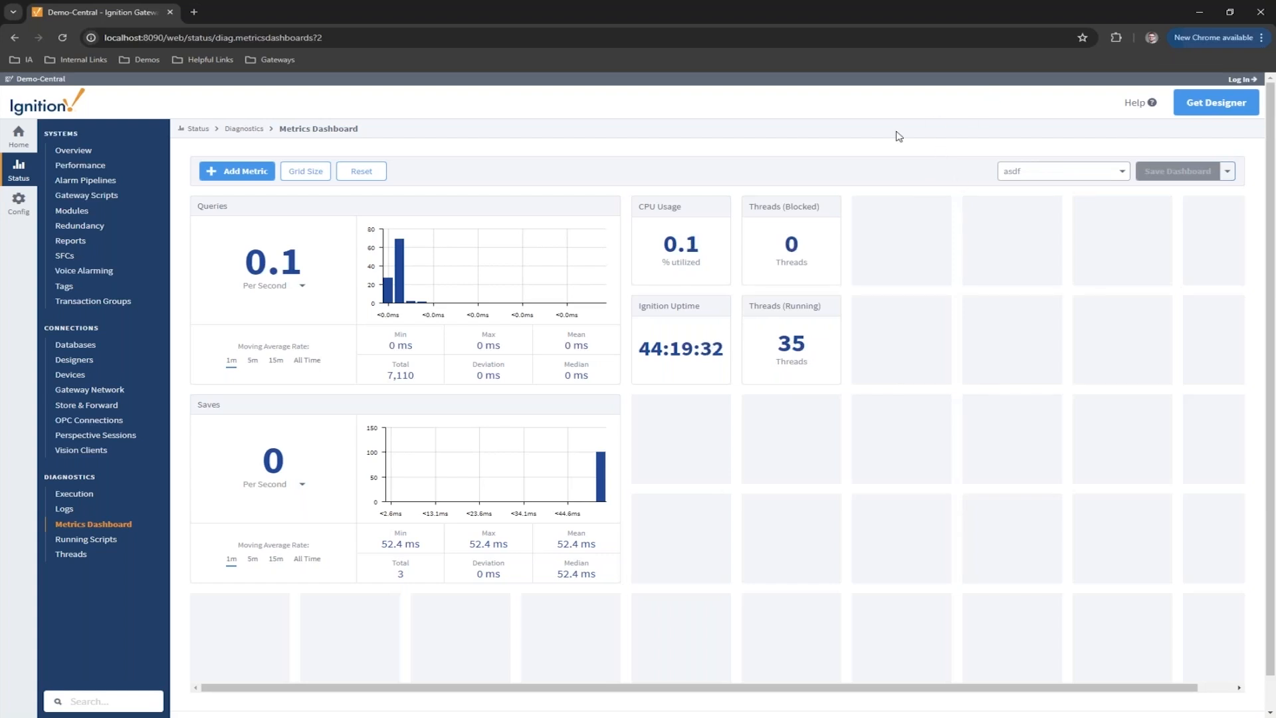
mouse_move(844, 149)
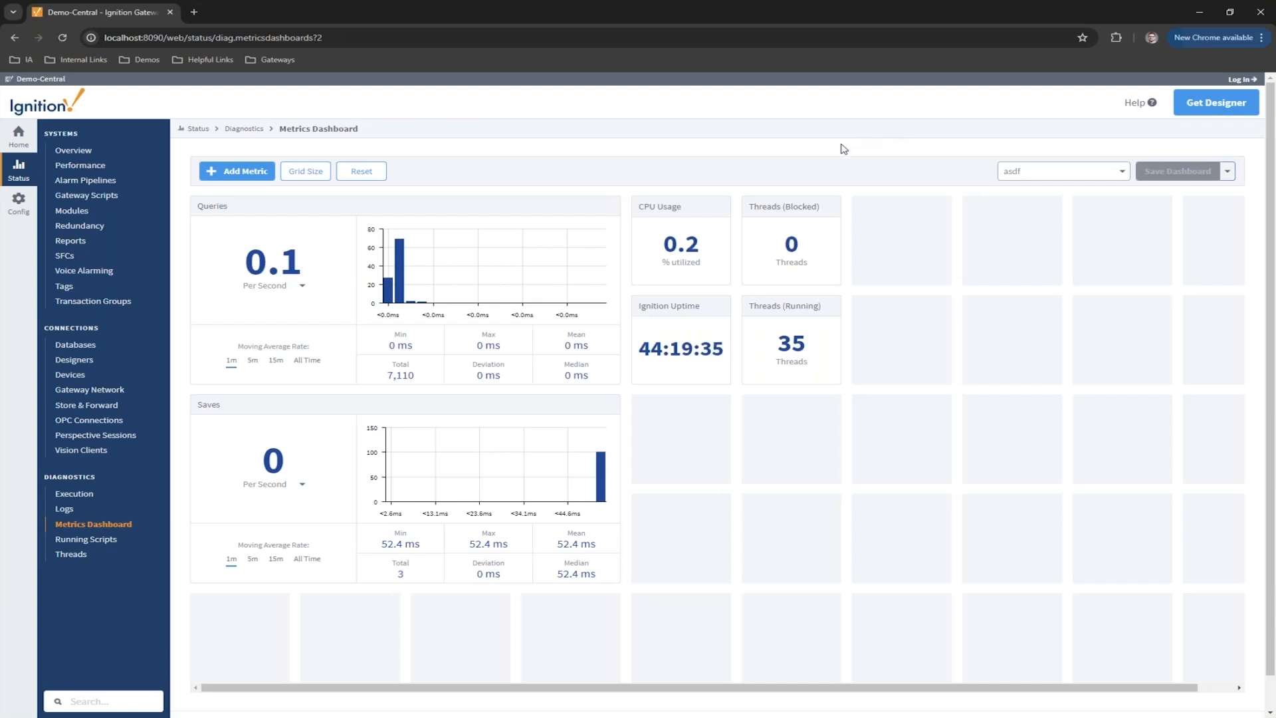
mouse_move(410, 88)
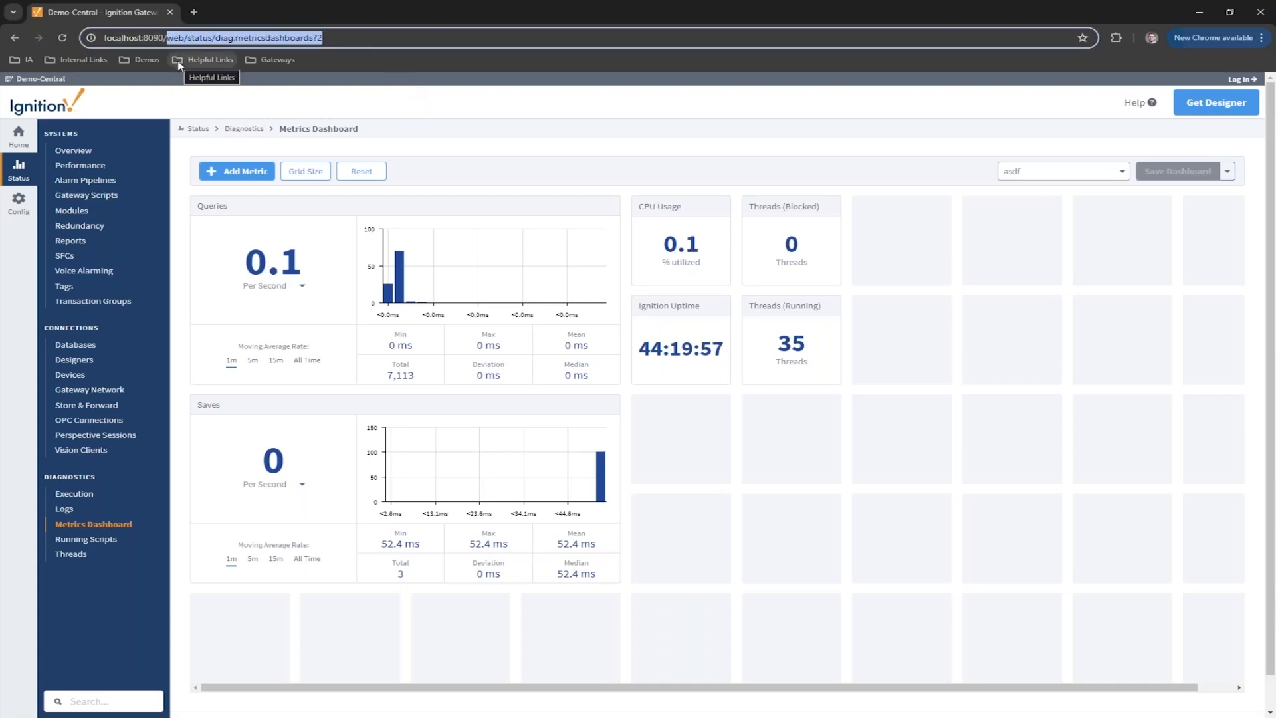
Step: Navigate via the address bar (StatusPing) to localhost:8090/system/gwinfo plain-text system info
text(StatusPing)
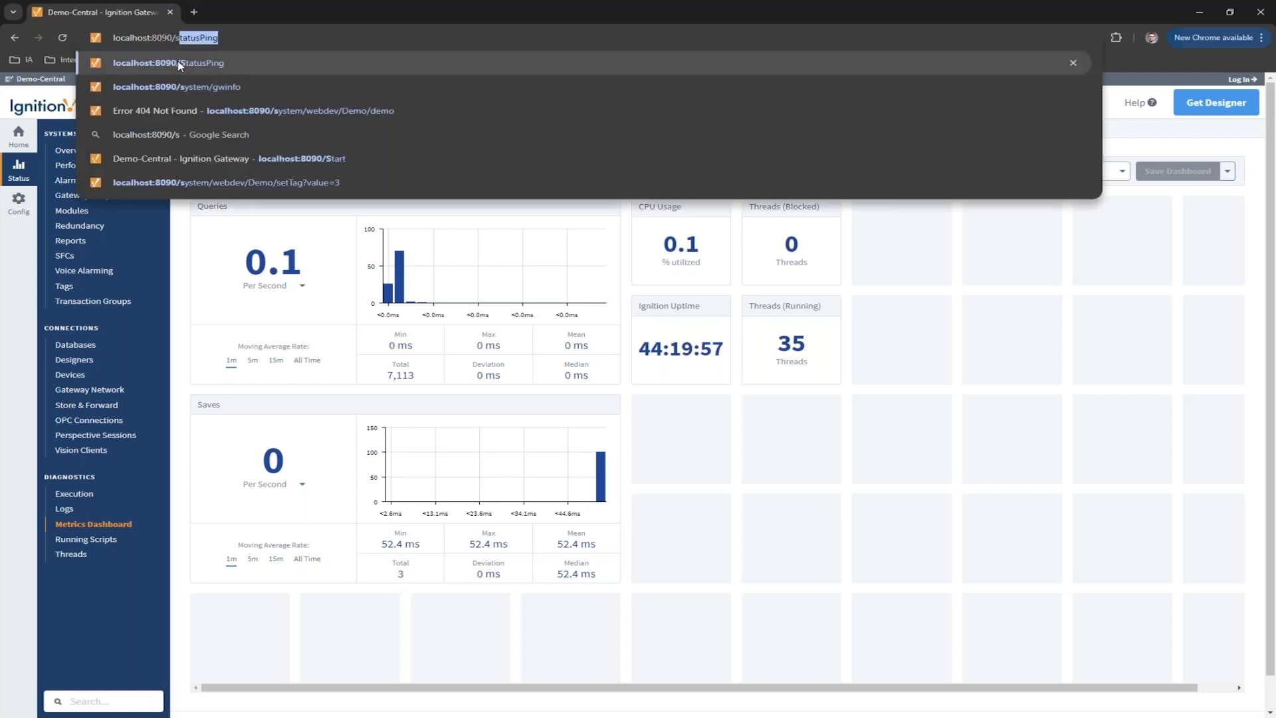
click(199, 88)
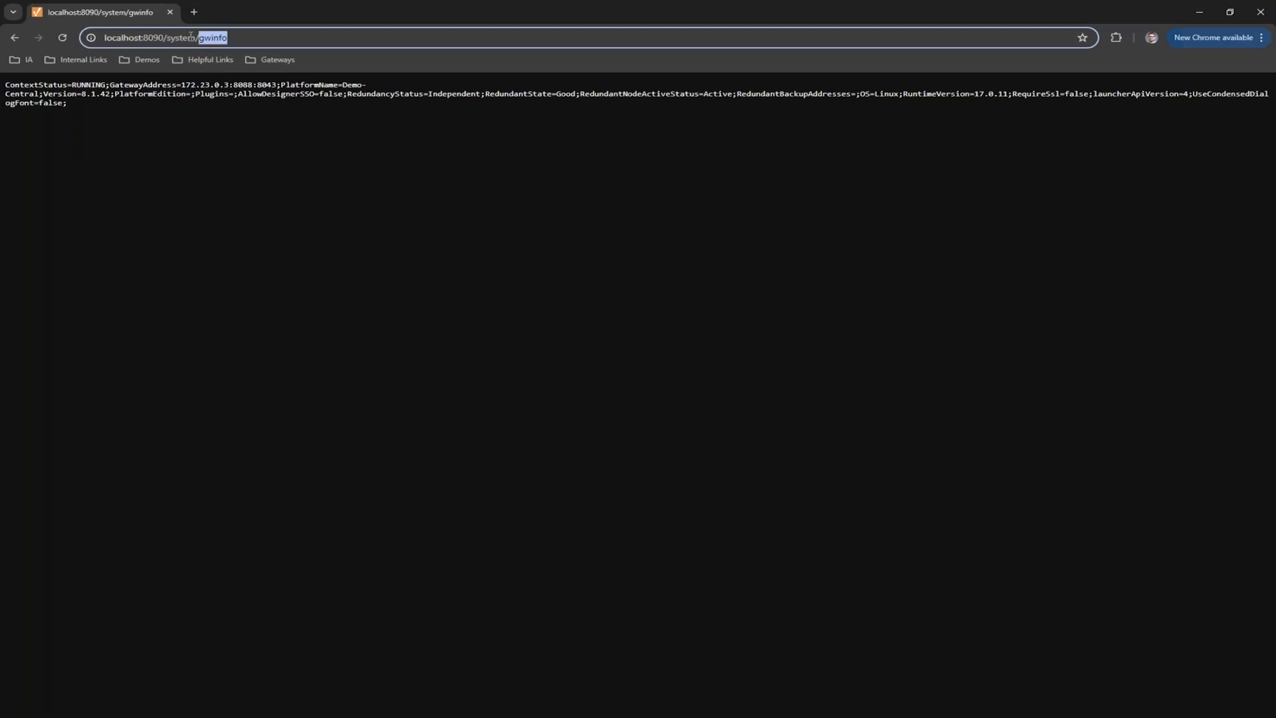
text(statusPing)
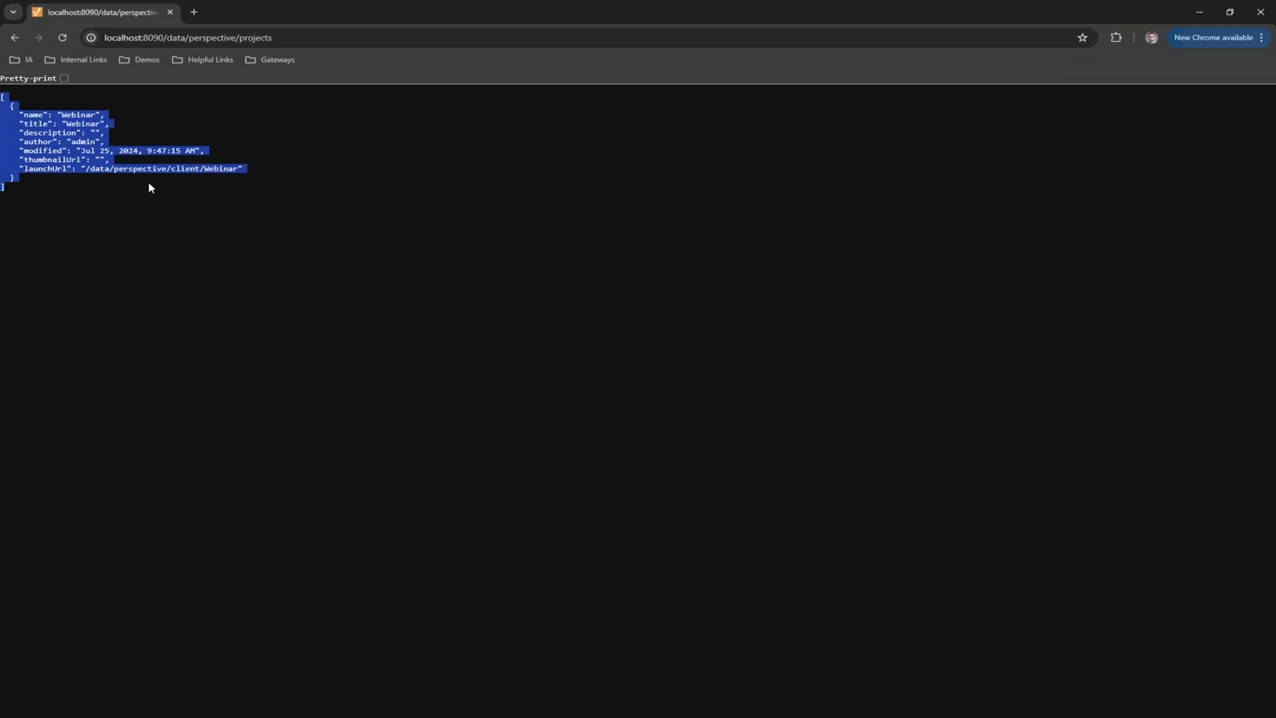
mouse_move(151, 173)
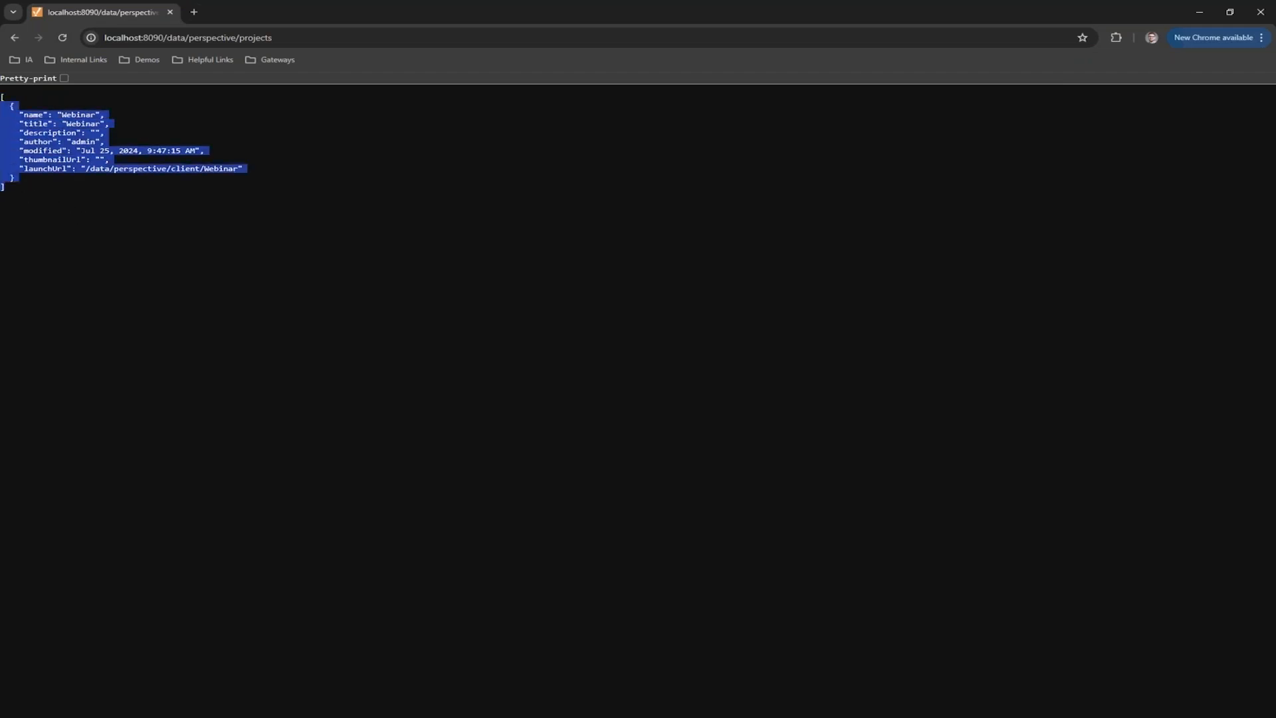
Step: Deselect the Perspective projects JSON listing that shows the Webinar project
click(81, 202)
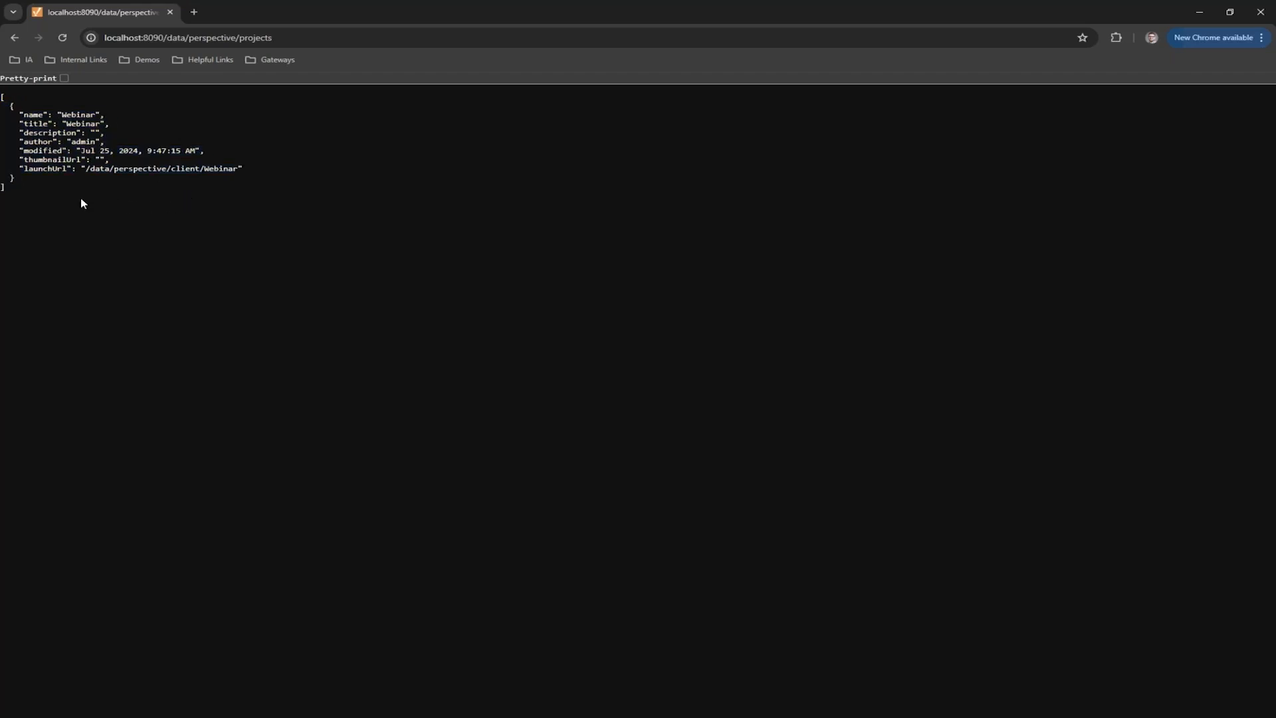
mouse_move(75, 185)
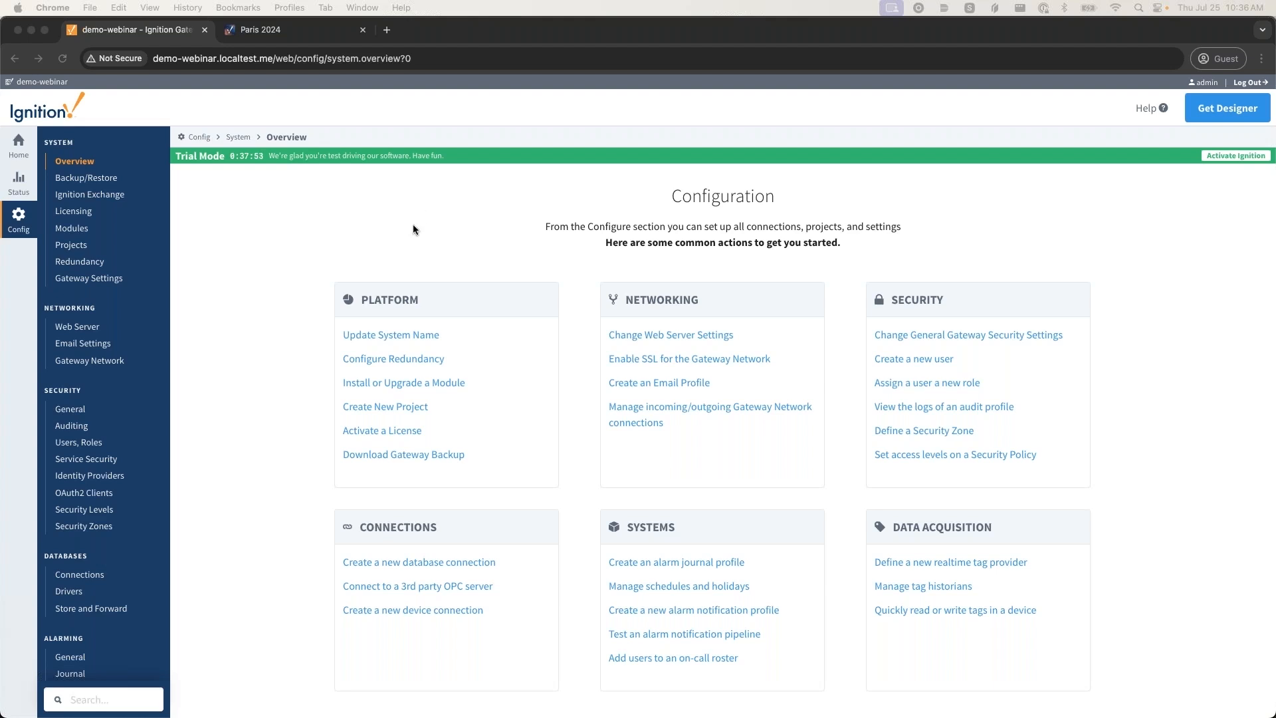
Step: Go to Config > Perspective > Branding Customization, where co-branding is not yet enabled
scroll(down, 3)
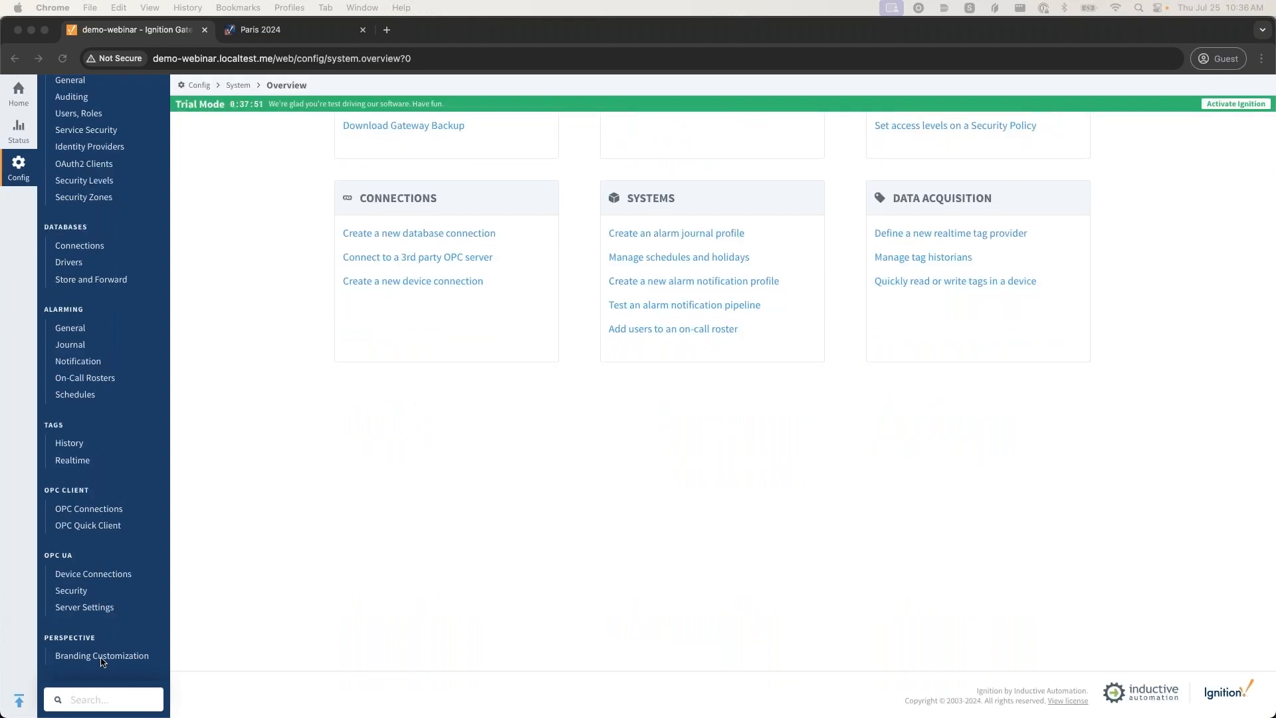
mouse_move(56, 627)
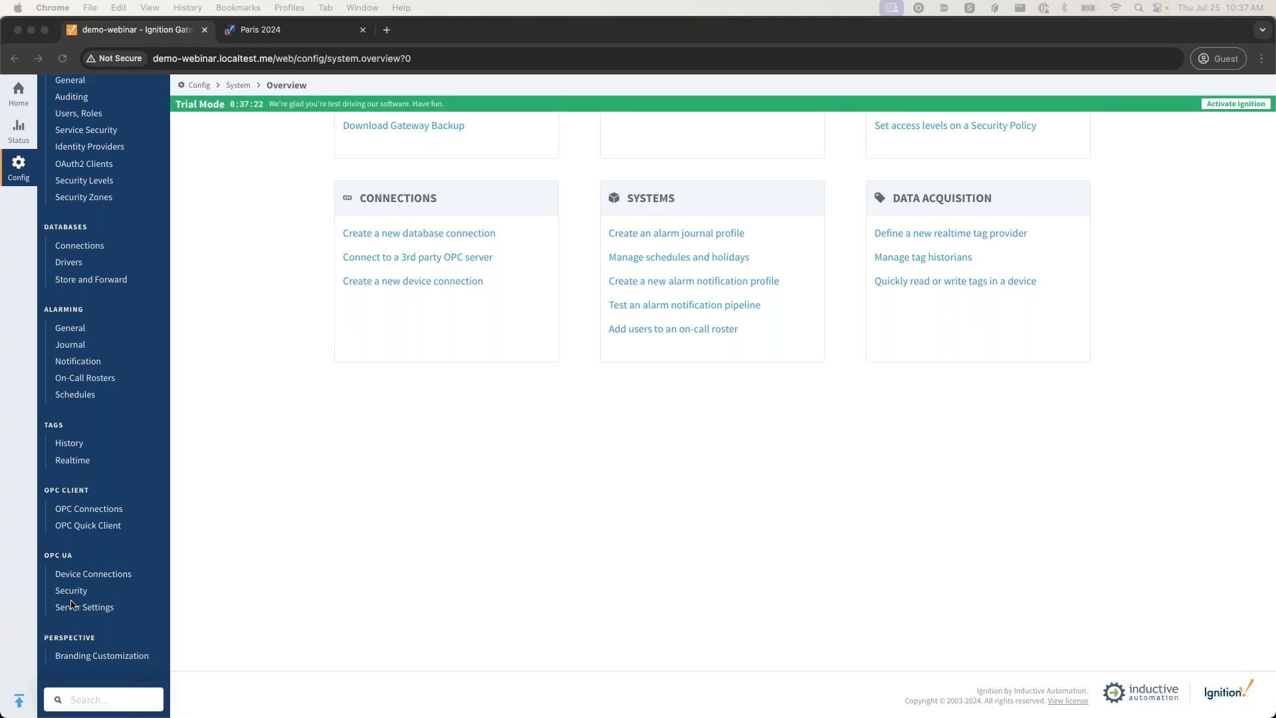
mouse_move(93, 666)
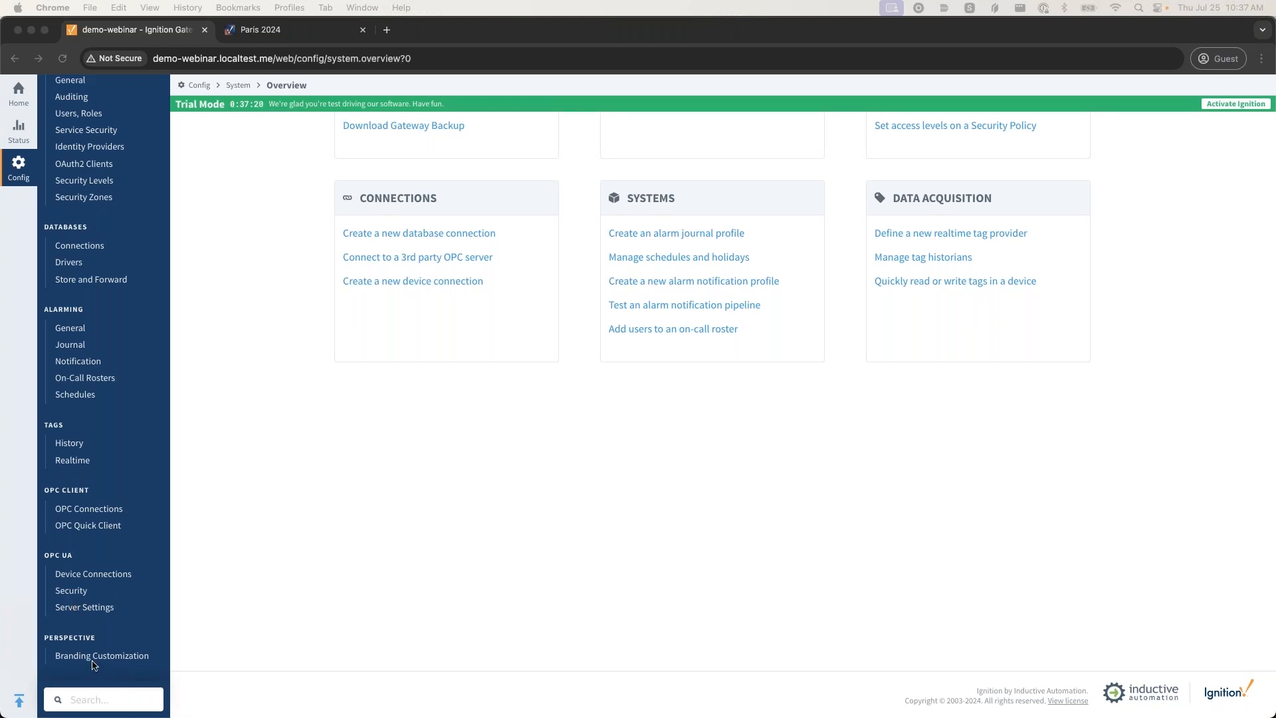
mouse_move(109, 657)
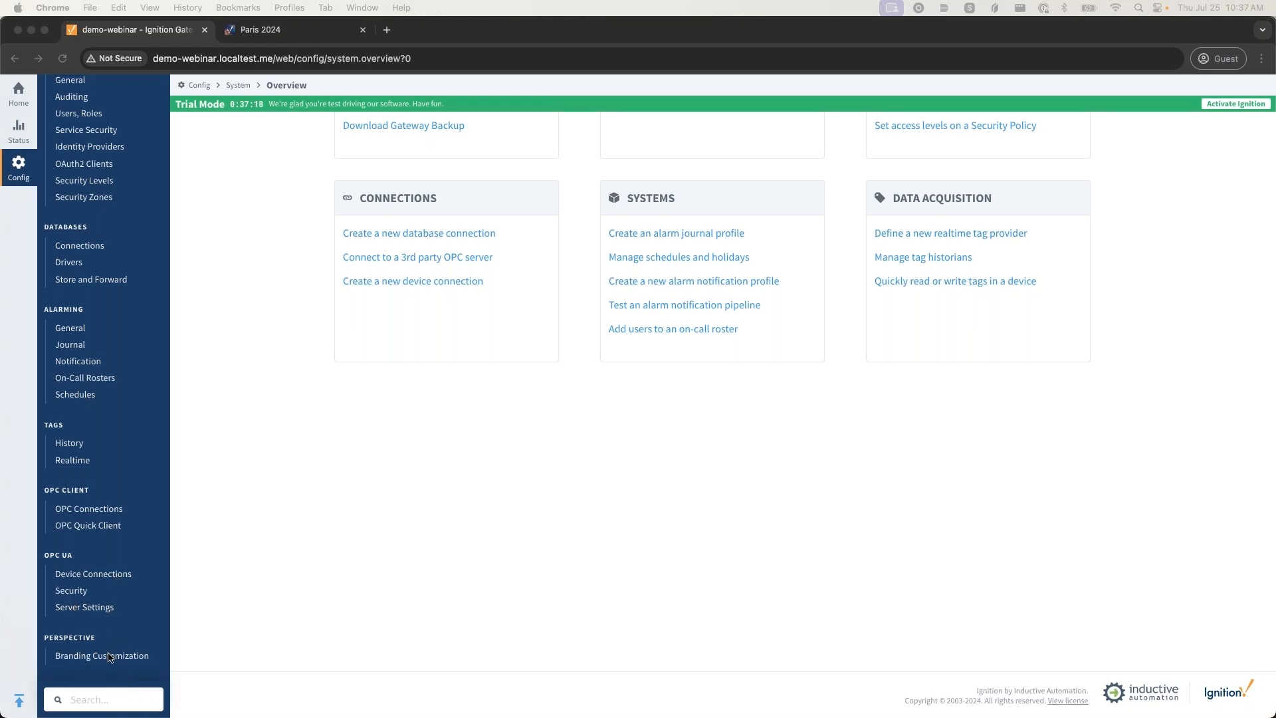
click(102, 655)
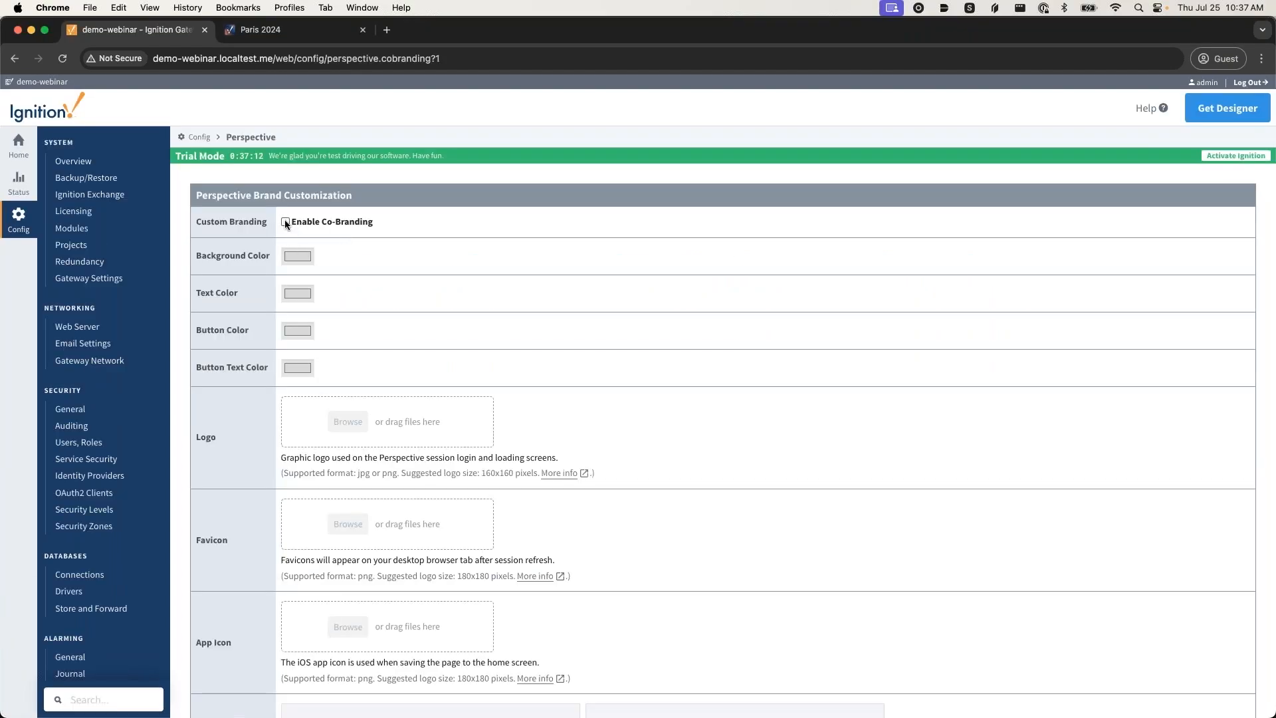
Step: Enable co-branding and set the background colour to medium blue with white text
click(283, 221)
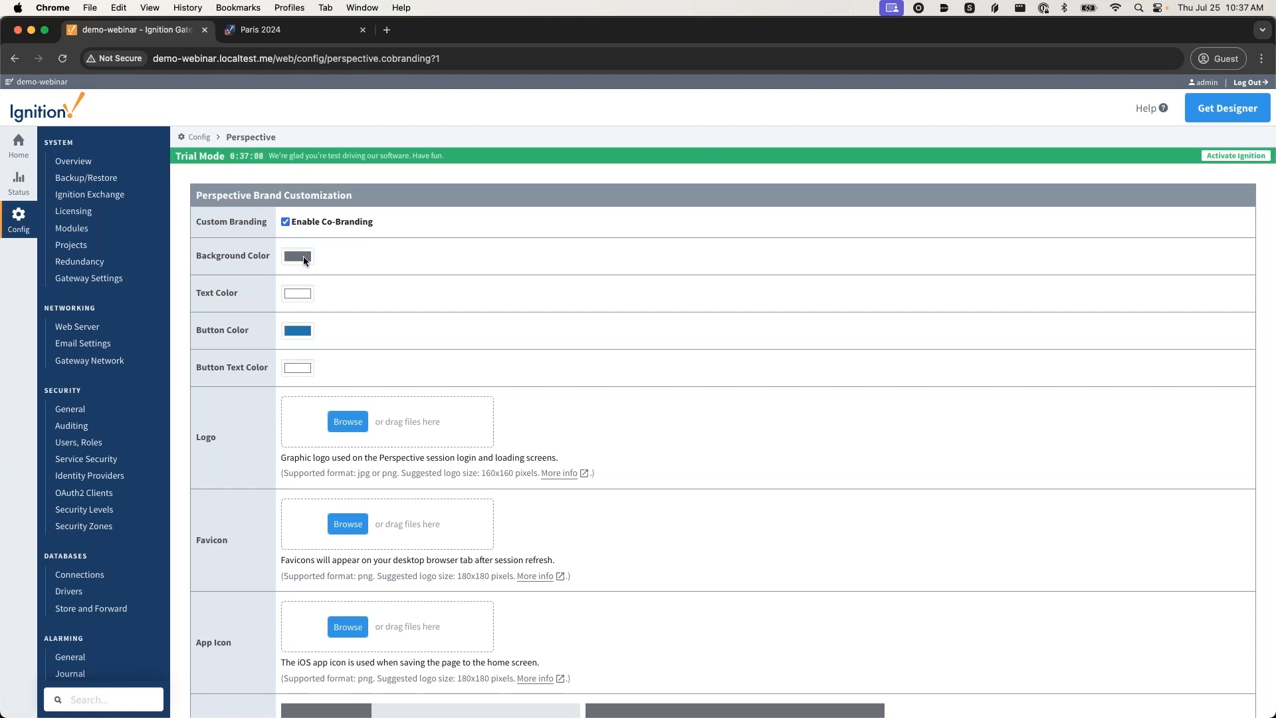
click(298, 257)
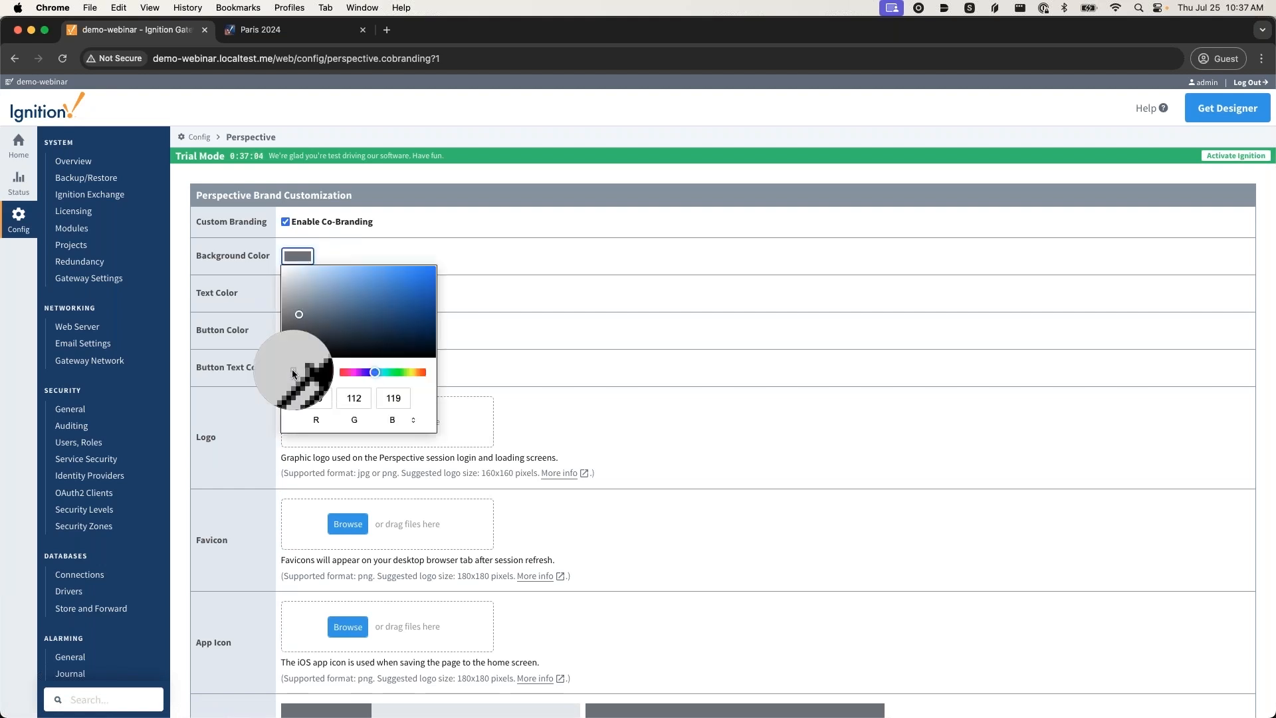
click(396, 274)
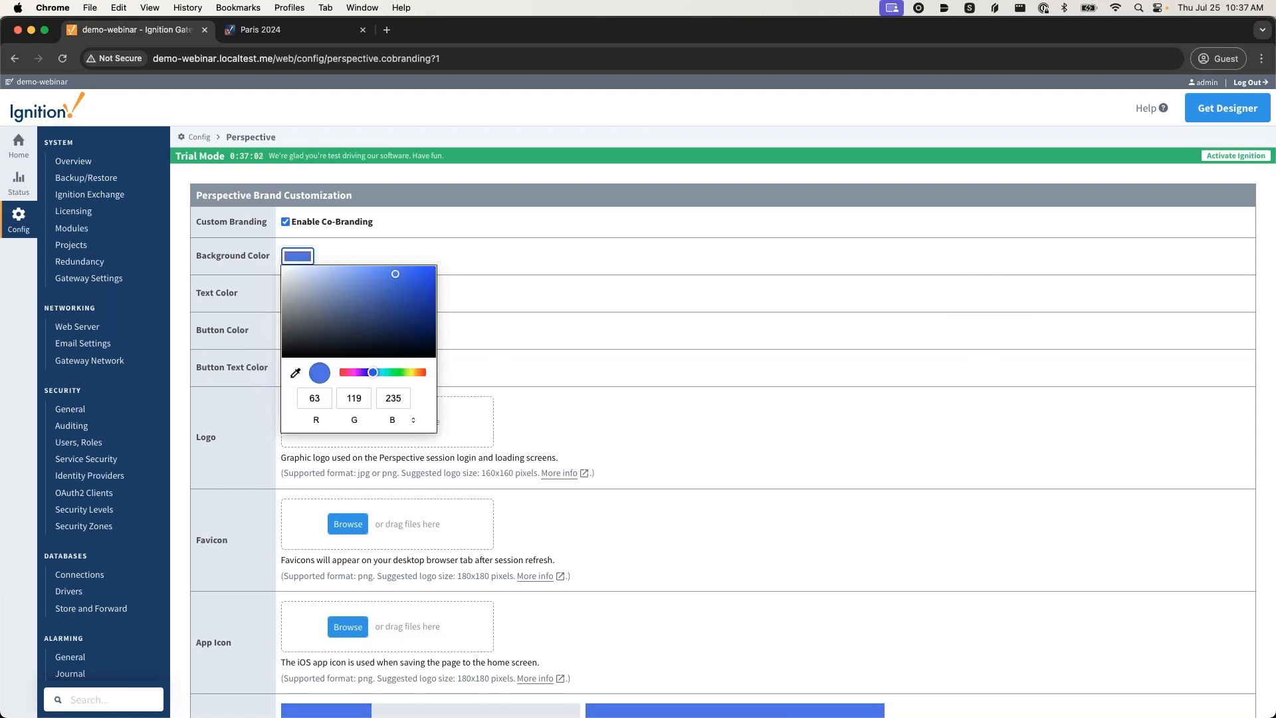
click(298, 293)
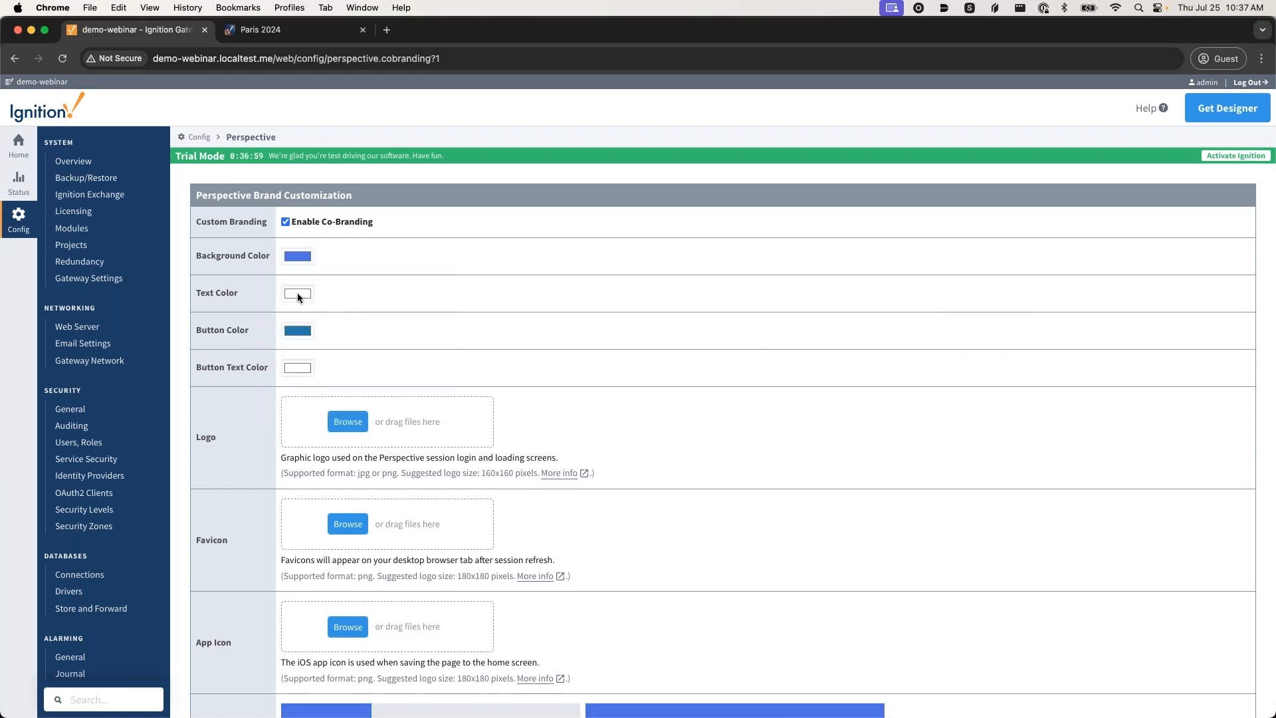
click(298, 293)
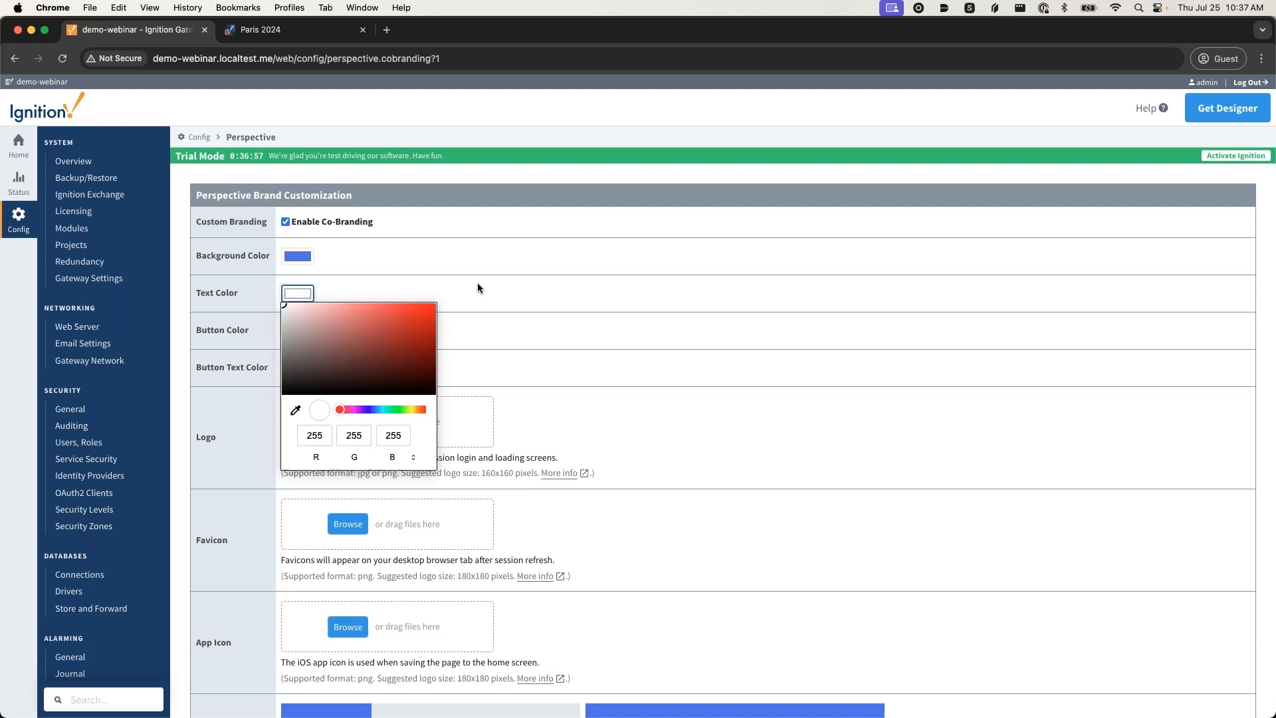
Step: Set button colour yellow and button text black, then choose LoadingGif.png as the logo
click(297, 330)
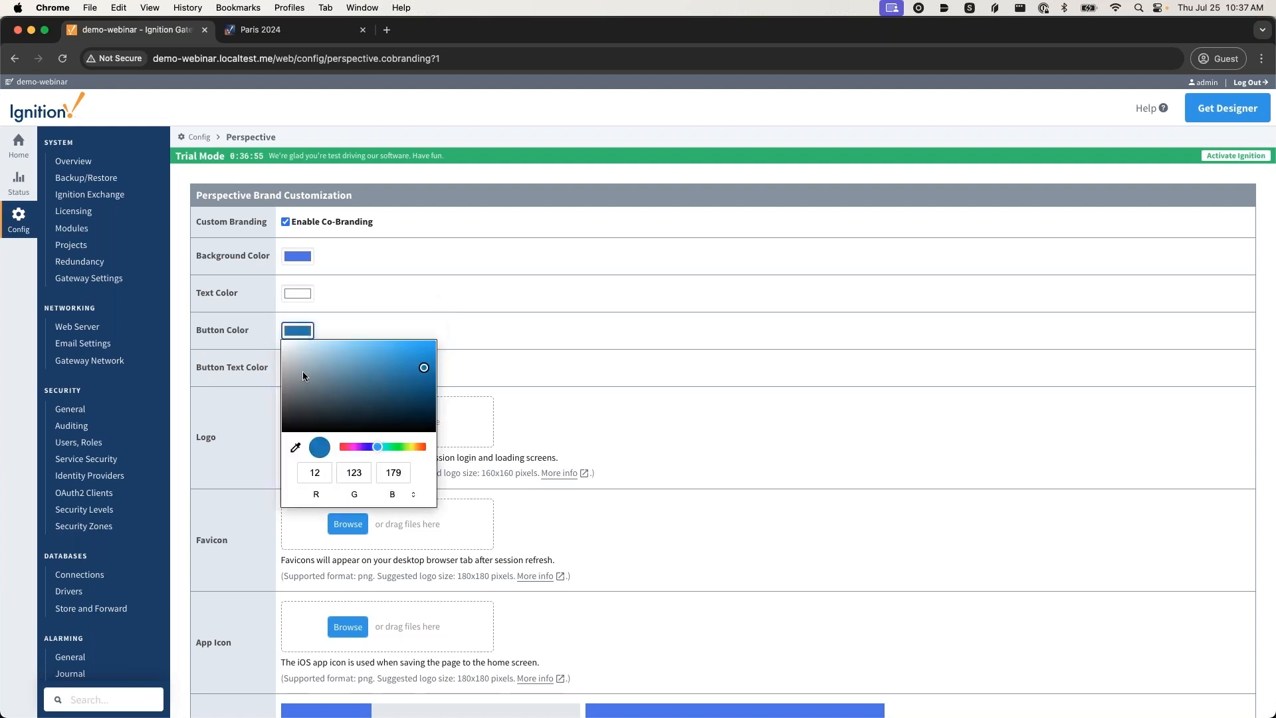
mouse_move(297, 447)
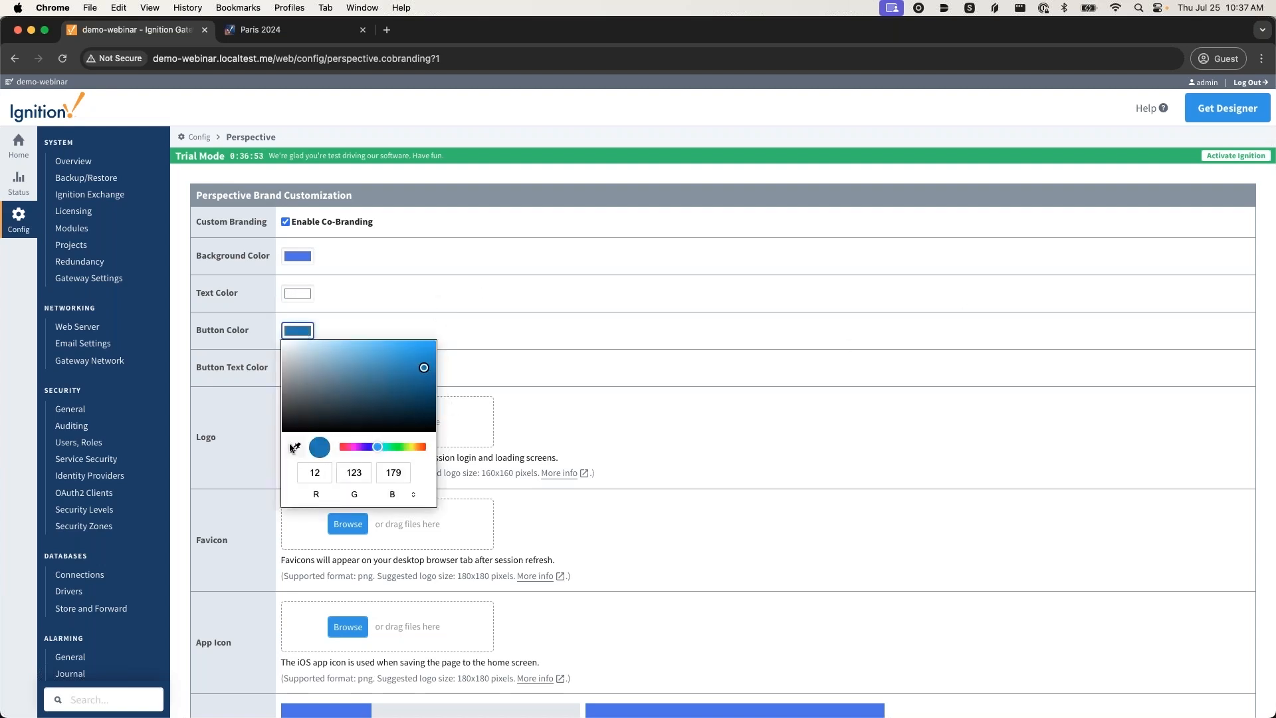
click(410, 447)
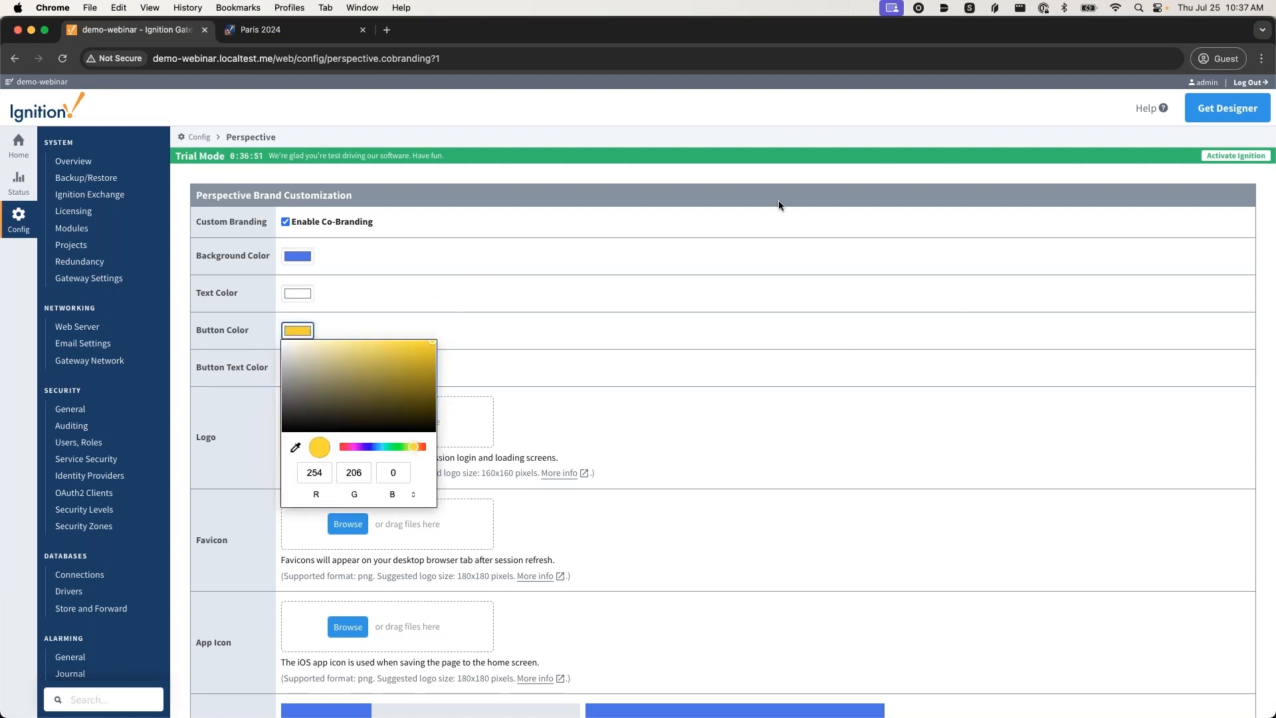
click(297, 367)
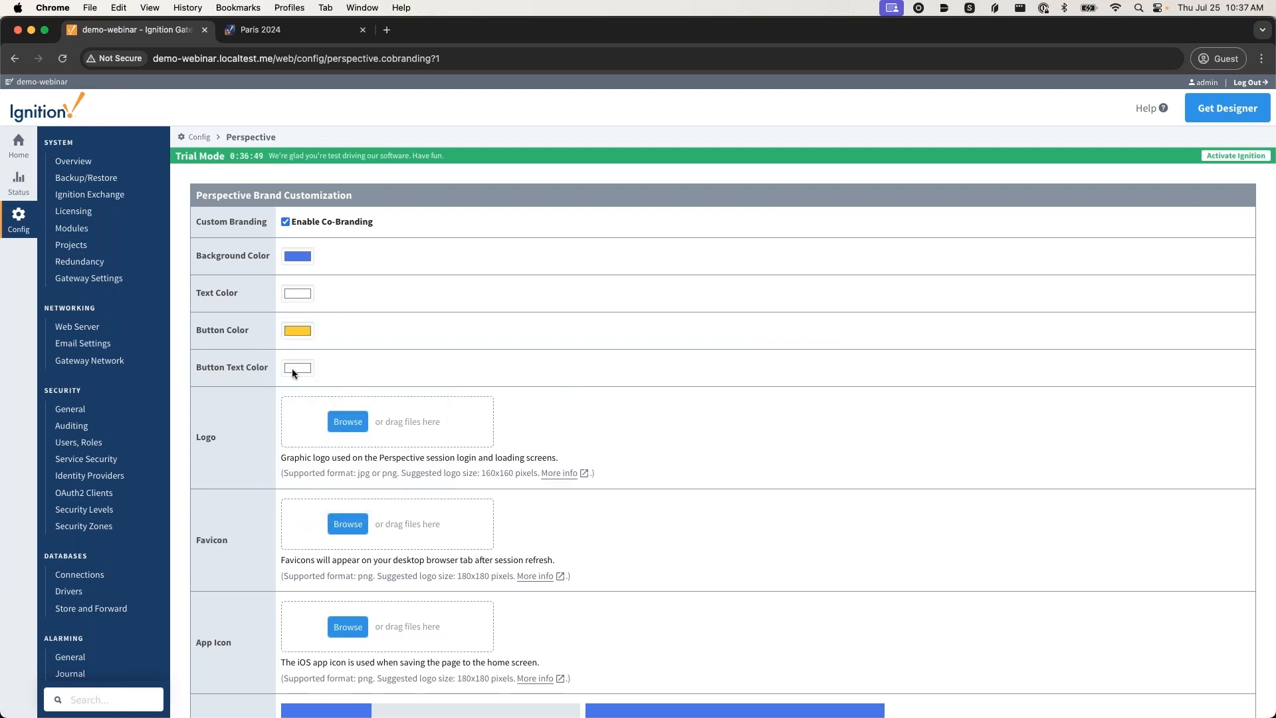
click(298, 367)
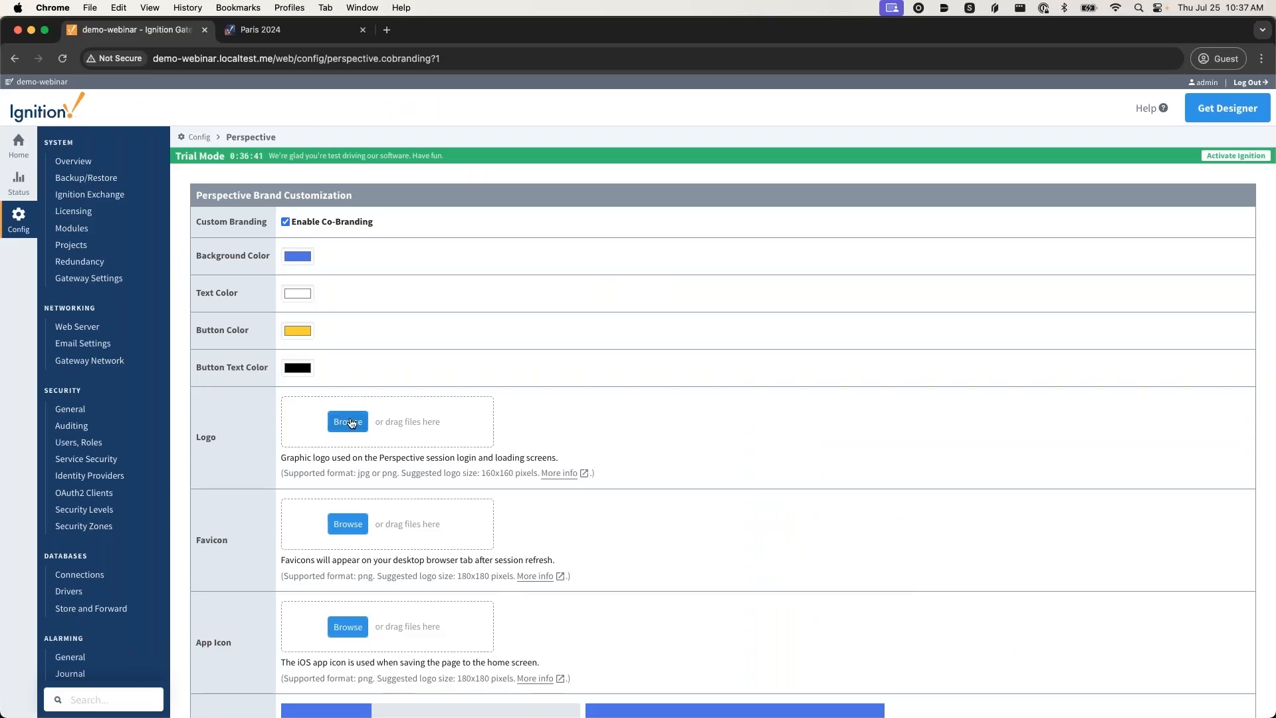
click(349, 421)
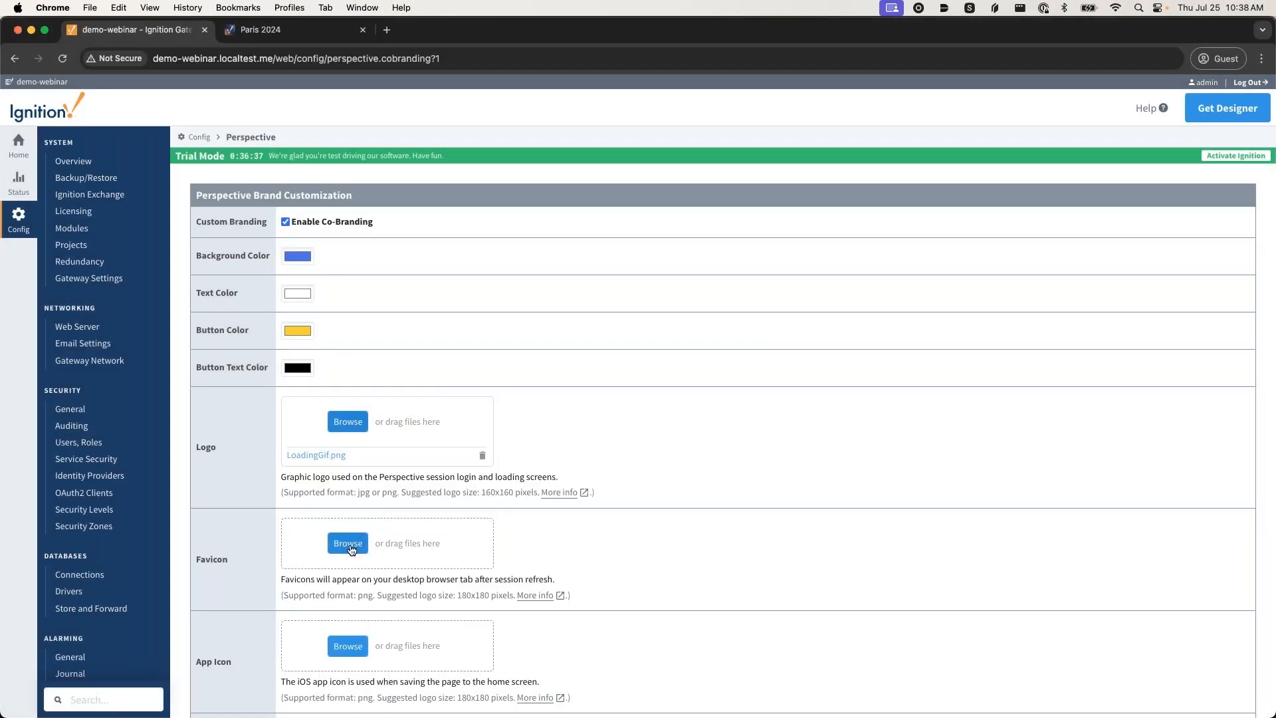
Step: Upload Favicon.png as the favicon and scroll to the branded login and loading previews
click(347, 542)
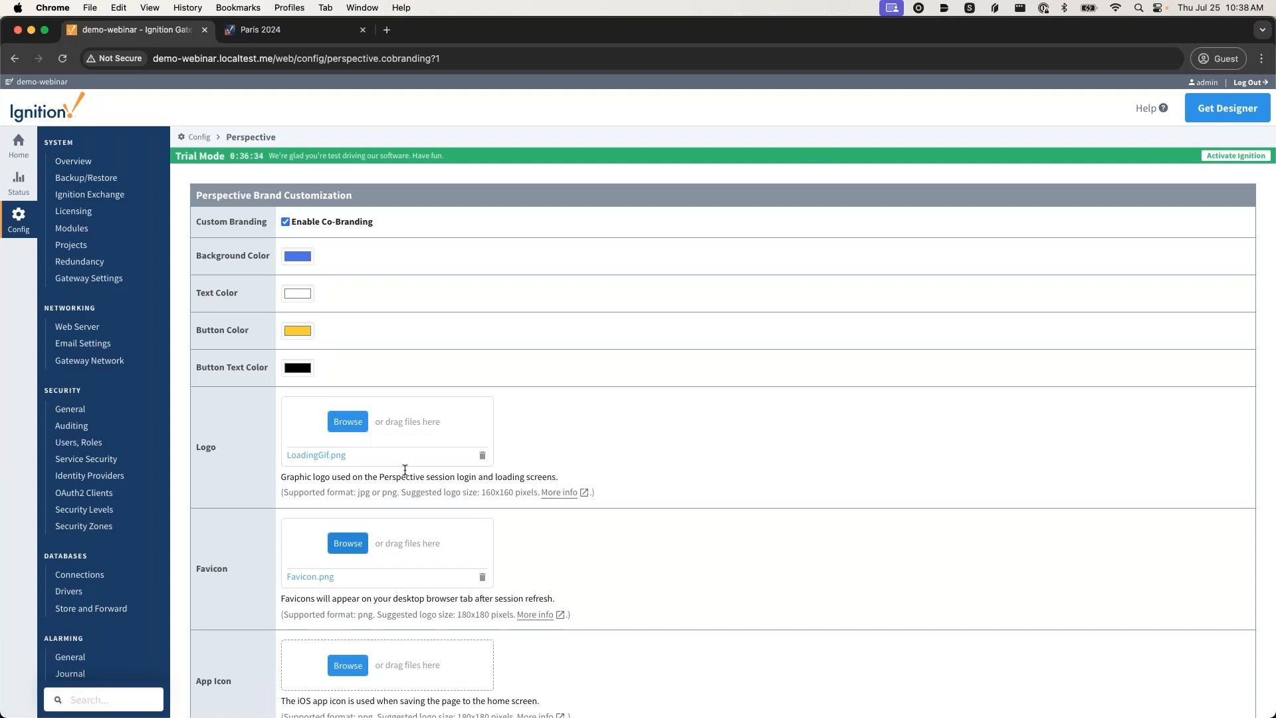
mouse_move(347, 385)
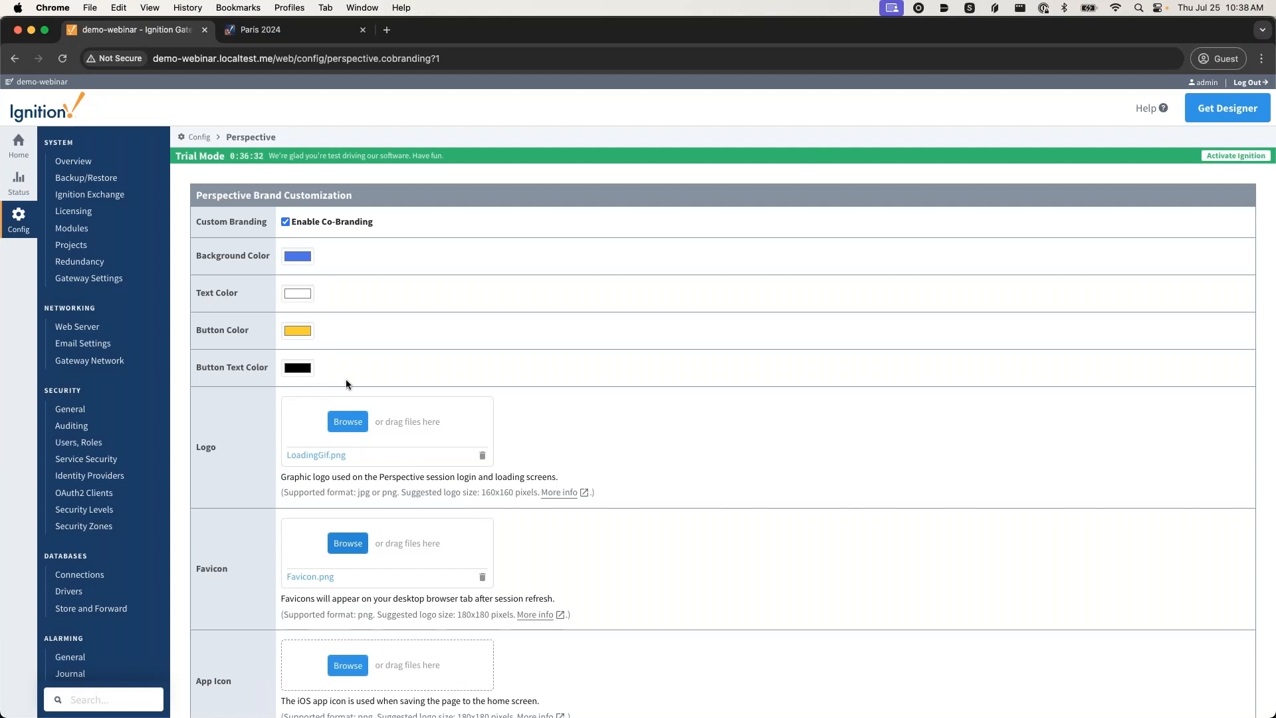
mouse_move(327, 564)
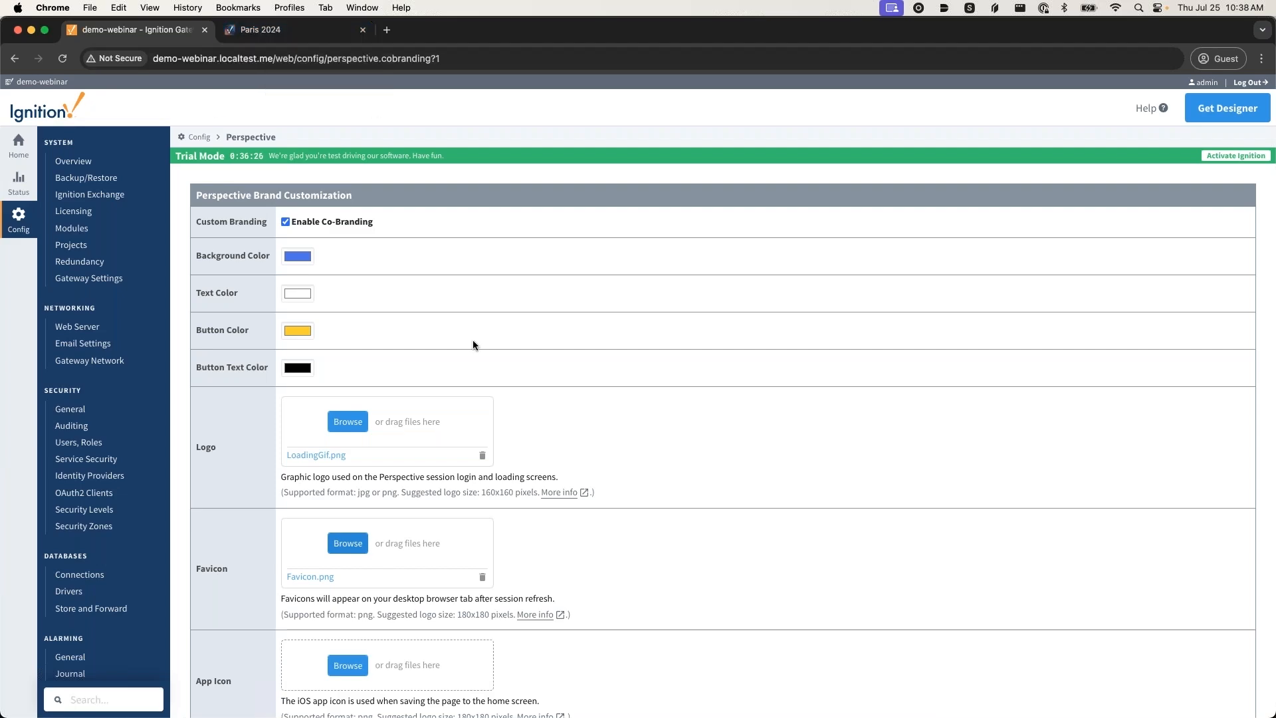
scroll(down, 3)
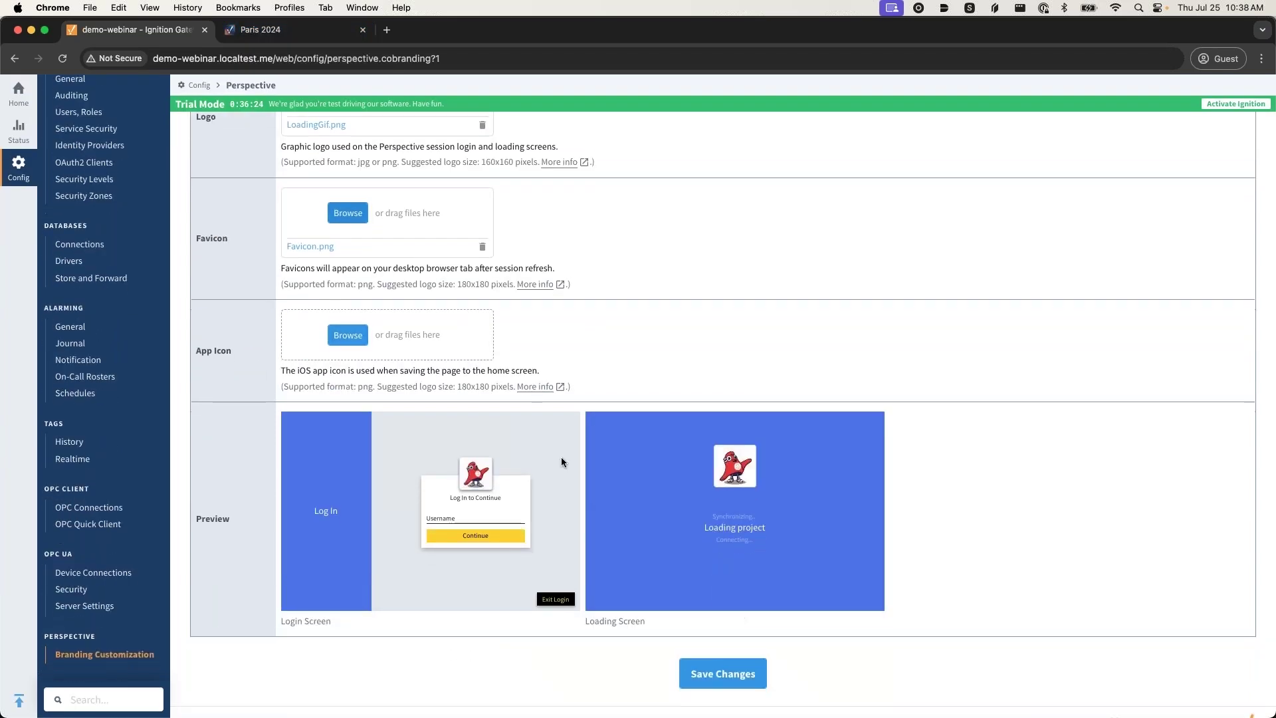
Step: Save the blue and yellow co-branding settings, leading to the Perspective Session Launcher
scroll(down, 3)
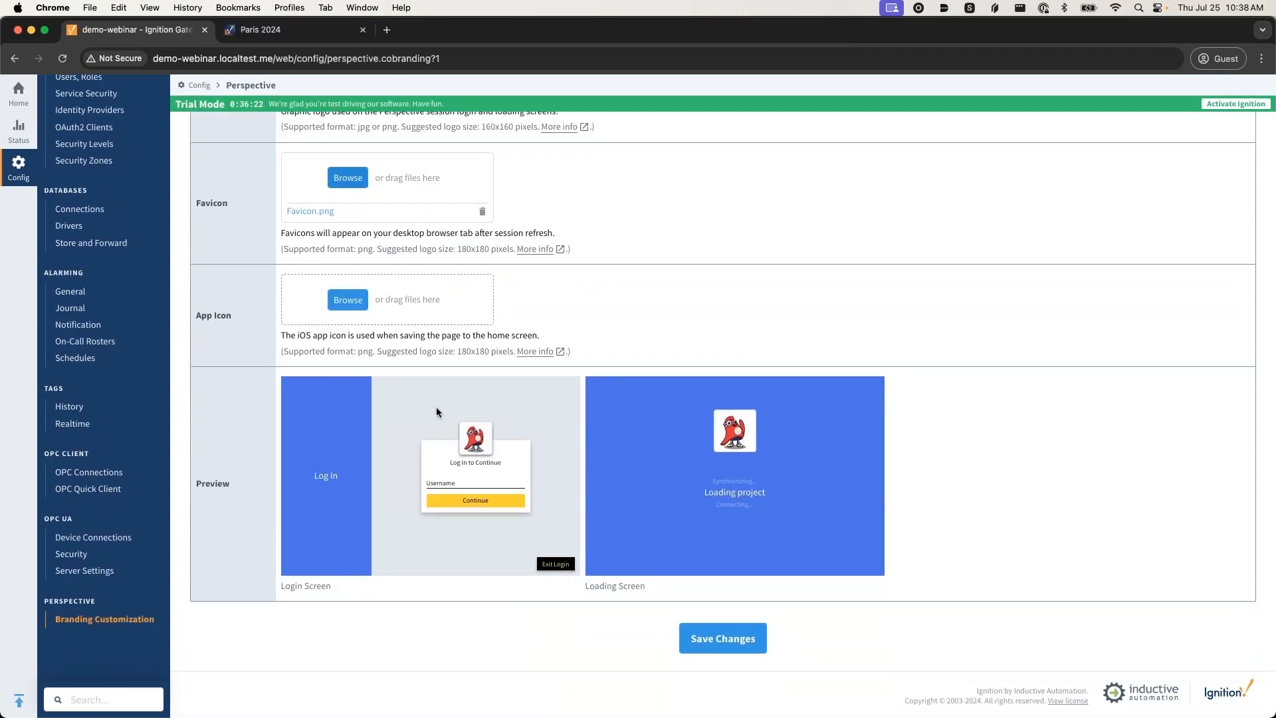
mouse_move(444, 532)
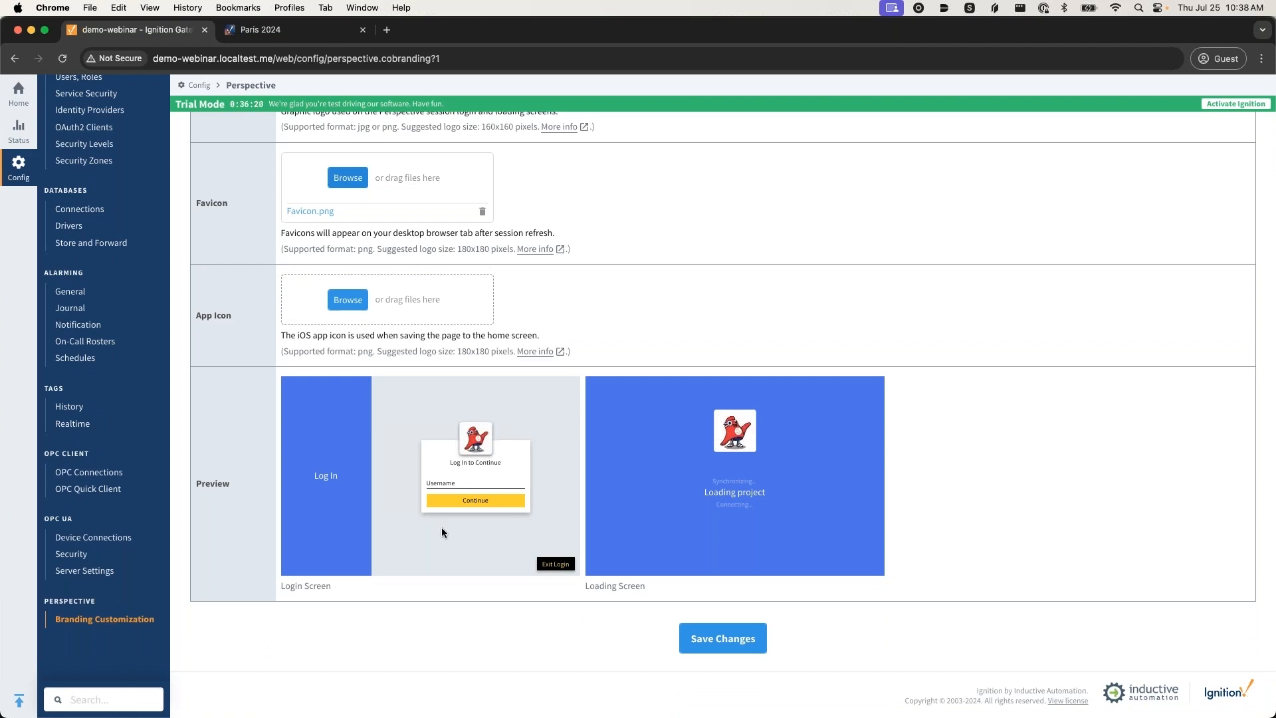
mouse_move(449, 523)
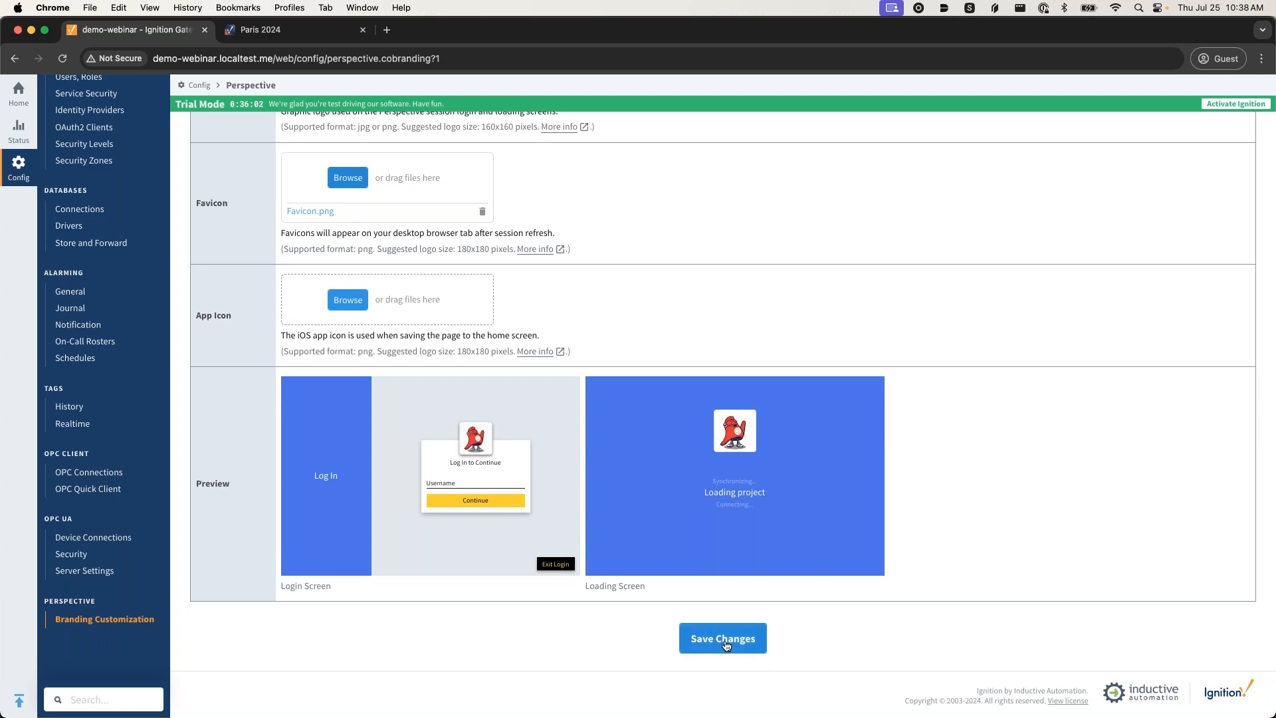
click(723, 638)
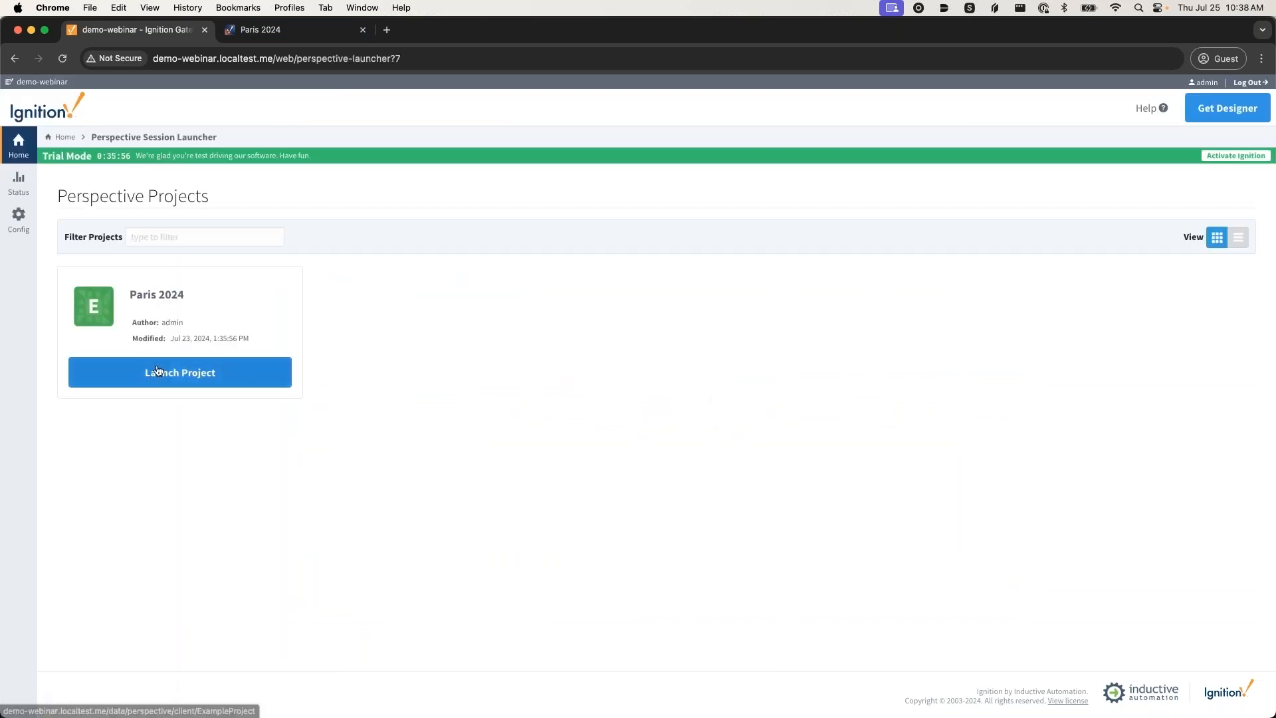
Step: Launch Paris 2024 to the branded blue login, continue to log in, then return to Config
click(180, 372)
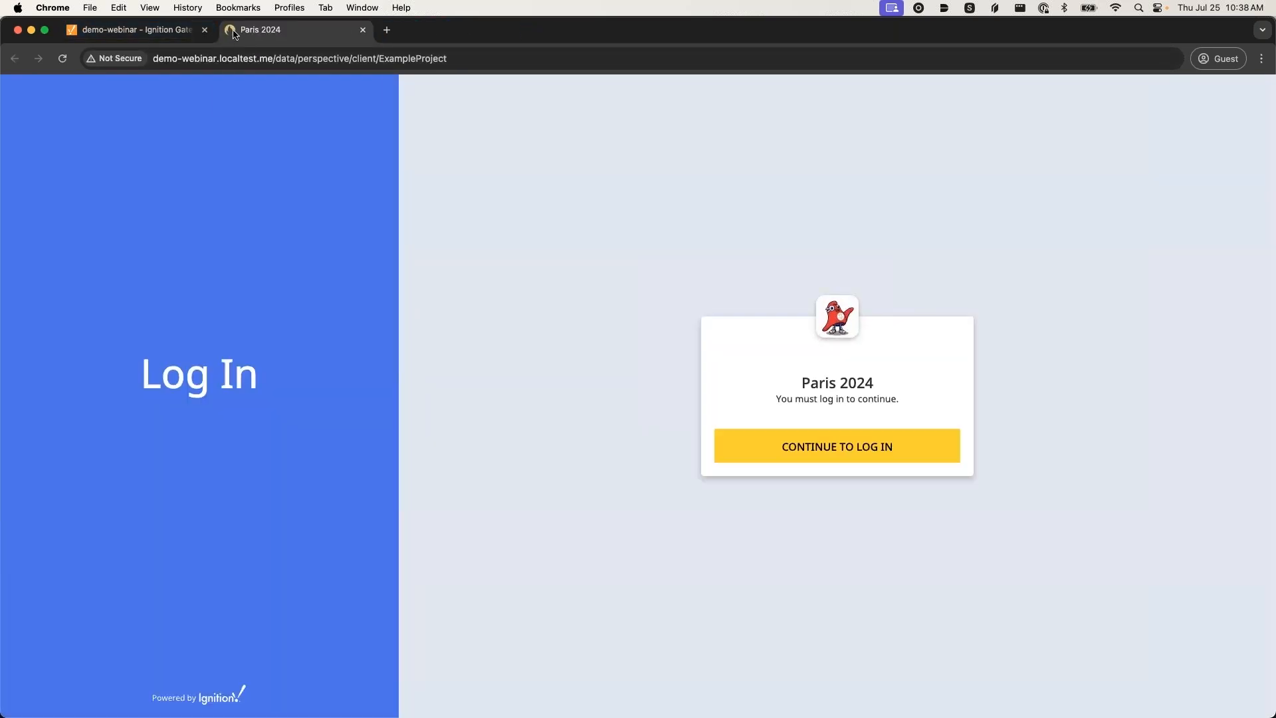
mouse_move(811, 290)
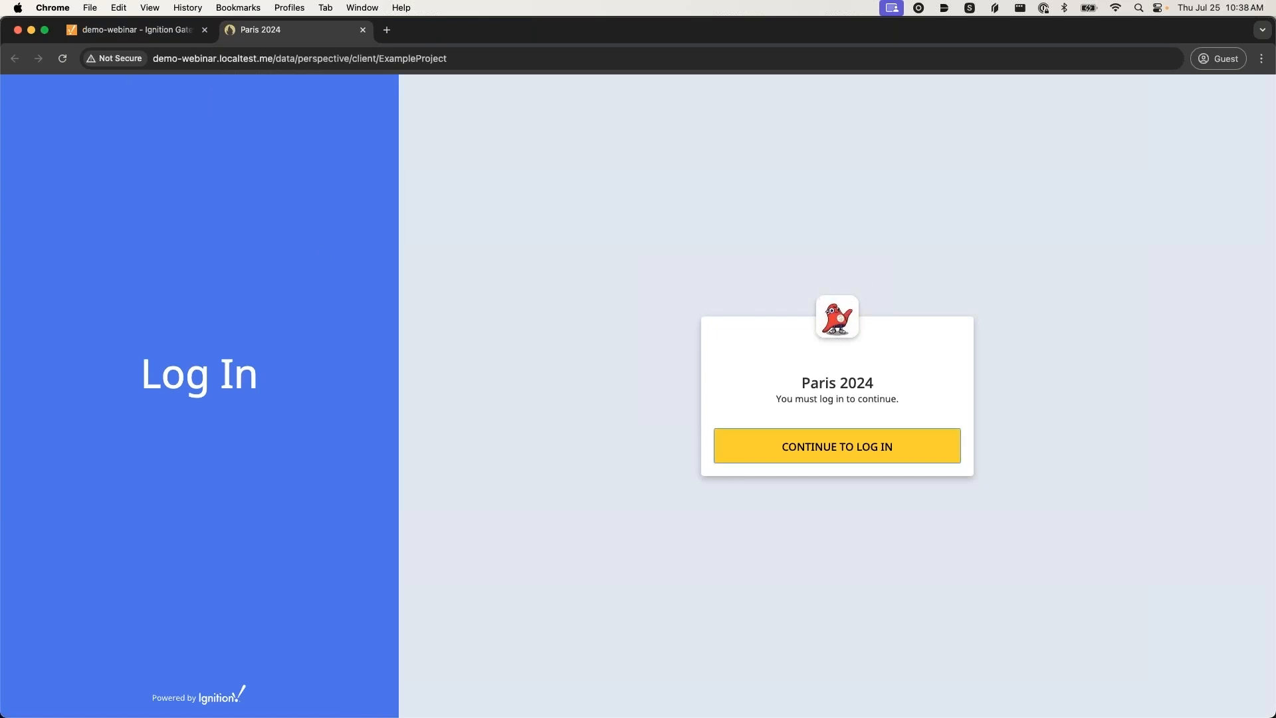
click(838, 447)
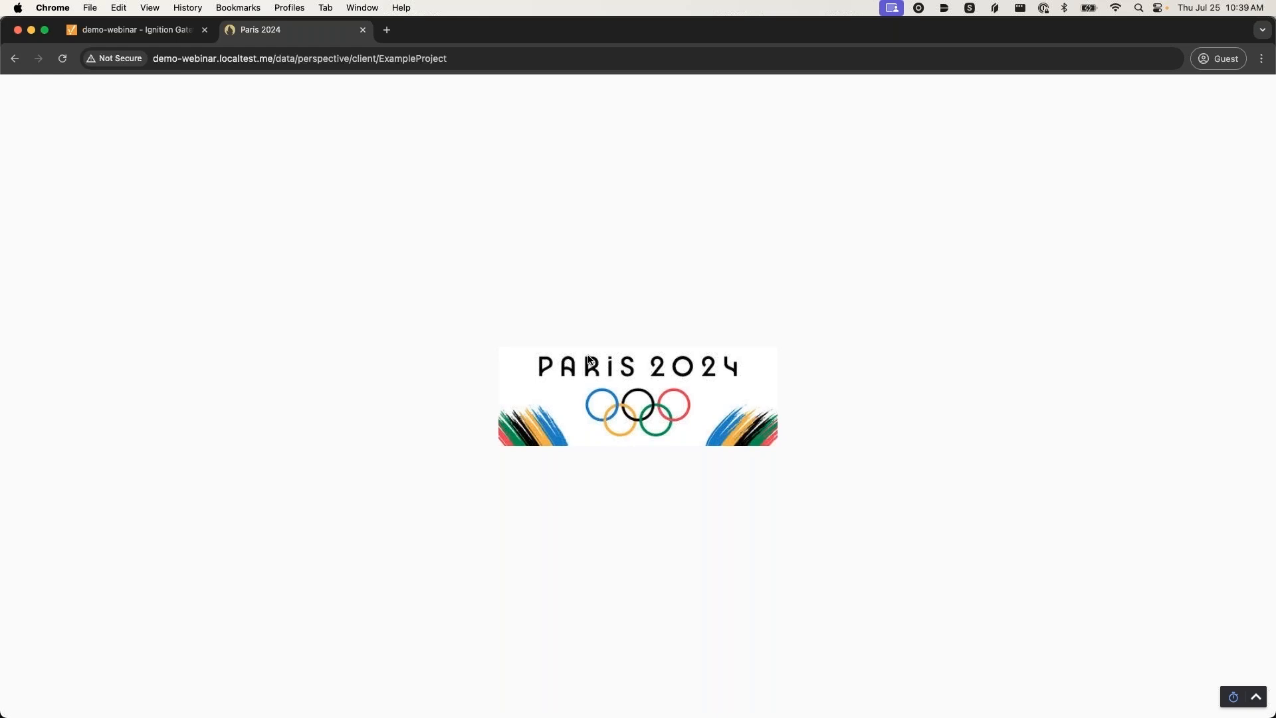
click(117, 29)
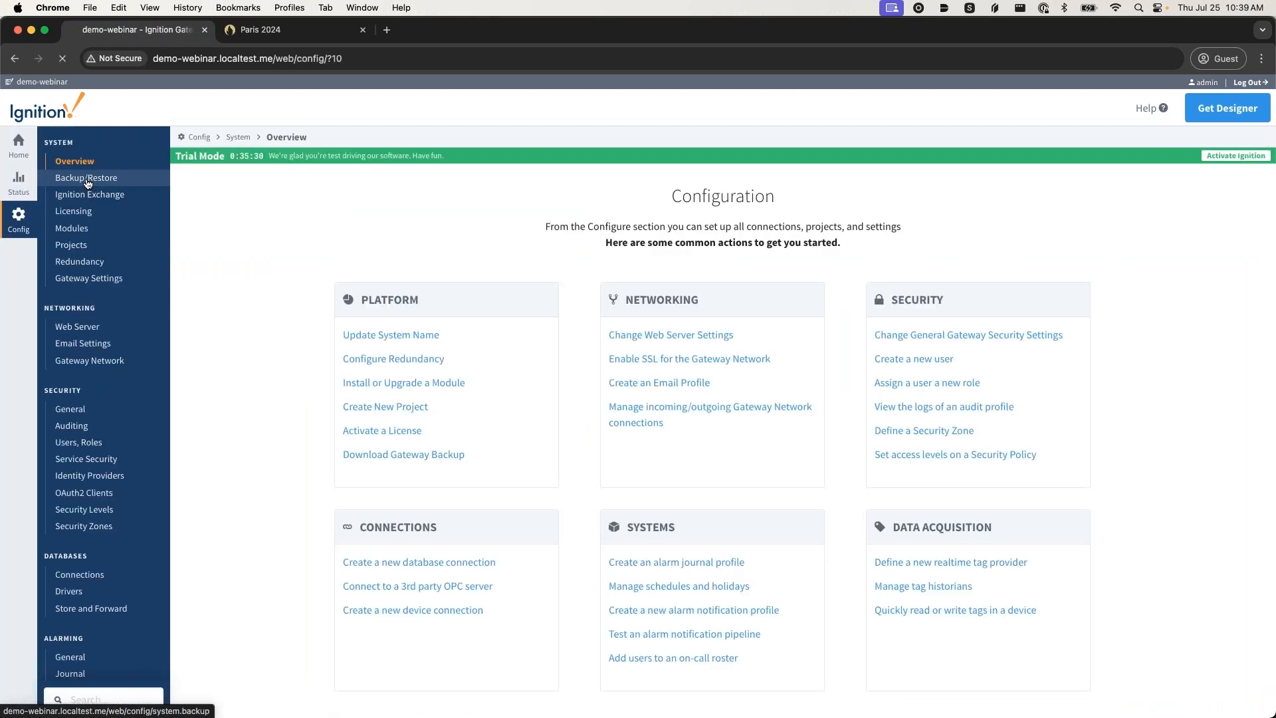
Step: Download a gateway backup from Config > Backup/Restore and locate the saved file in downloads
click(85, 179)
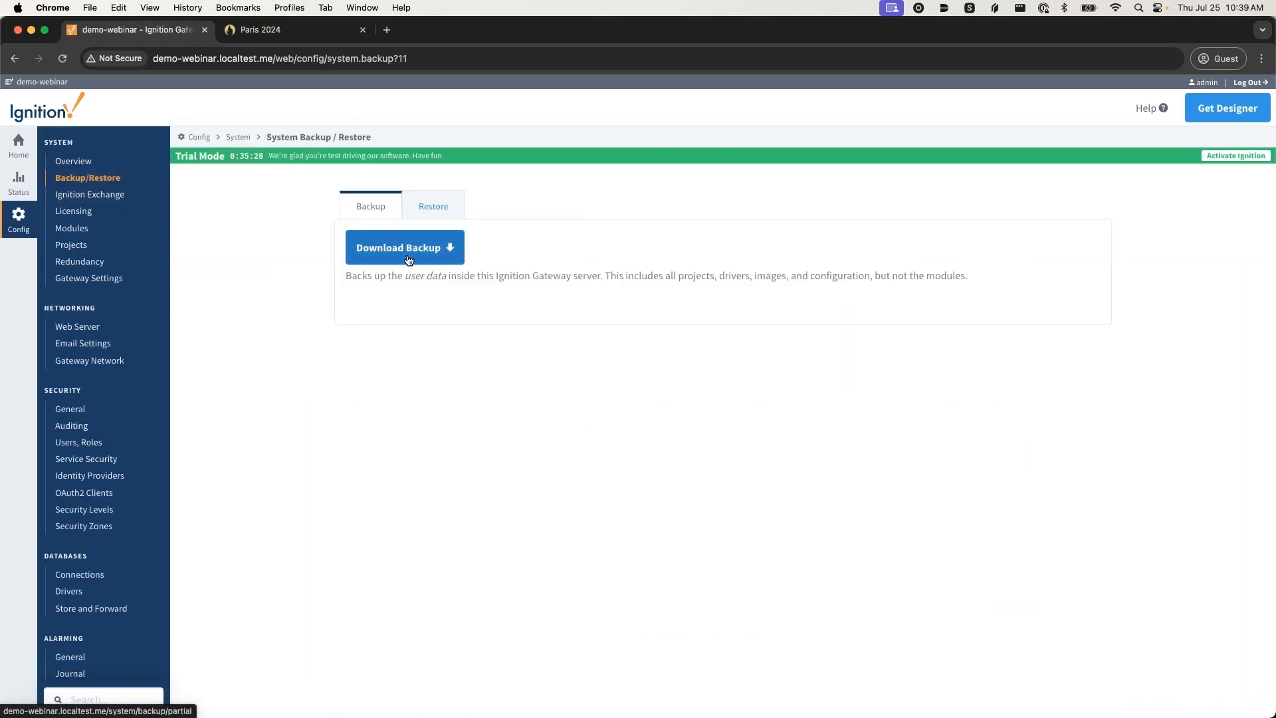
click(405, 247)
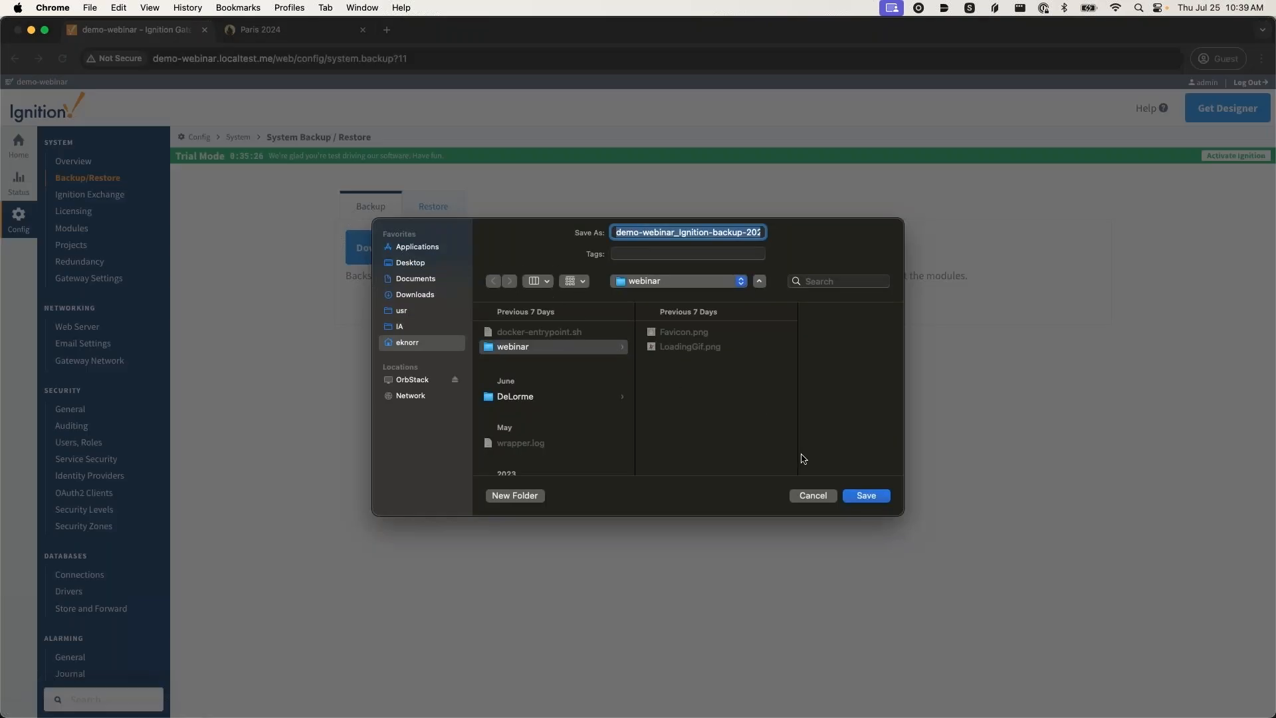
click(867, 495)
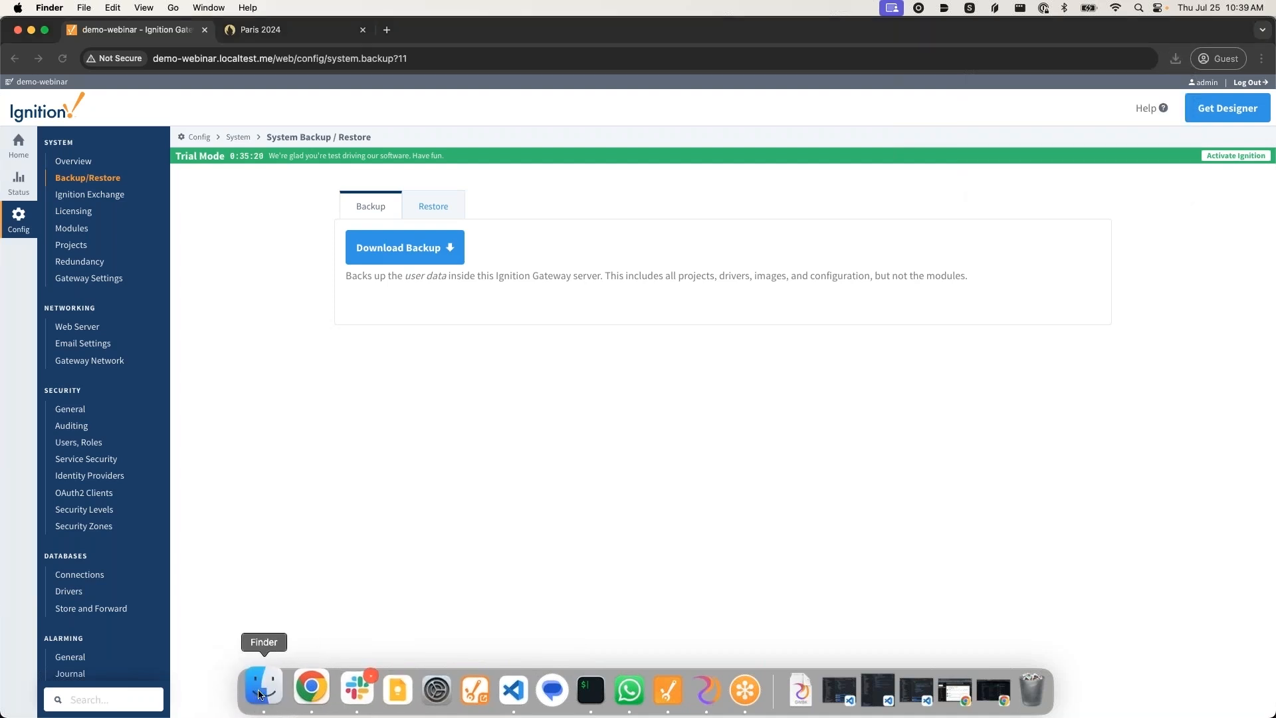
right_click(263, 688)
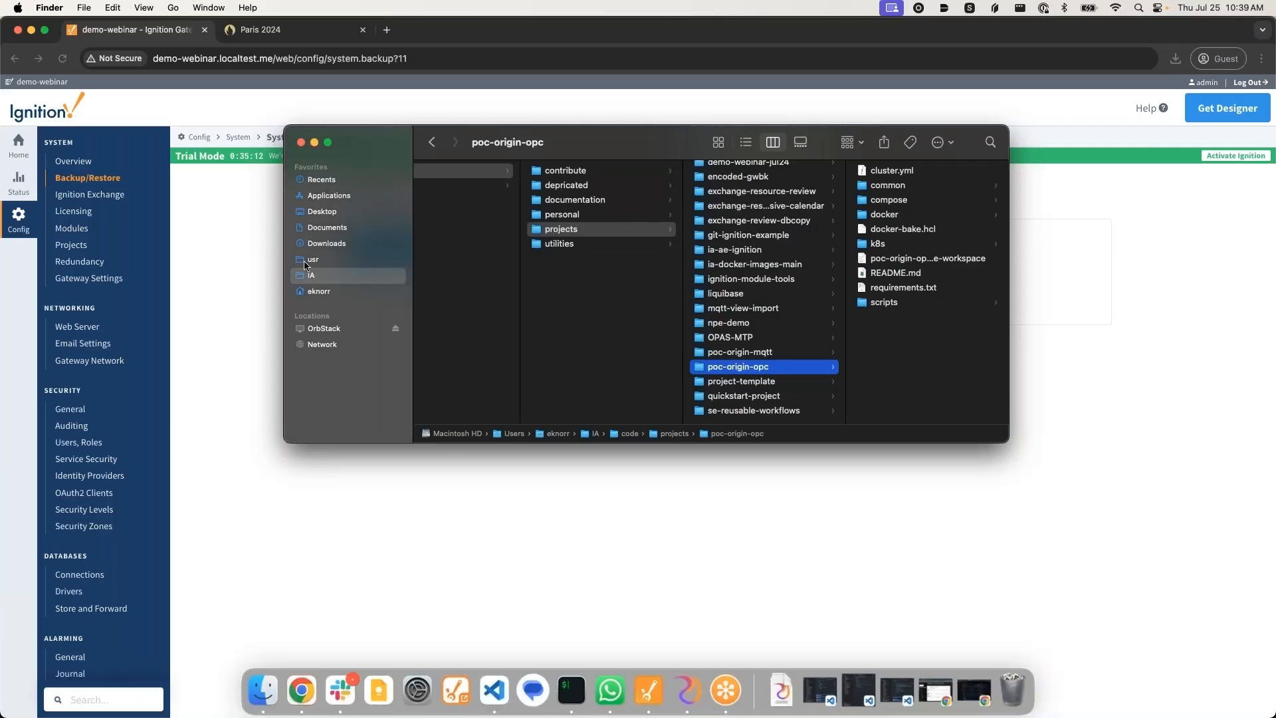
mouse_move(323, 258)
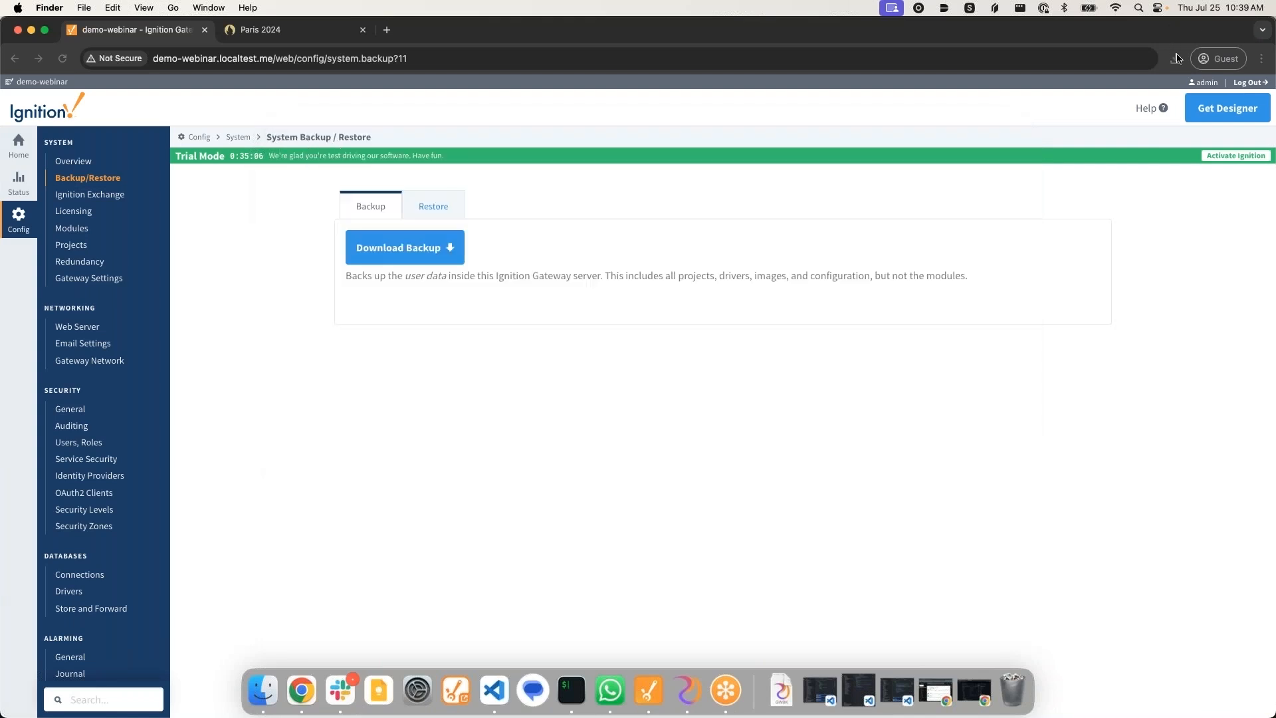
click(404, 248)
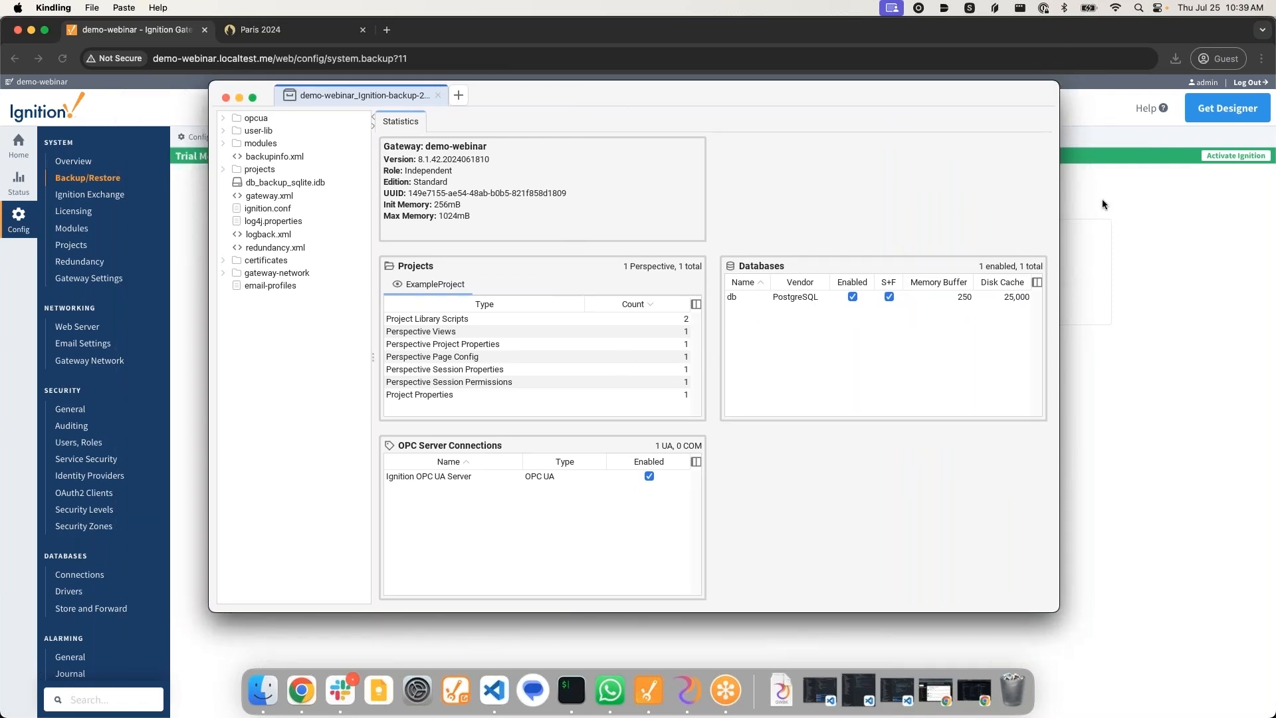
mouse_move(1085, 93)
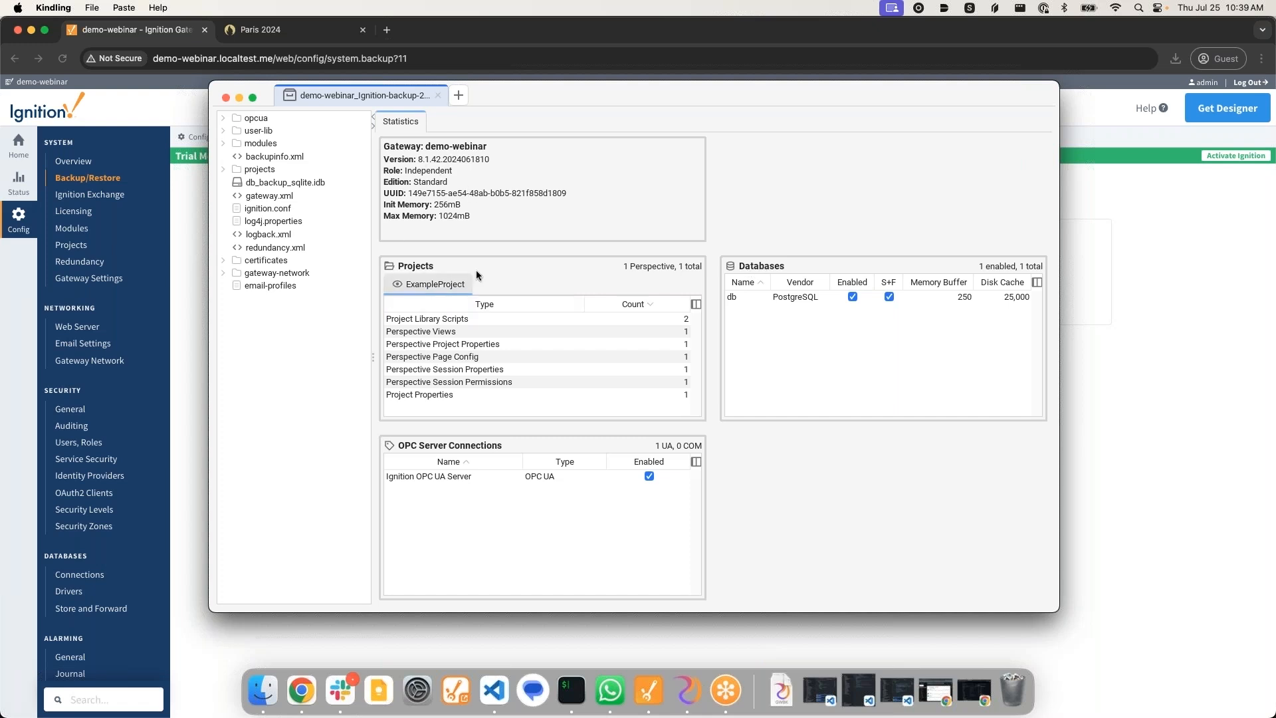
mouse_move(562, 276)
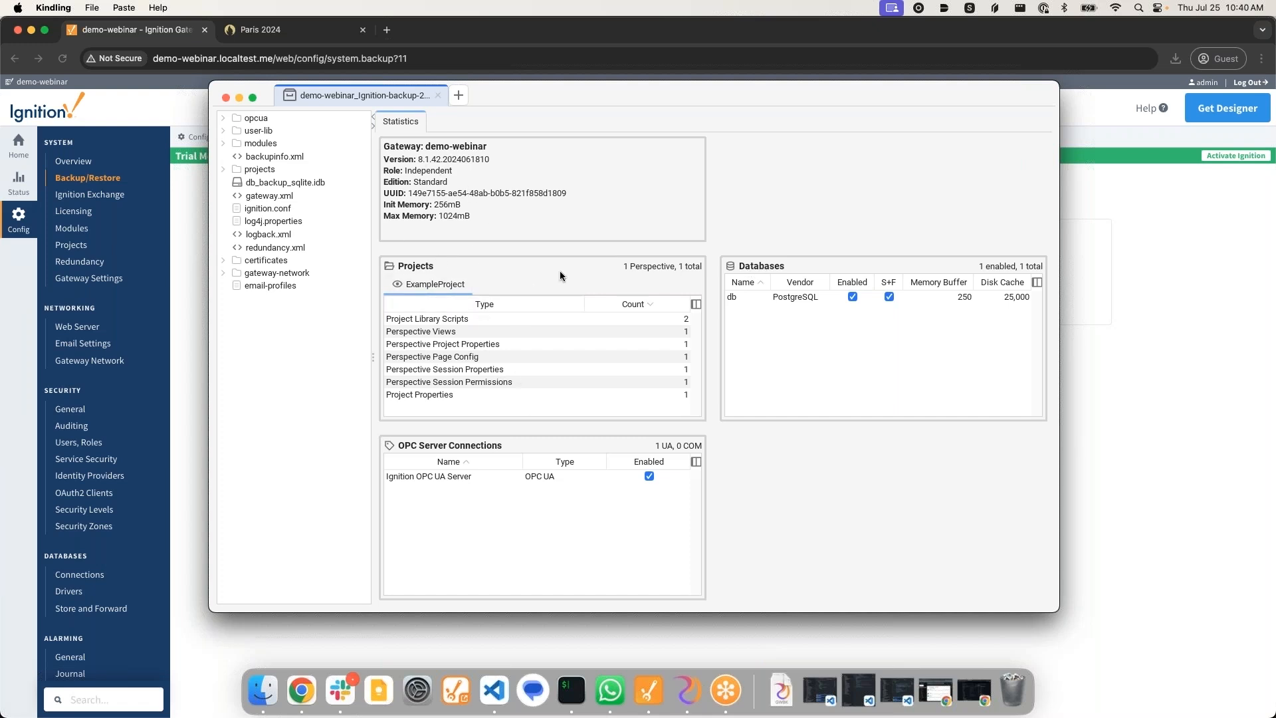
mouse_move(457, 321)
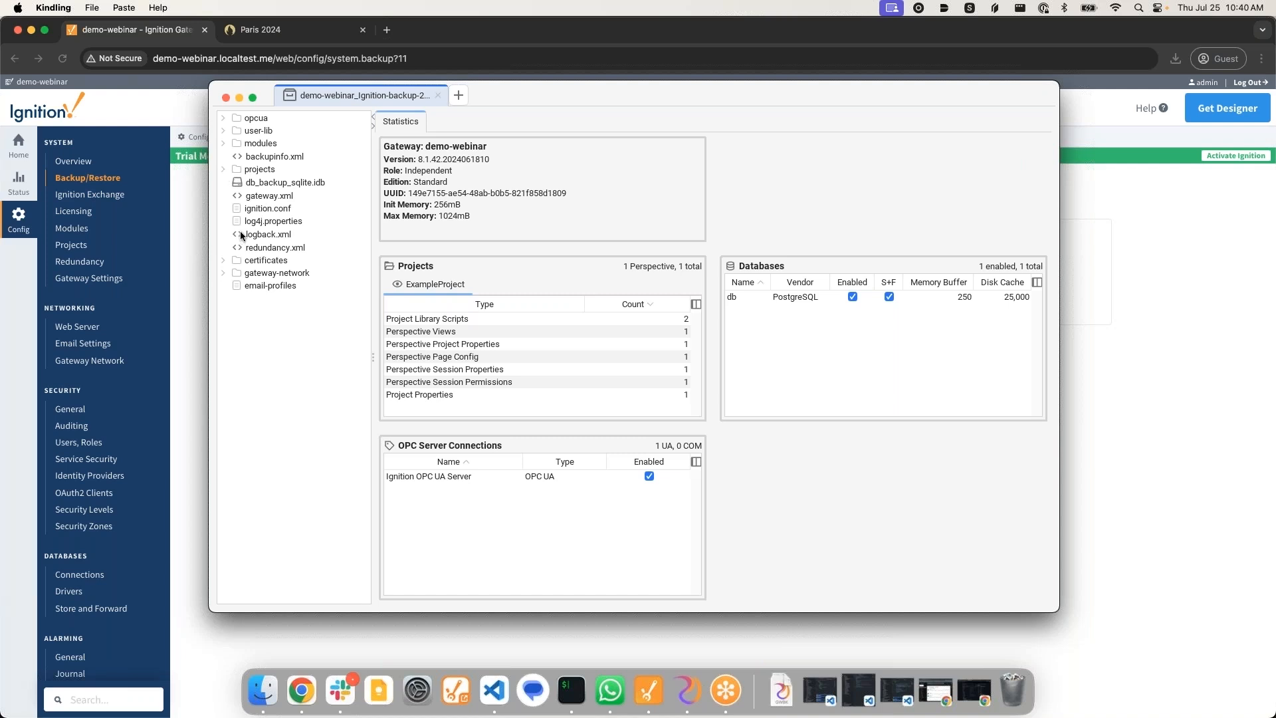
mouse_move(268, 315)
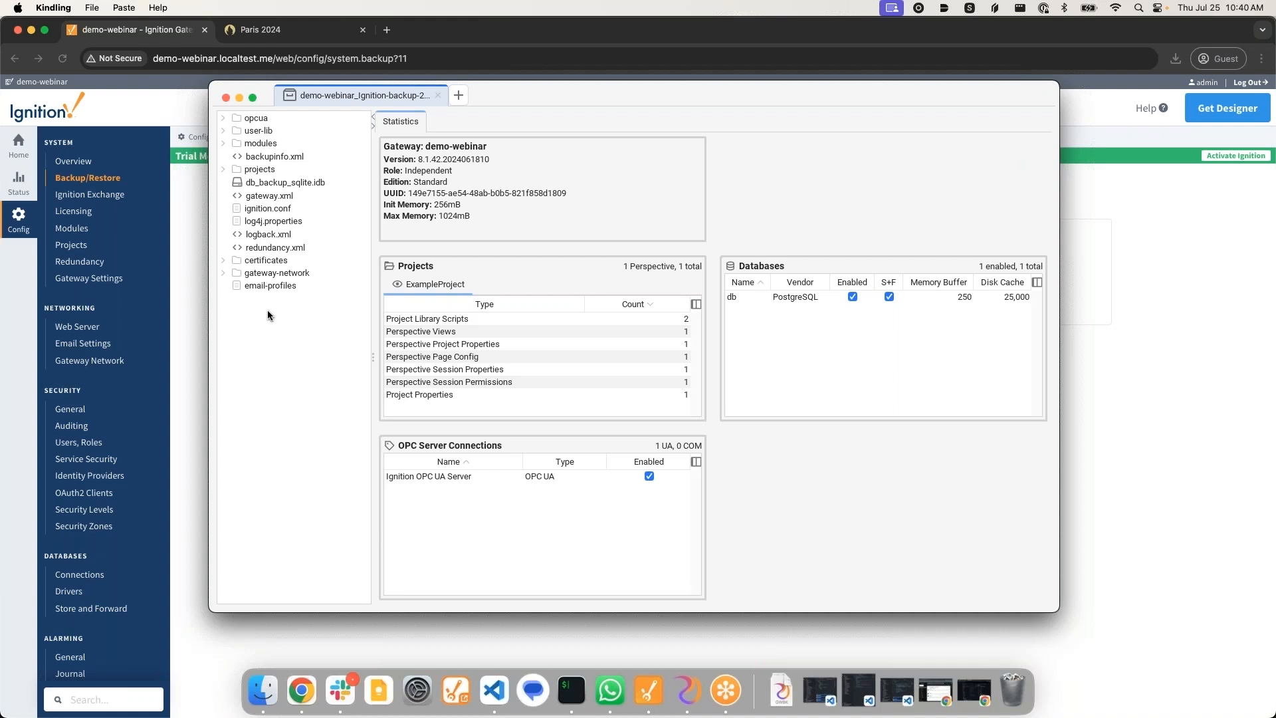
mouse_move(269, 234)
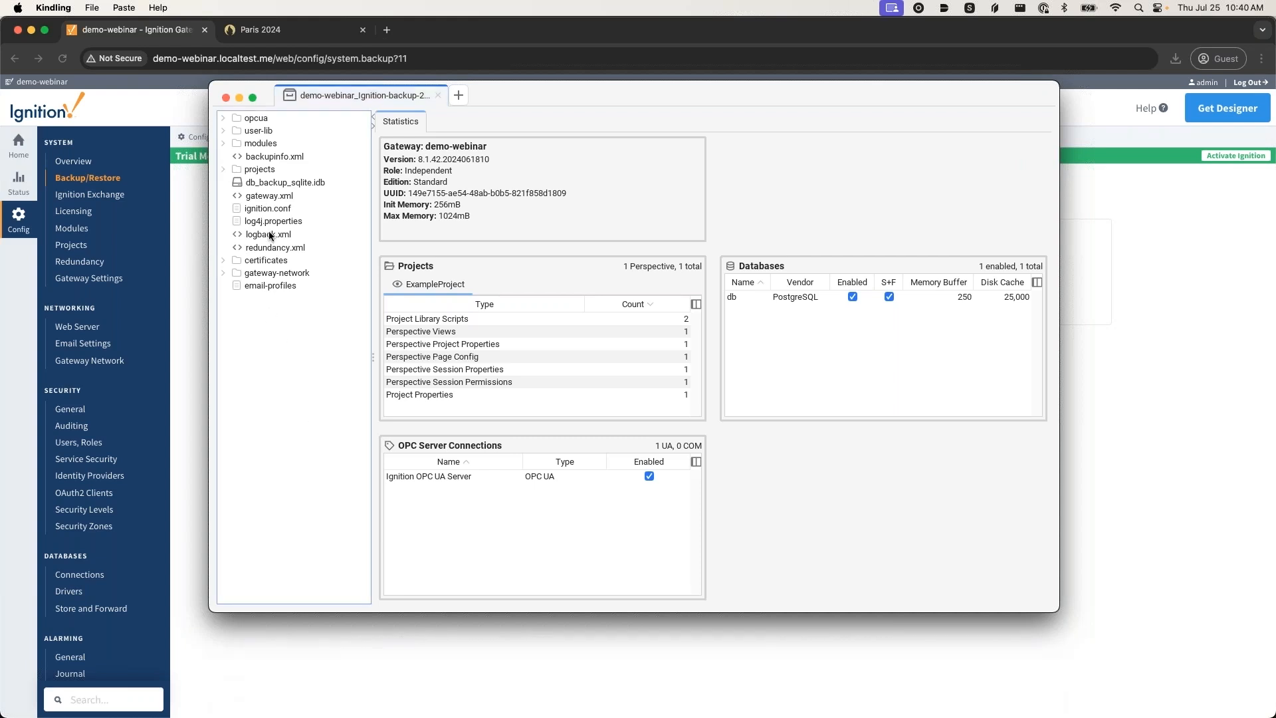
mouse_move(282, 186)
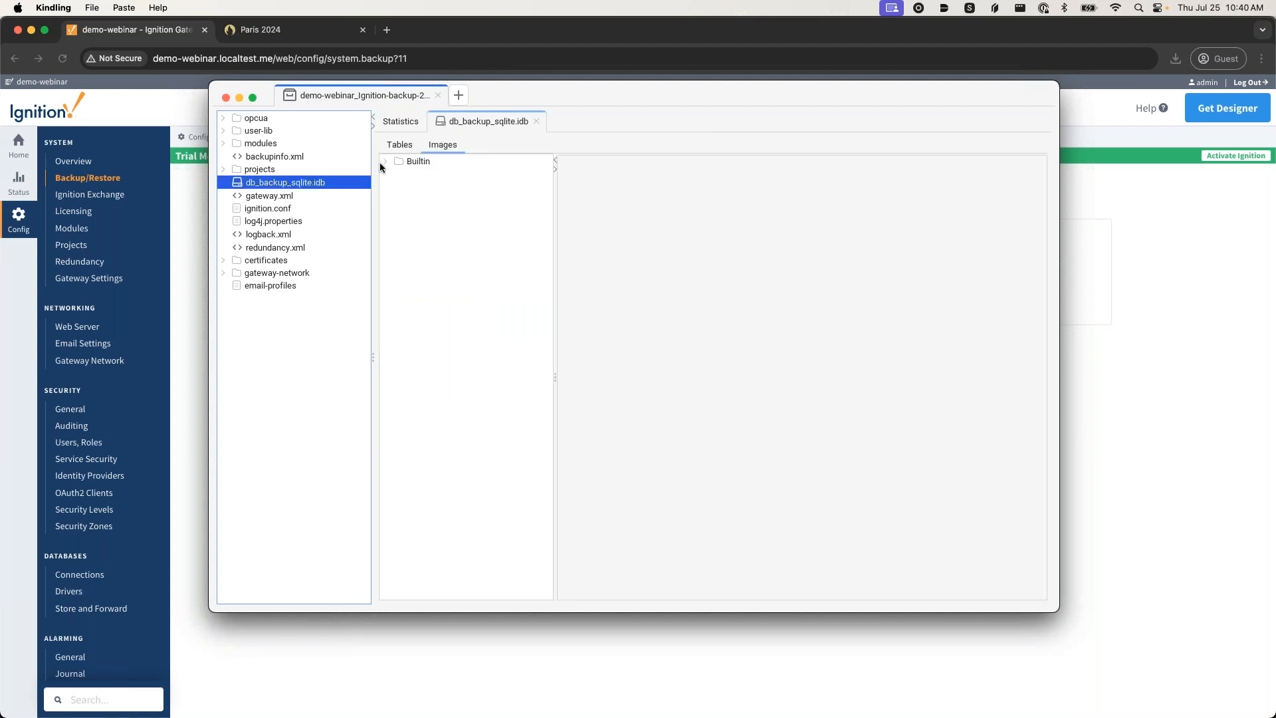
Step: Run SELECT * FROM COBRANDING, returning the enabled row with #3F77EB, #FFFFFF and #FECE00 colours
click(399, 144)
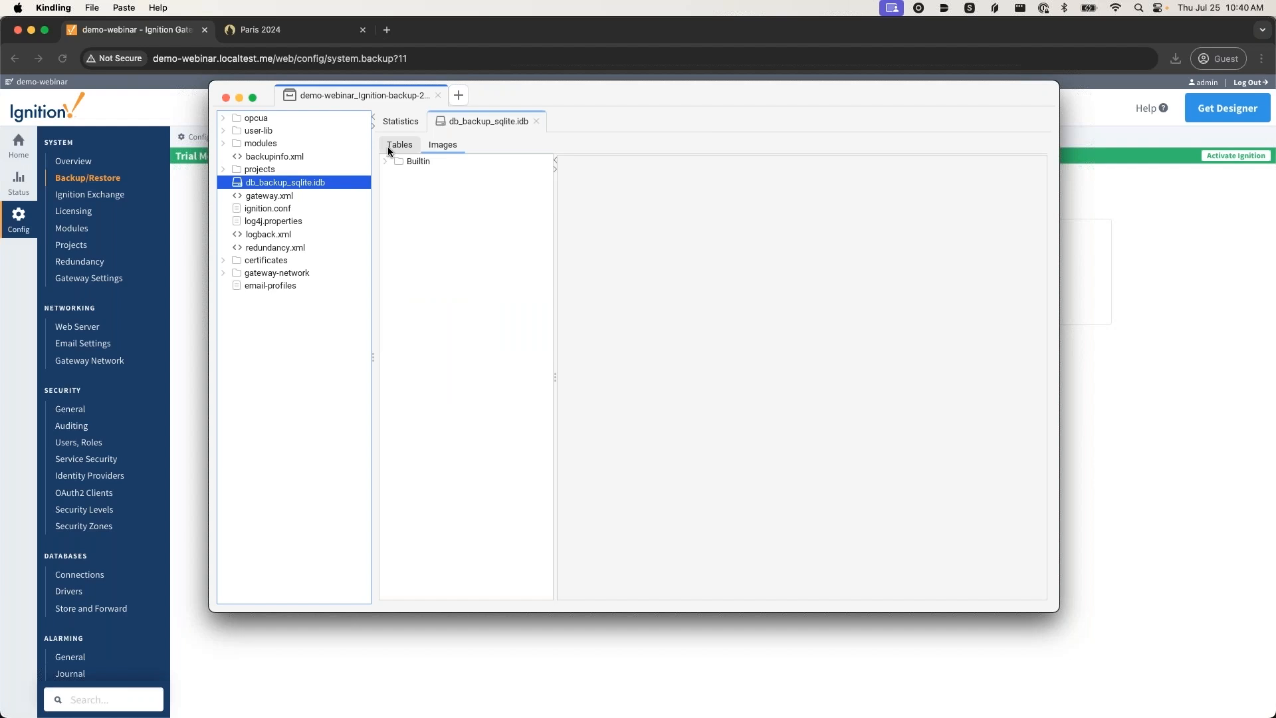
click(389, 161)
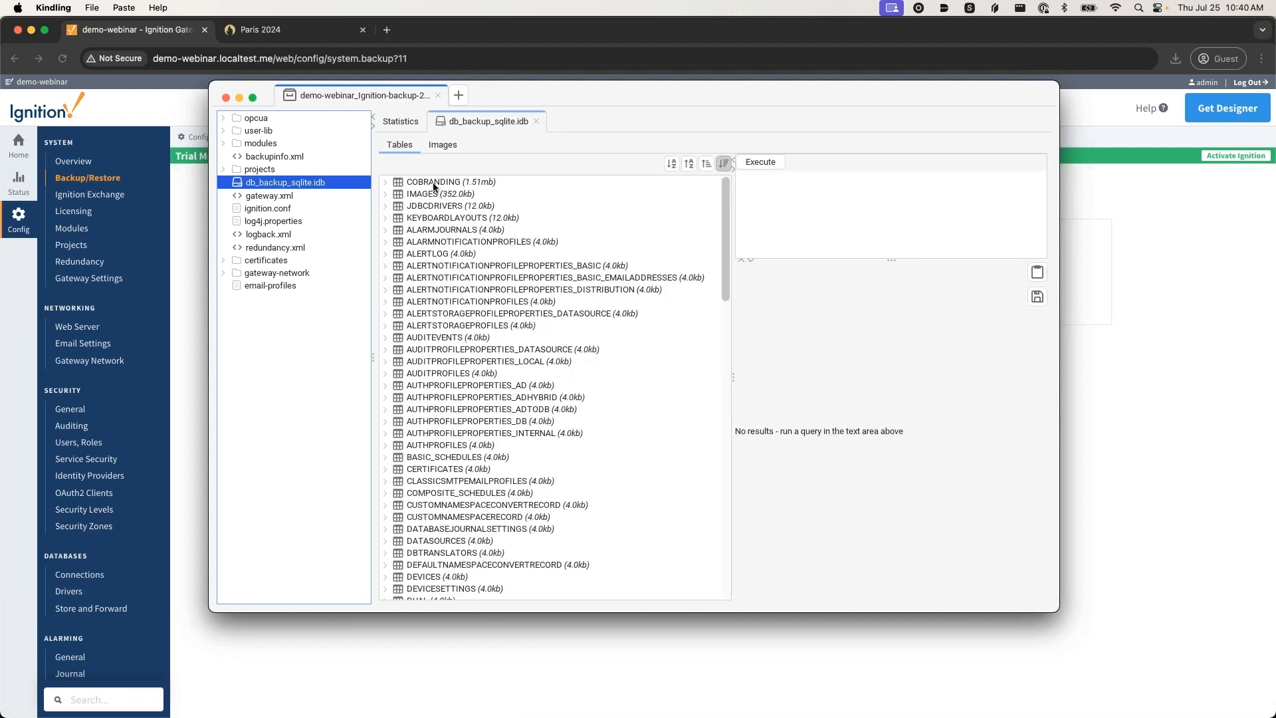
click(434, 181)
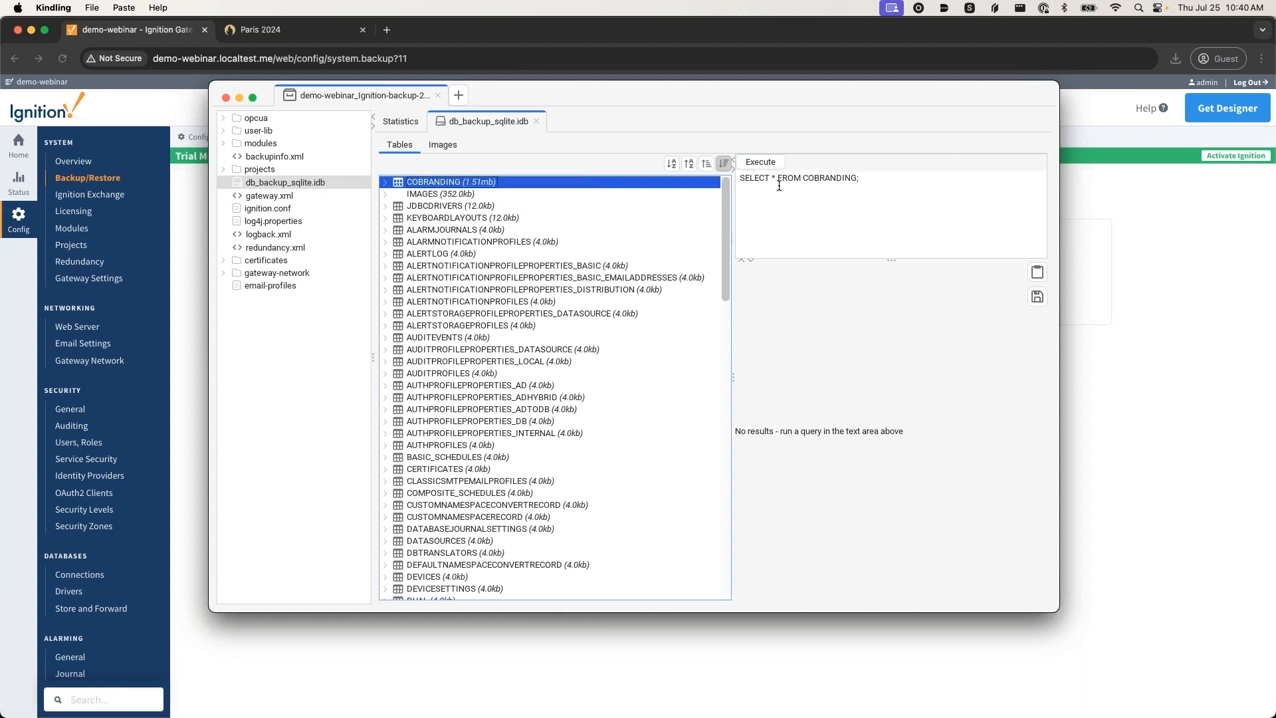
click(760, 162)
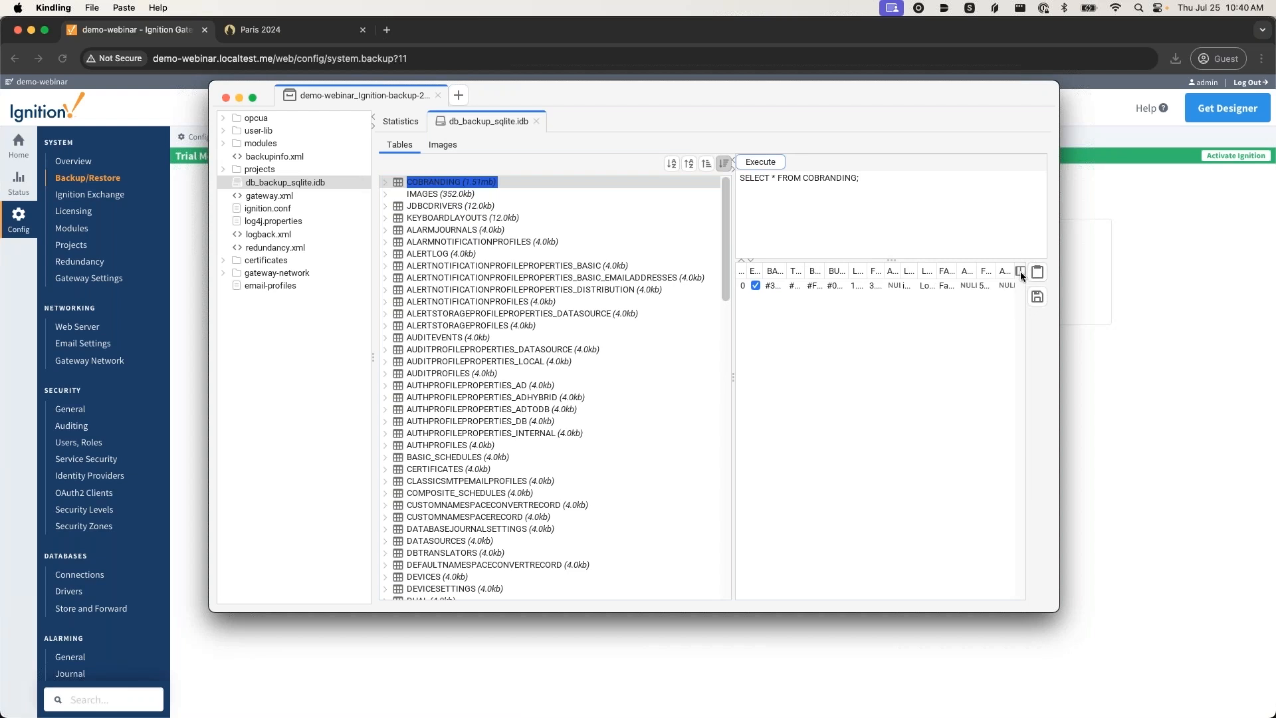
mouse_move(952, 525)
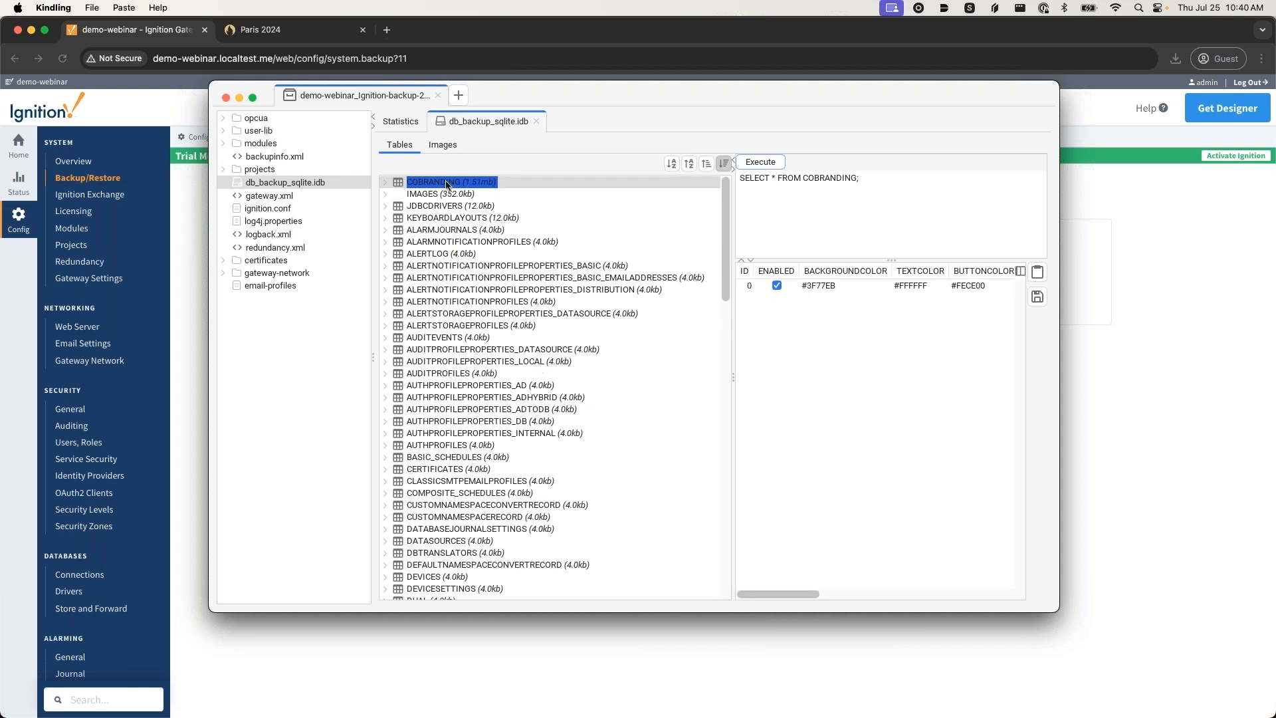
scroll(down, 3)
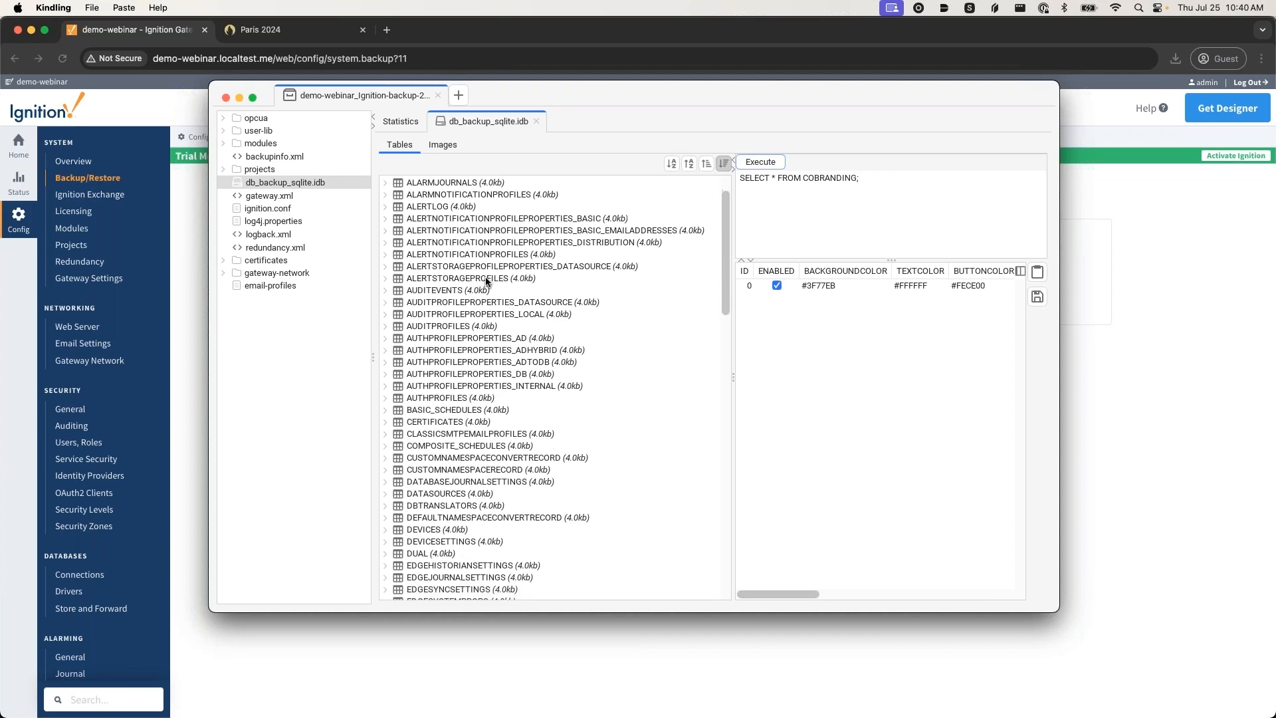